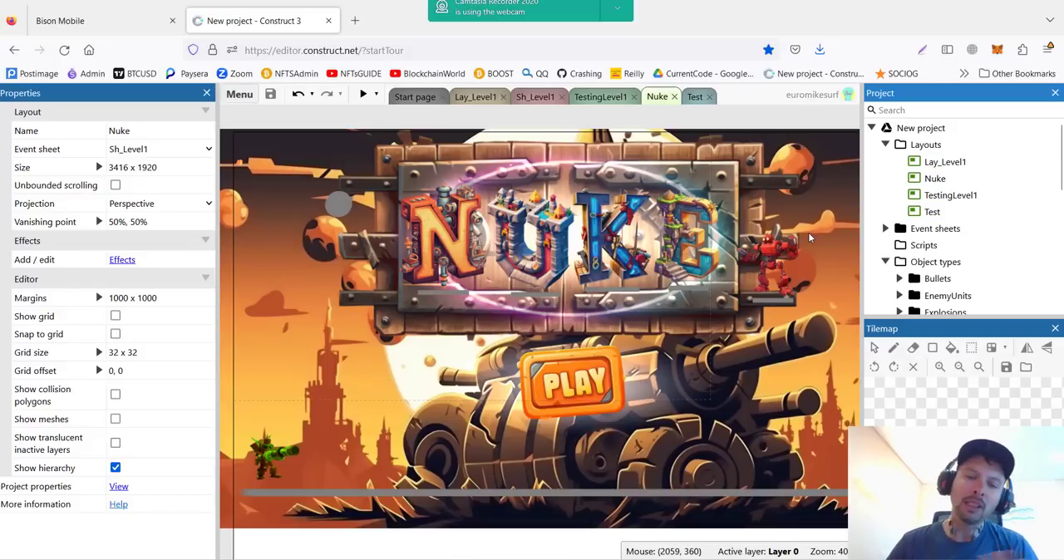
pyautogui.moveTo(836, 255)
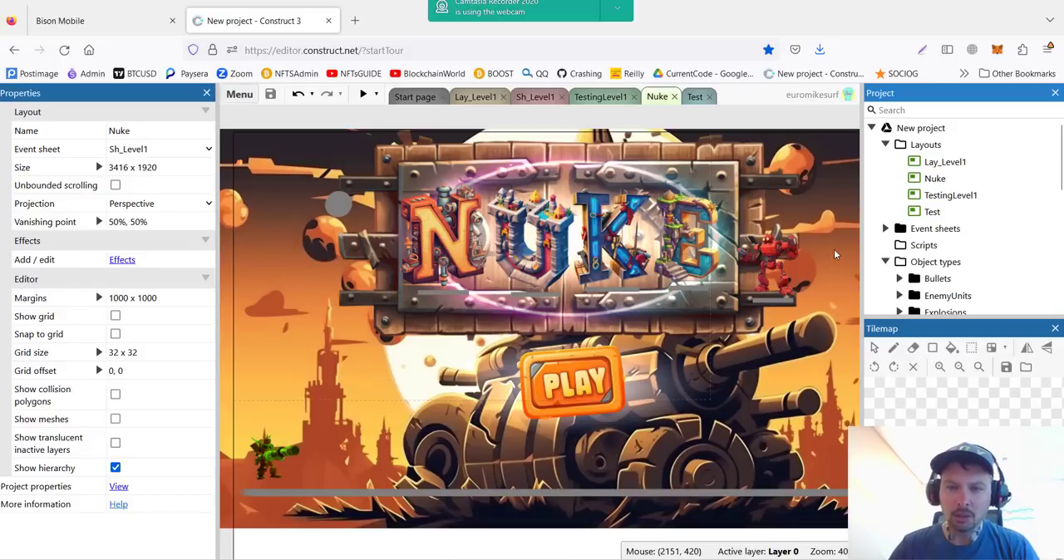
pyautogui.moveTo(885, 148)
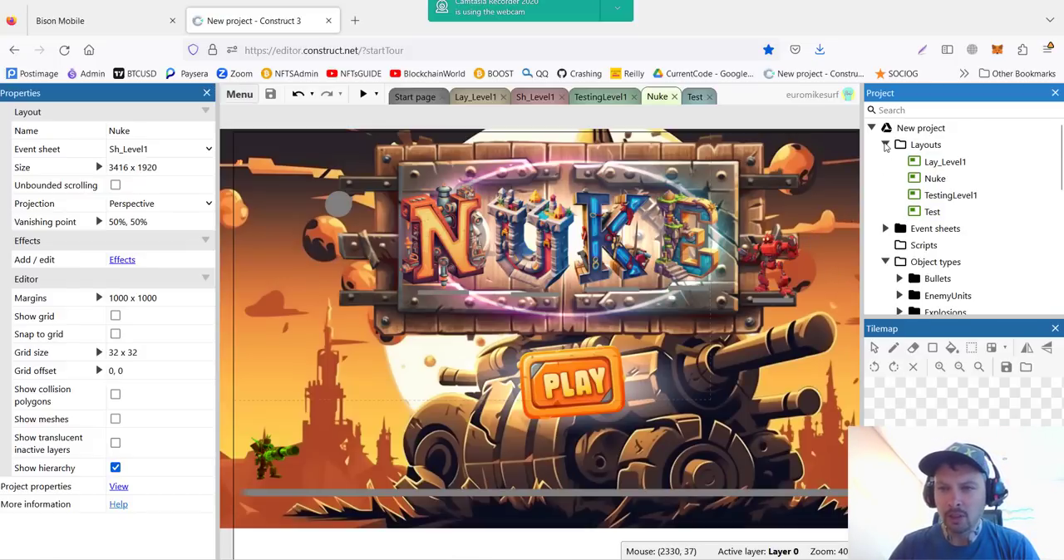
# Step: Collapse Layouts, peek inside the Bullets object folder, then bring up the Sh_Level1 event sheet
pyautogui.click(885, 143)
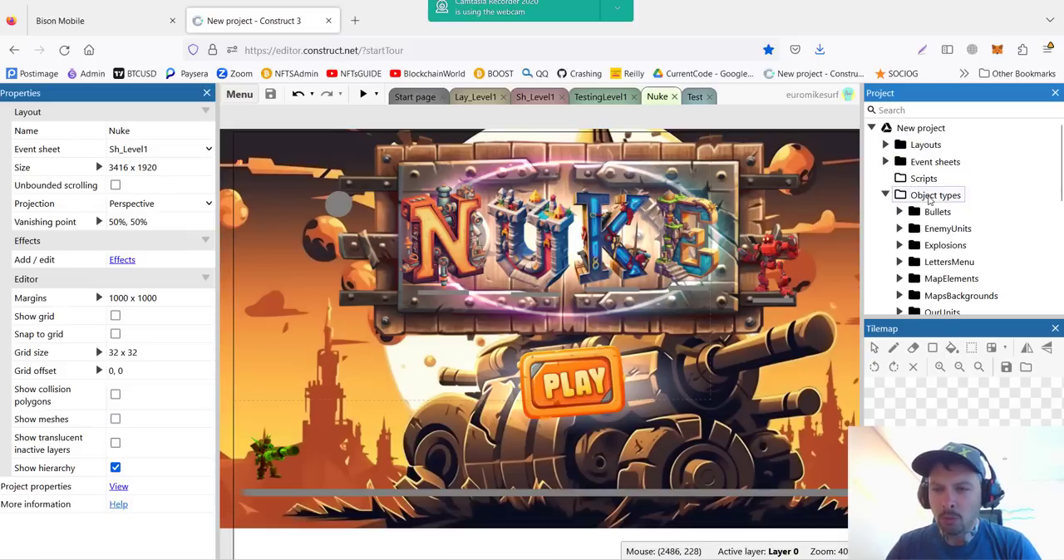
pyautogui.moveTo(896, 233)
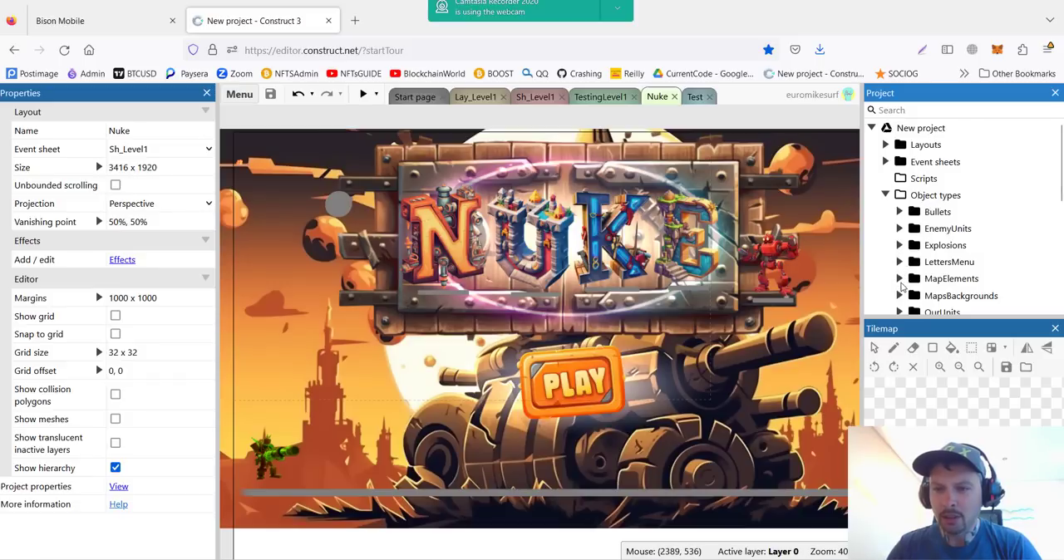
pyautogui.click(899, 211)
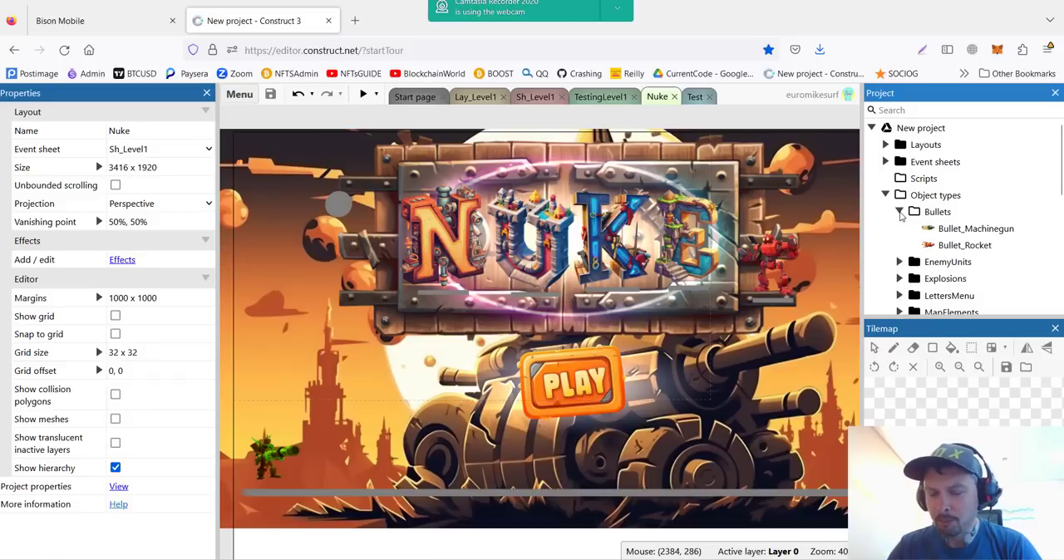
pyautogui.click(899, 211)
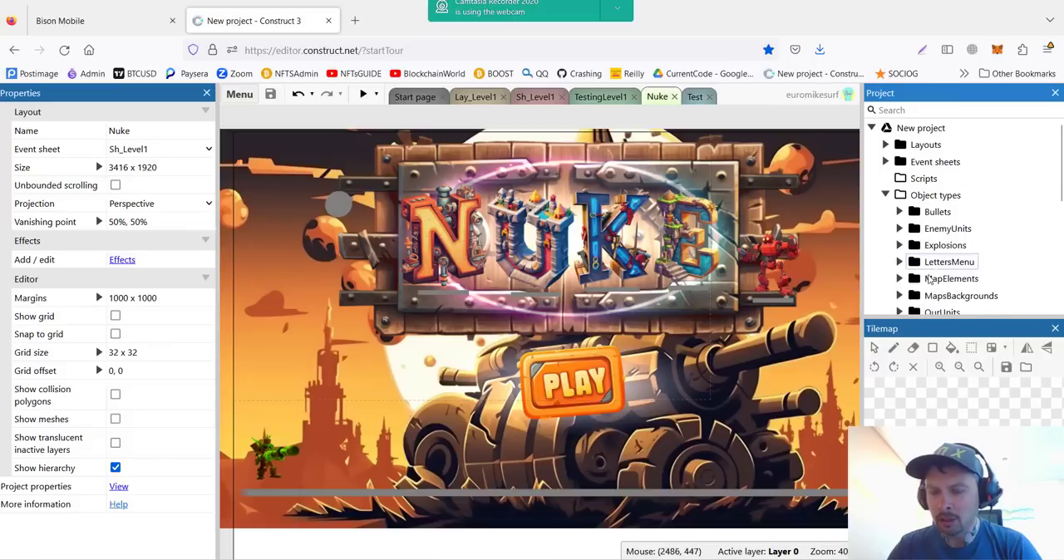
pyautogui.click(900, 278)
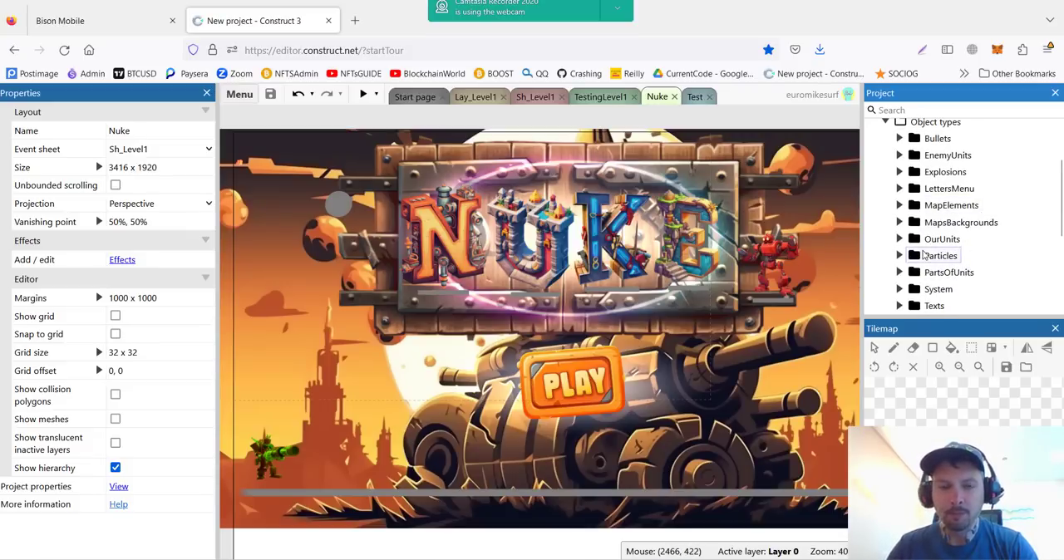
pyautogui.click(534, 96)
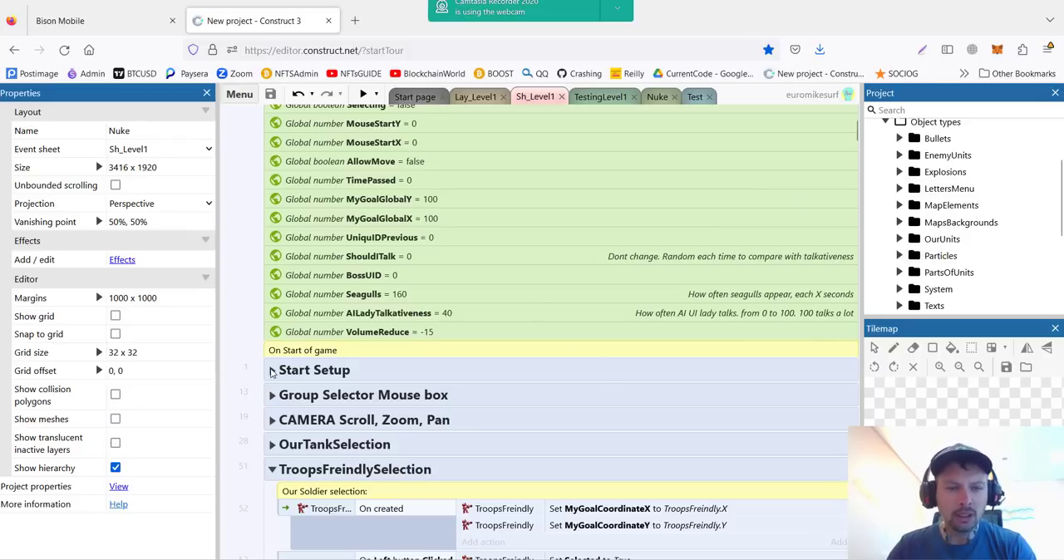
pyautogui.moveTo(272, 414)
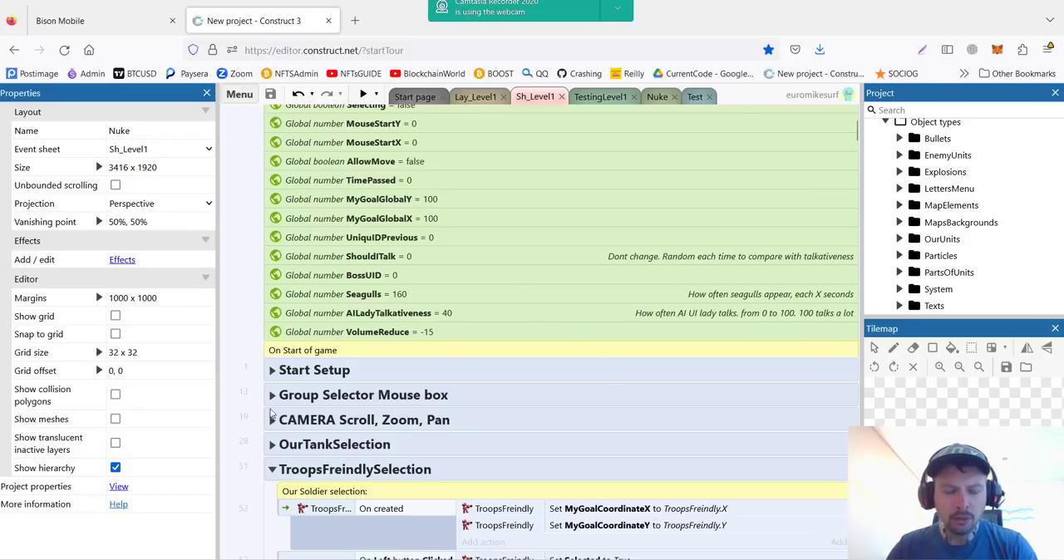
# Step: Expand and fold the Start Setup, CAMERA and TroopsFreindlySelection groups, then return to Nuke layout
pyautogui.click(271, 370)
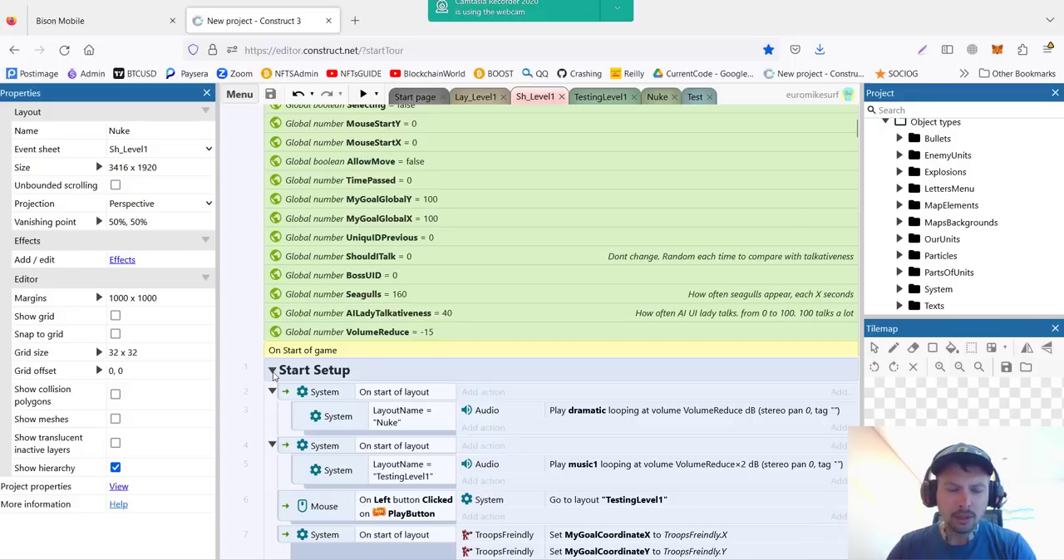
pyautogui.click(271, 369)
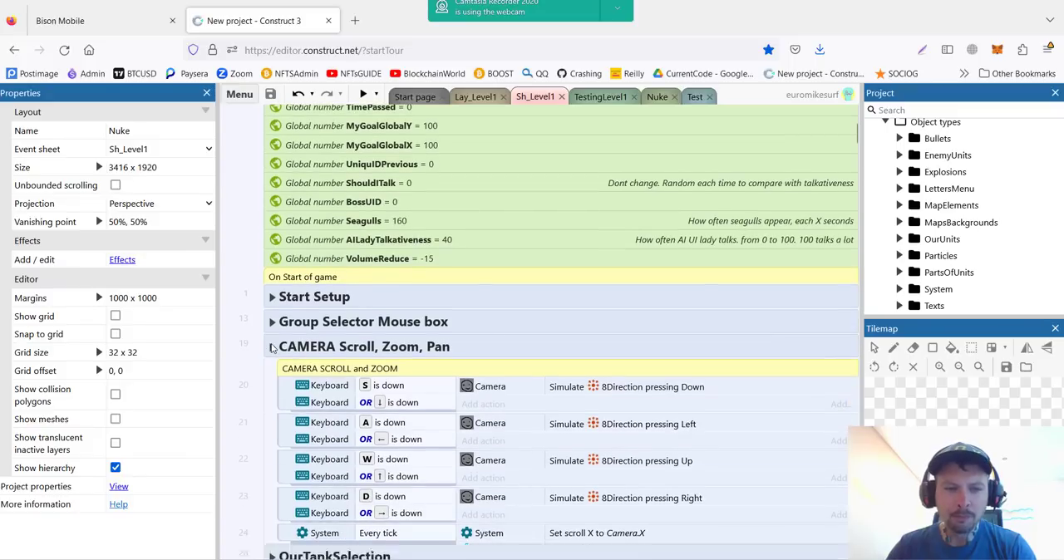
pyautogui.click(272, 346)
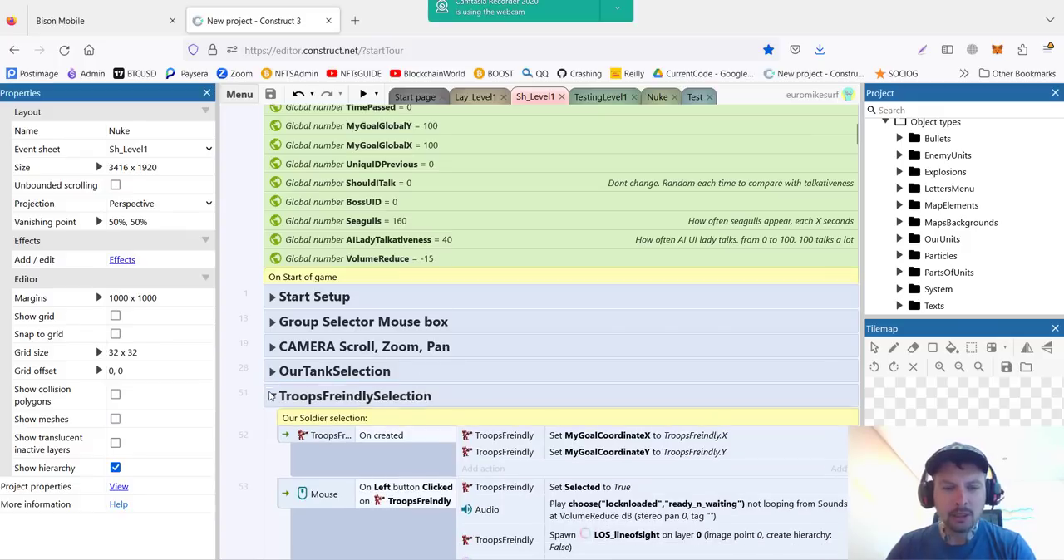
pyautogui.click(272, 396)
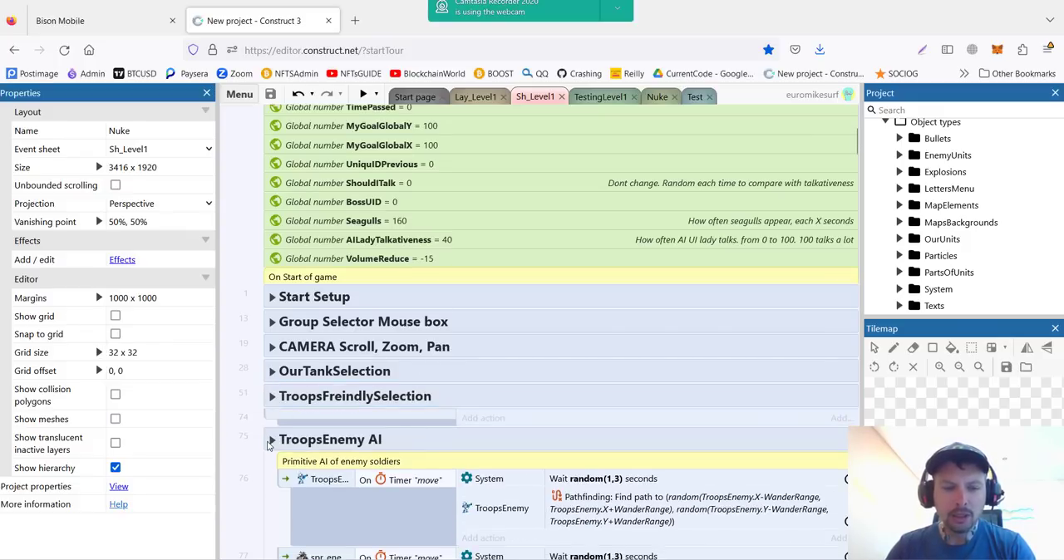
pyautogui.scroll(3)
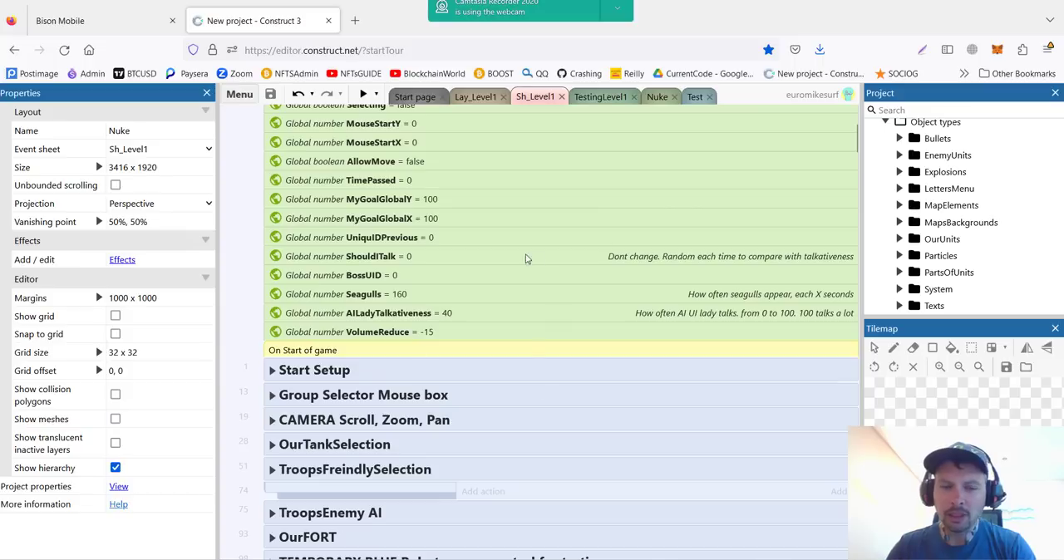
pyautogui.moveTo(664, 264)
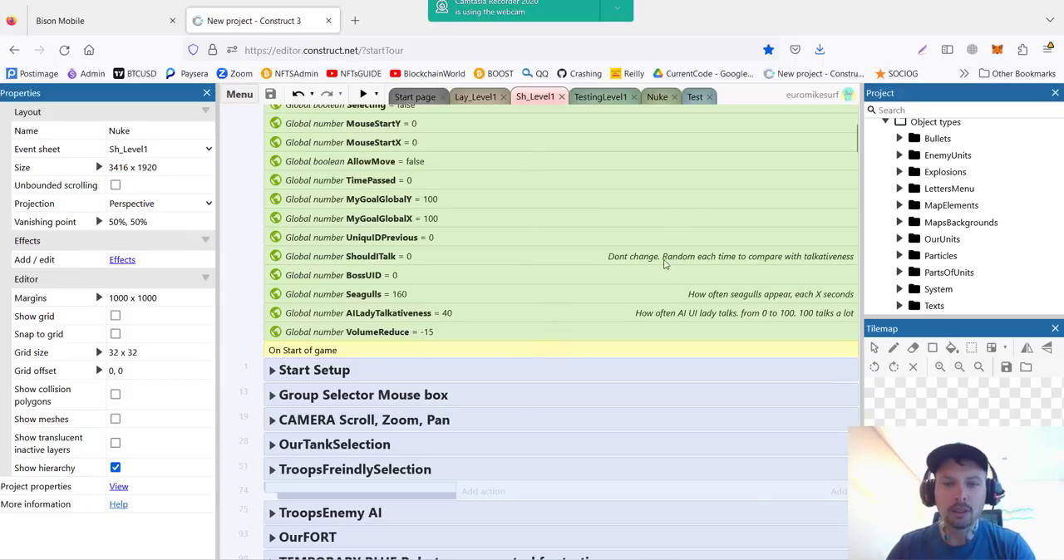
pyautogui.moveTo(543, 401)
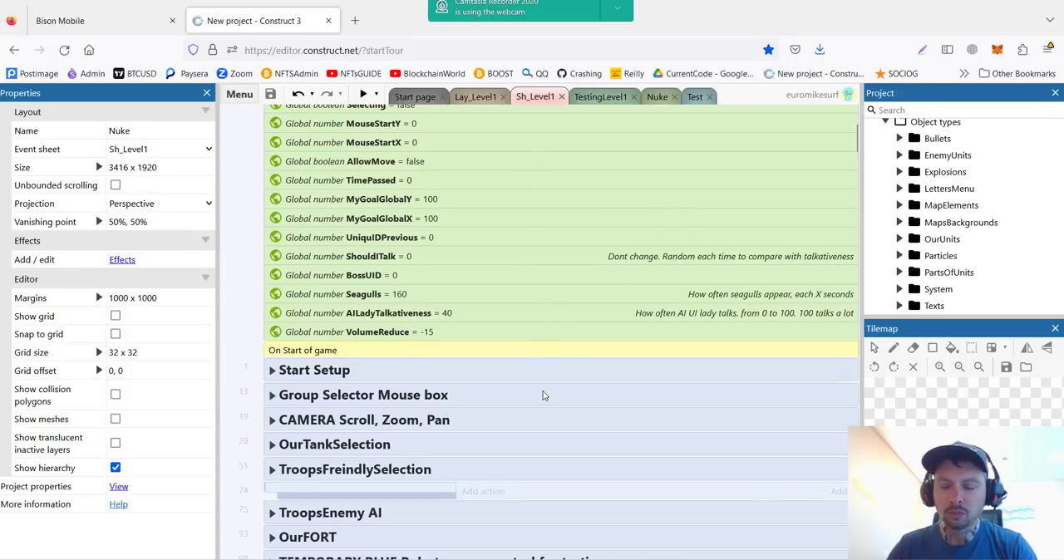
pyautogui.click(656, 97)
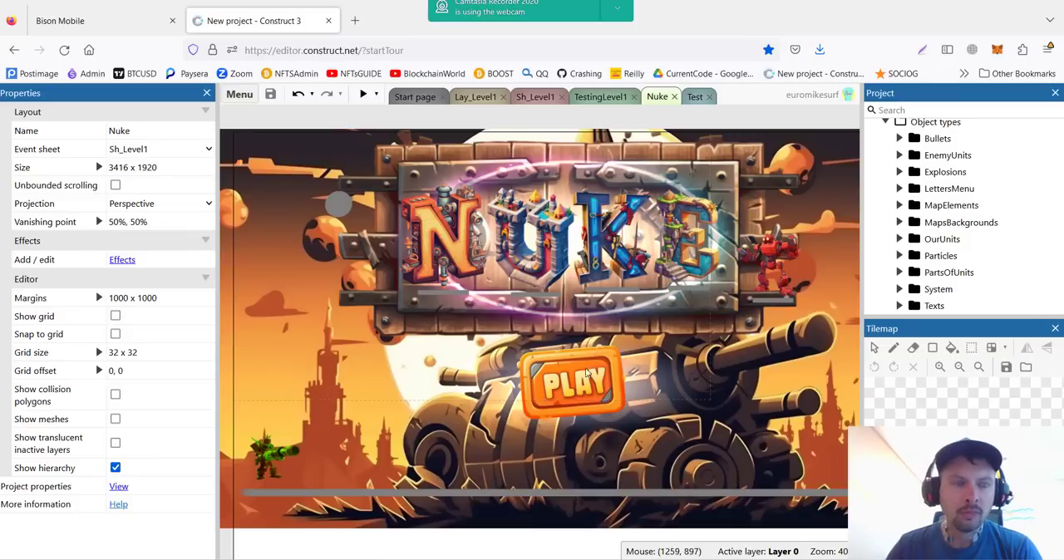
pyautogui.moveTo(585, 432)
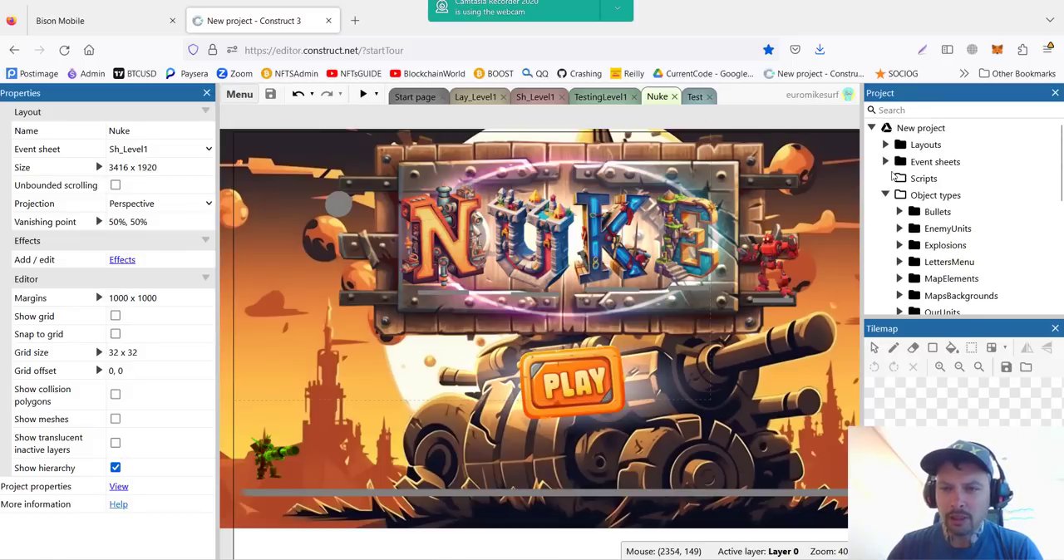
# Step: Expand Layouts, start Add layout from its context menu, then cancel the prompt
pyautogui.click(886, 143)
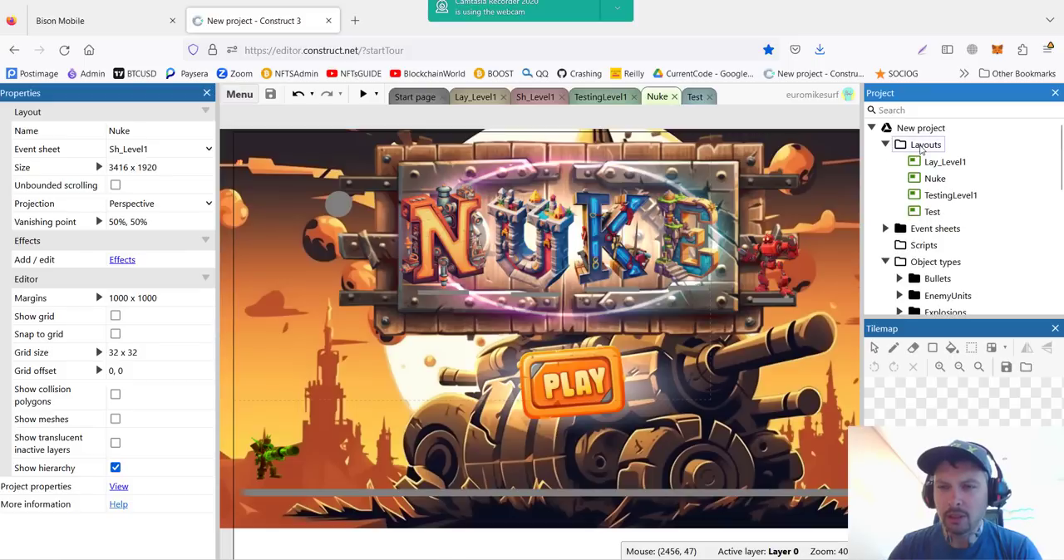
pyautogui.rightClick(925, 144)
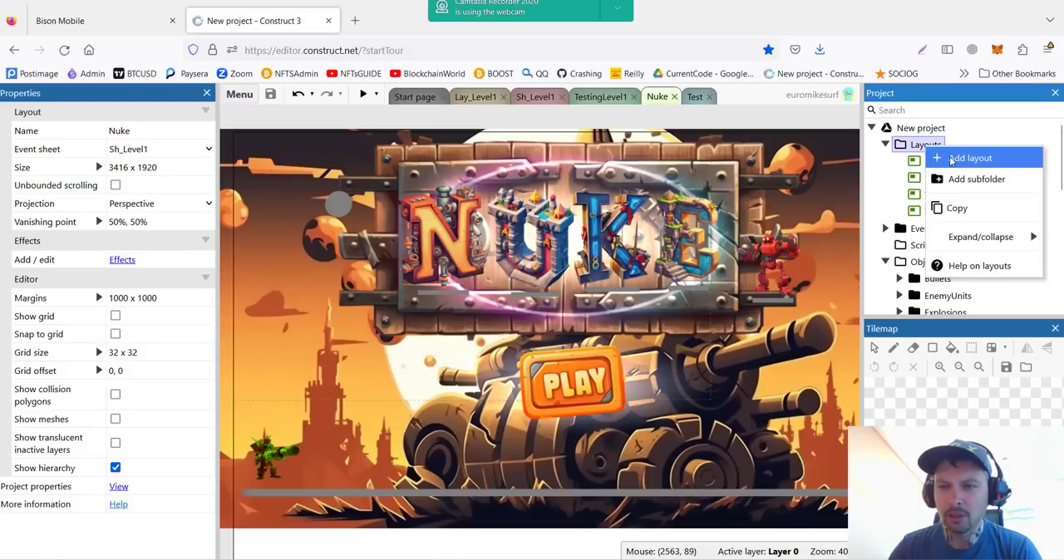
pyautogui.click(969, 158)
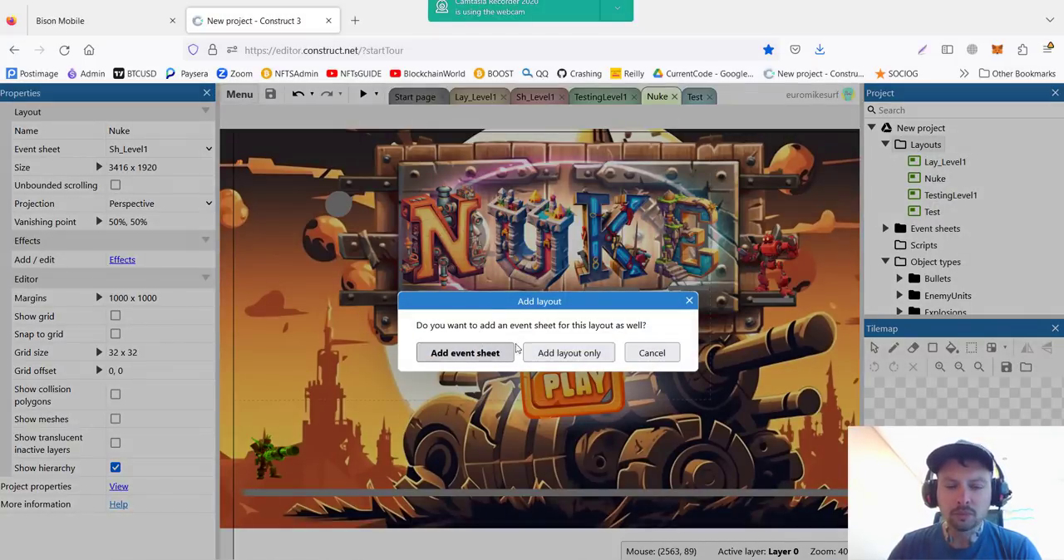
pyautogui.moveTo(723, 456)
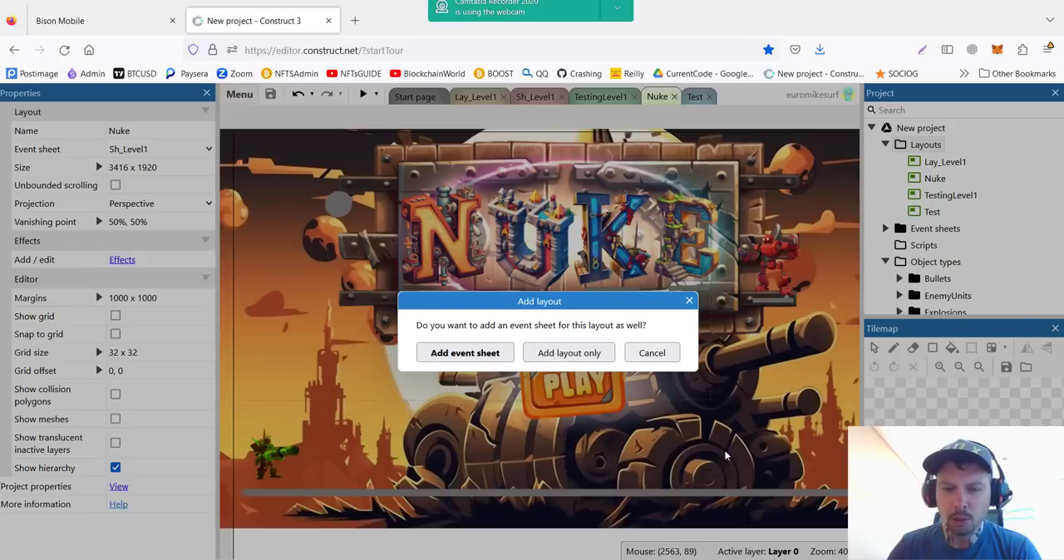
pyautogui.moveTo(512, 264)
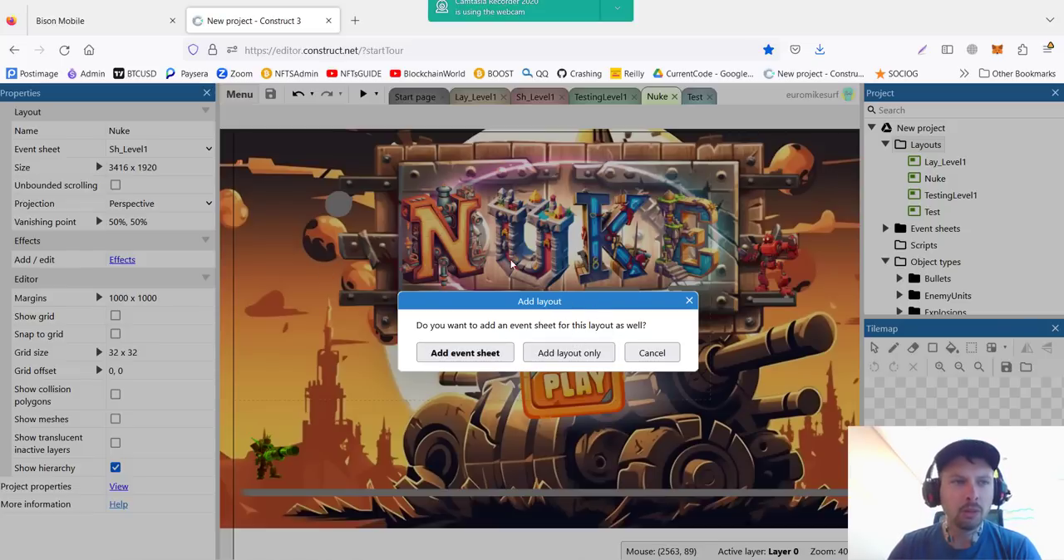
pyautogui.moveTo(465, 352)
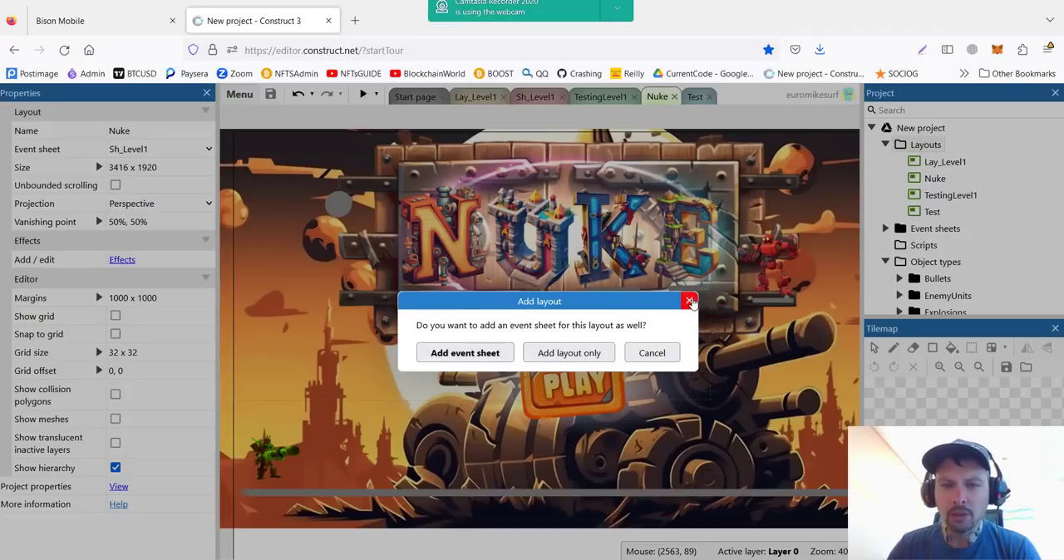
pyautogui.click(689, 301)
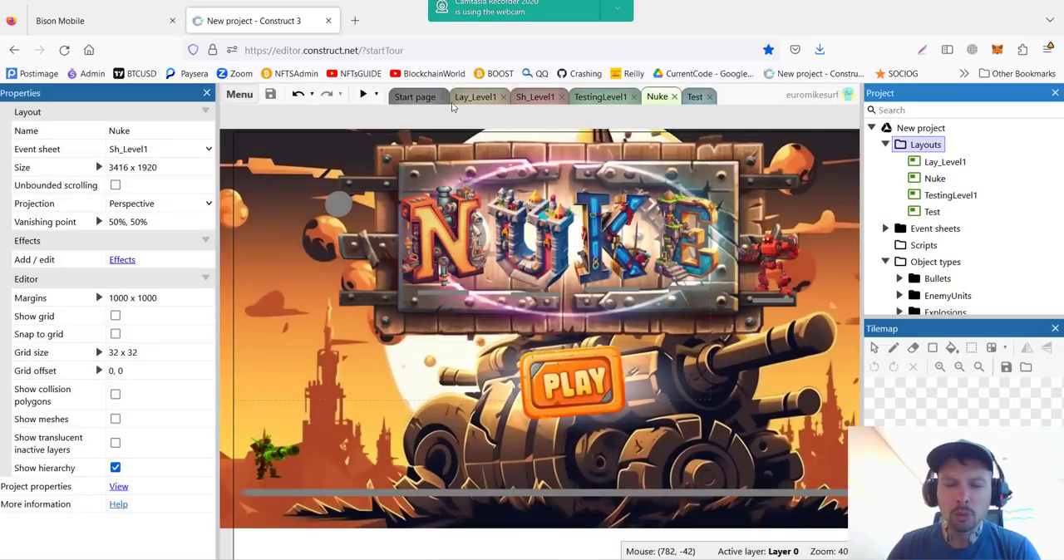
pyautogui.moveTo(877, 164)
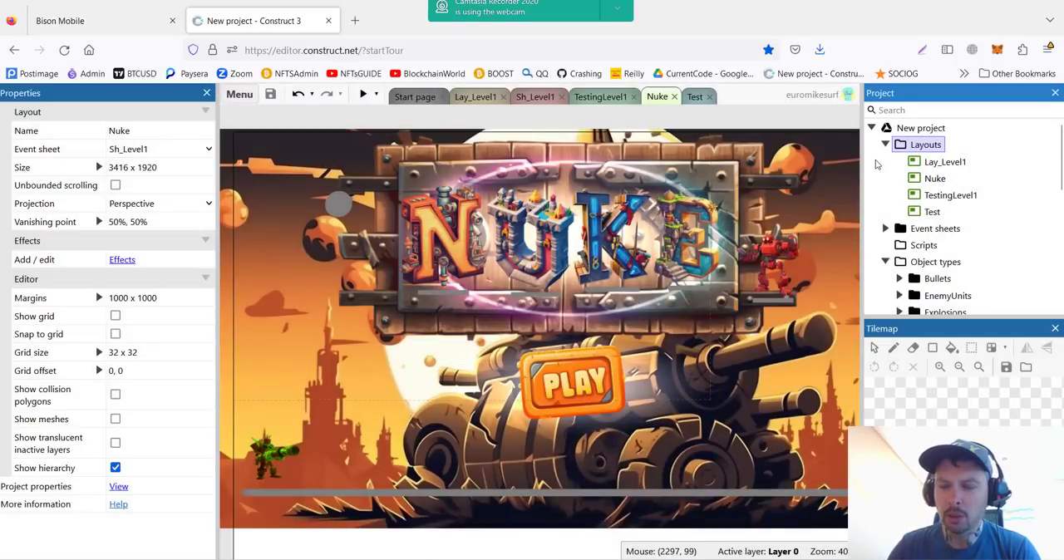
pyautogui.moveTo(768, 279)
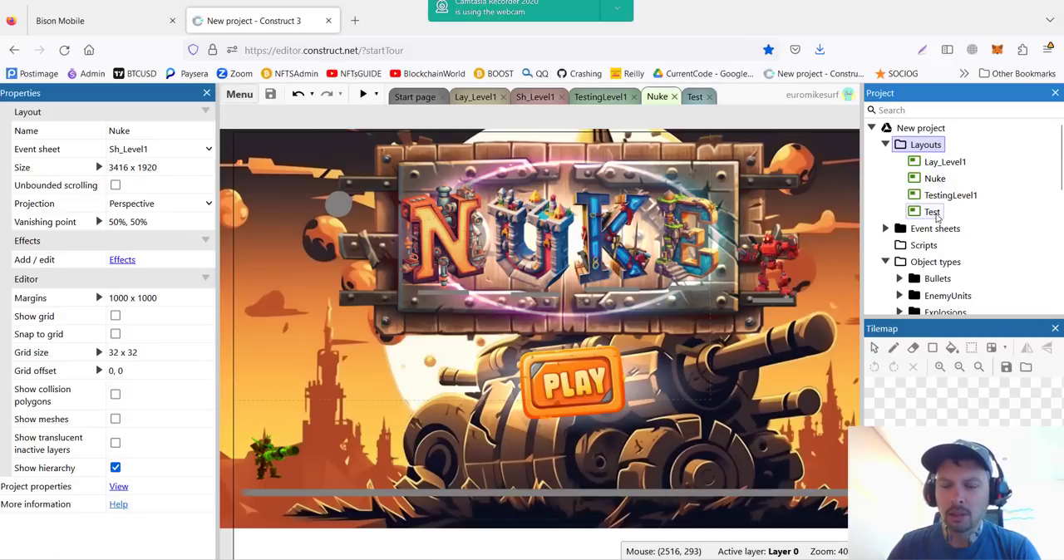
pyautogui.click(935, 178)
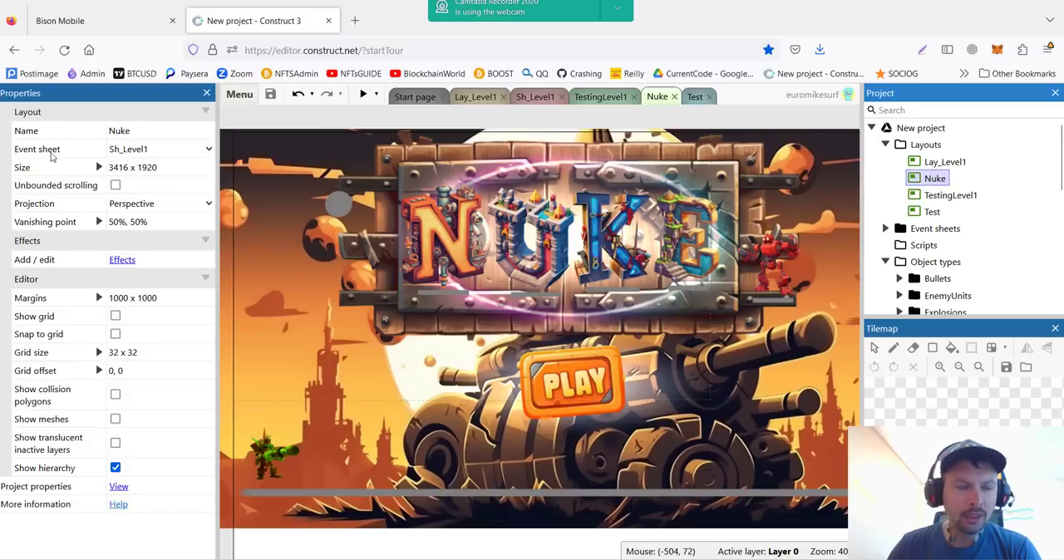
pyautogui.moveTo(118, 155)
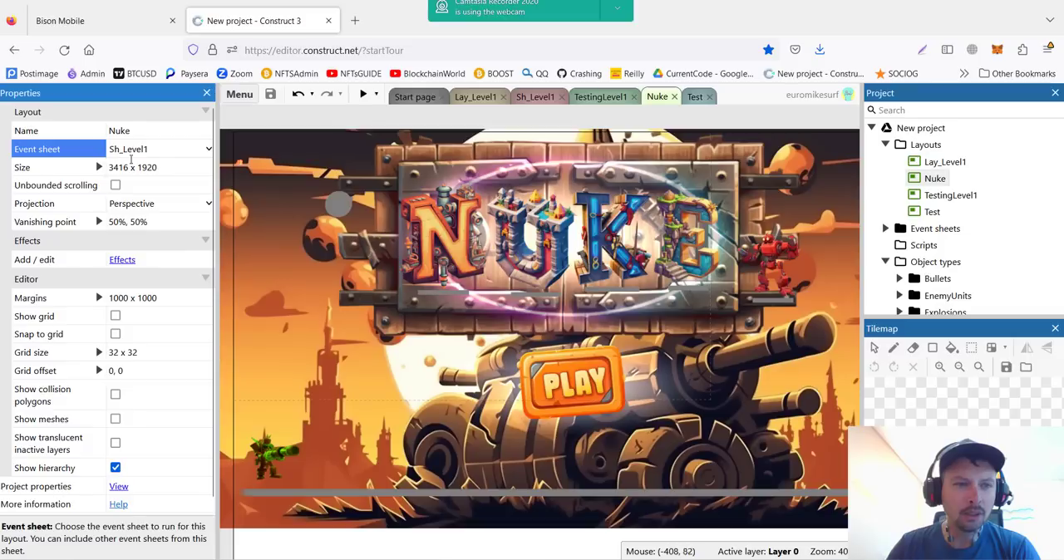
pyautogui.moveTo(515, 407)
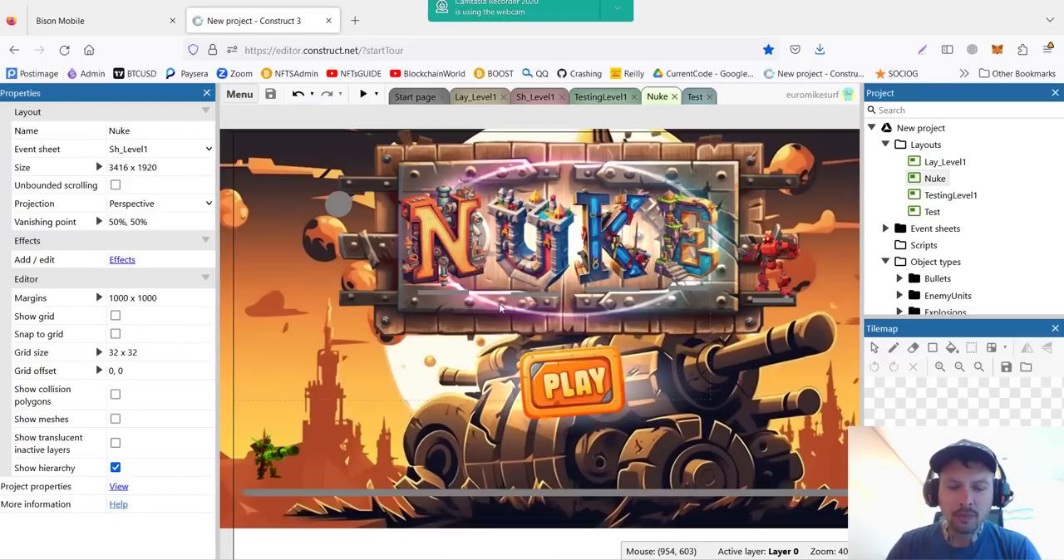
pyautogui.moveTo(395, 262)
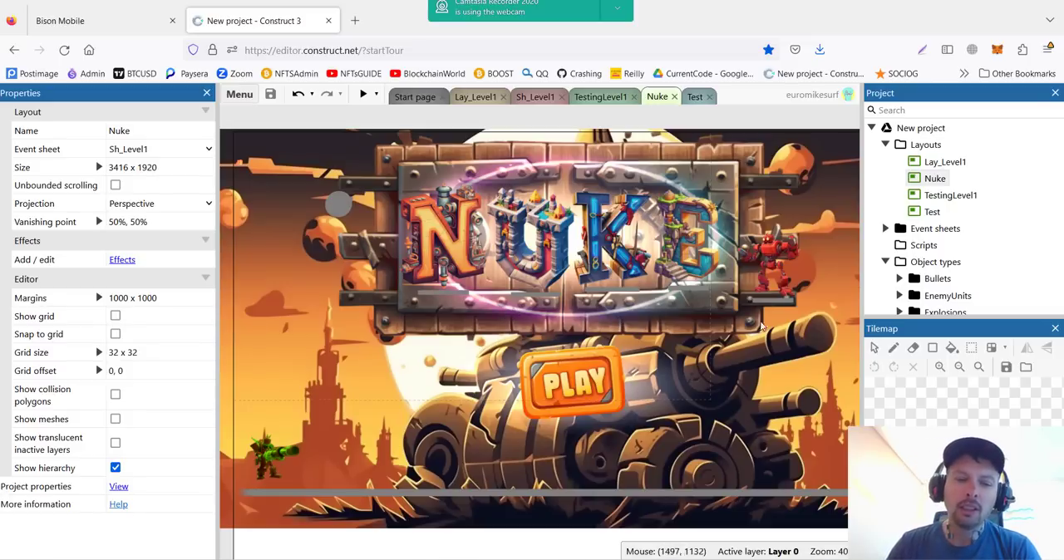
pyautogui.moveTo(502, 326)
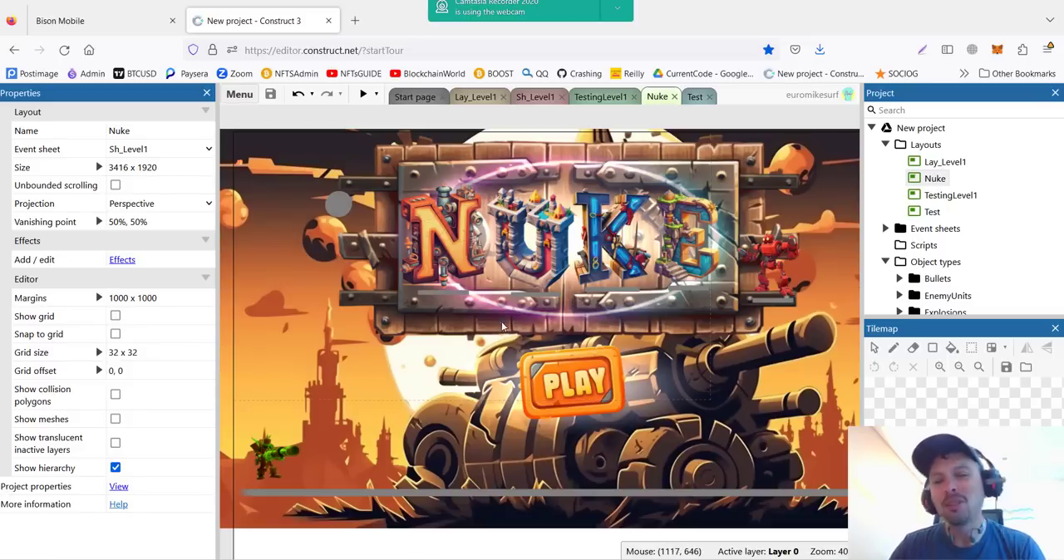
pyautogui.moveTo(763, 282)
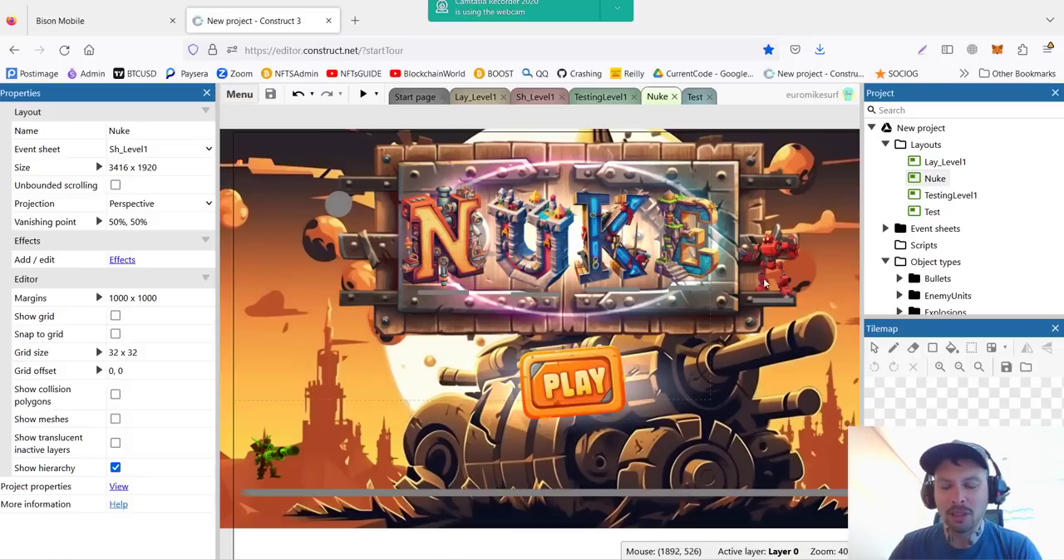
pyautogui.moveTo(735, 289)
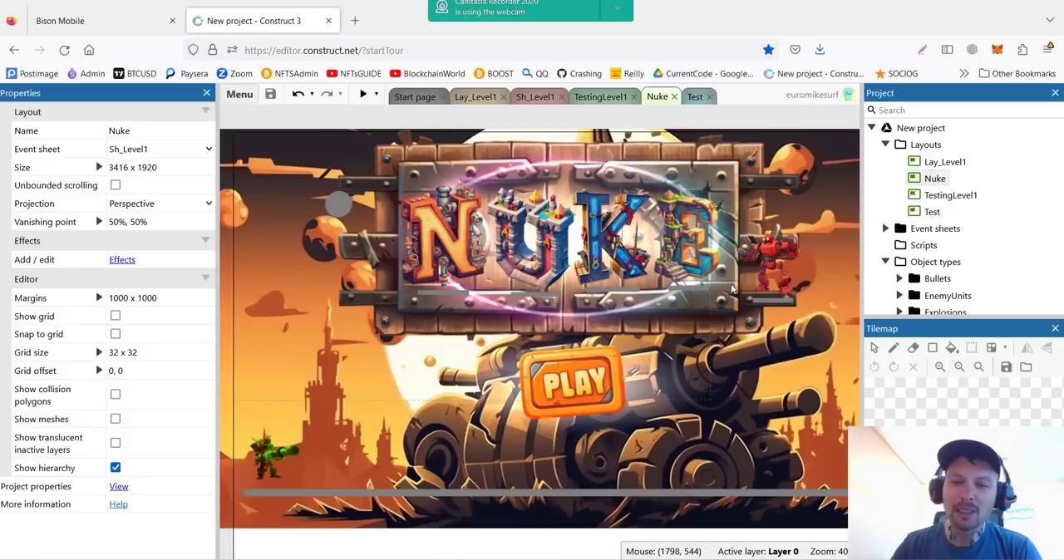
pyautogui.moveTo(453, 312)
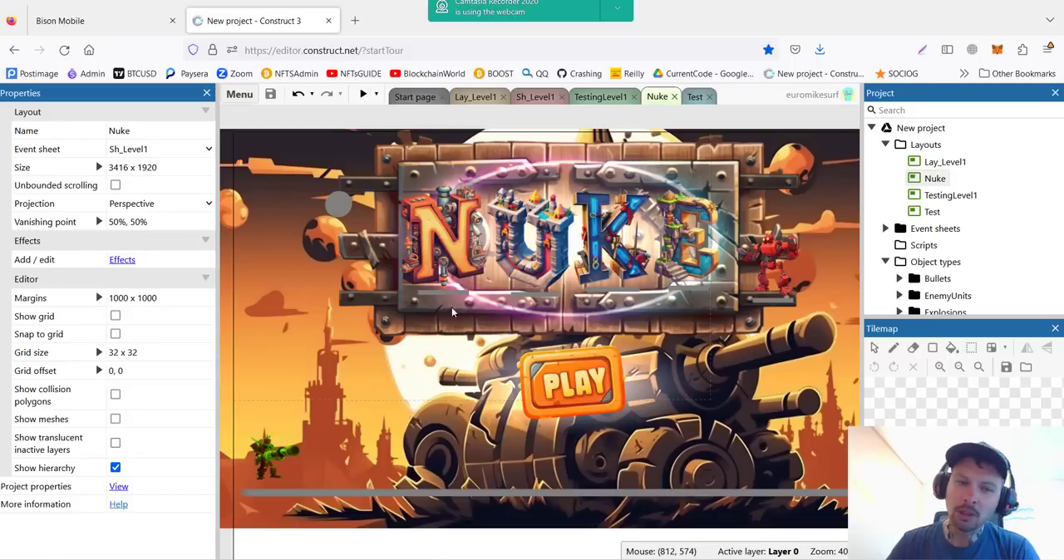
pyautogui.moveTo(339, 131)
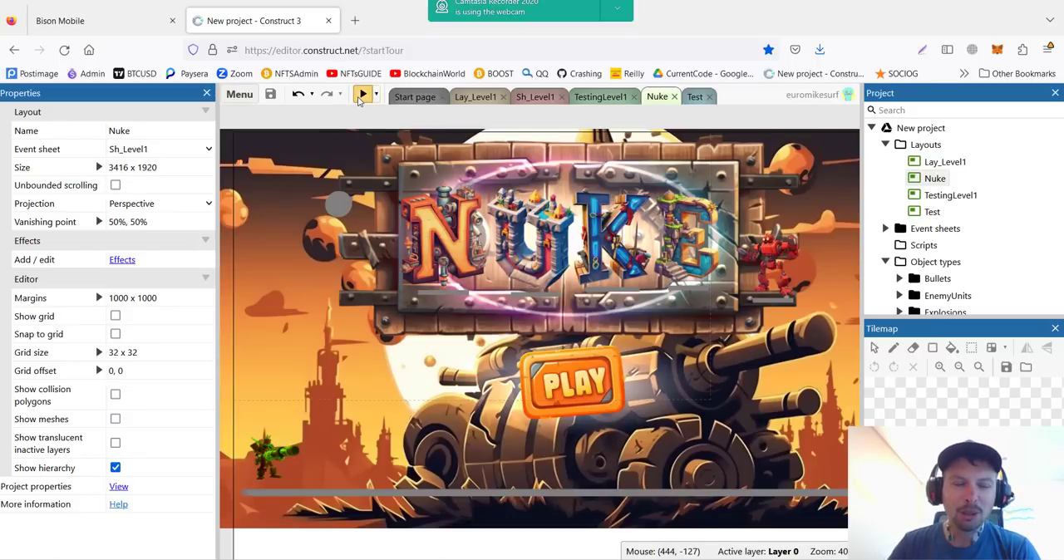
pyautogui.click(361, 94)
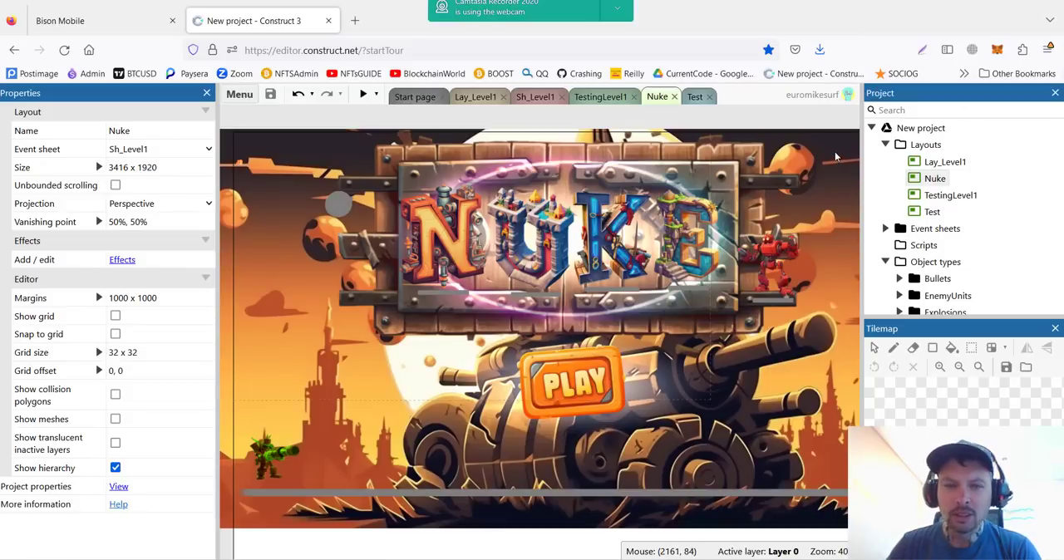
pyautogui.moveTo(629, 376)
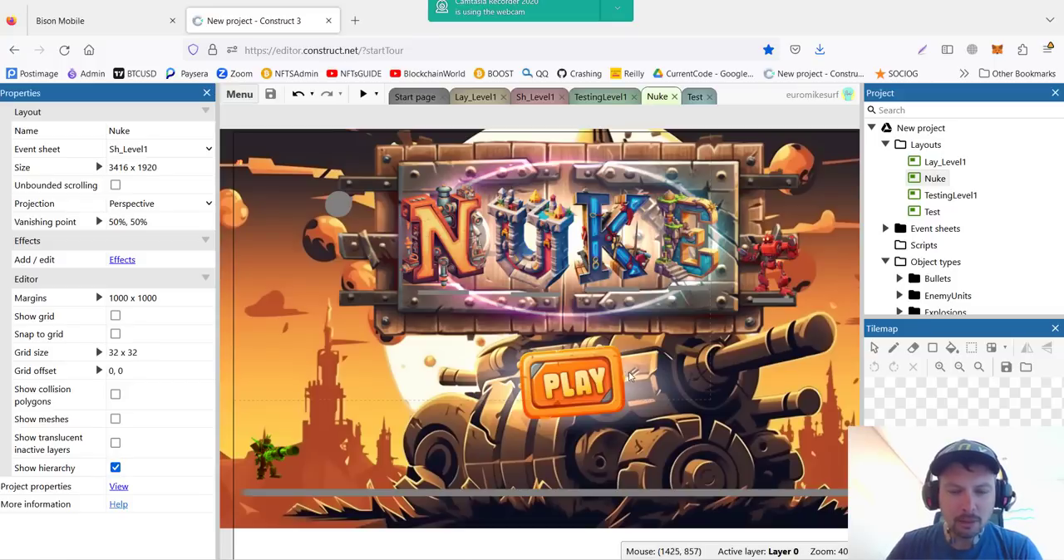
pyautogui.moveTo(551, 377)
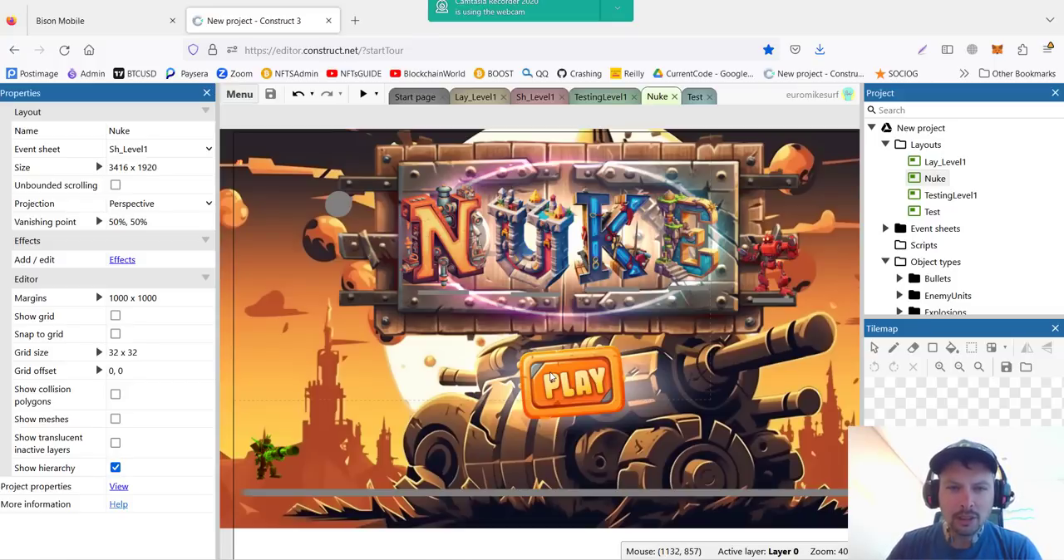
pyautogui.click(572, 383)
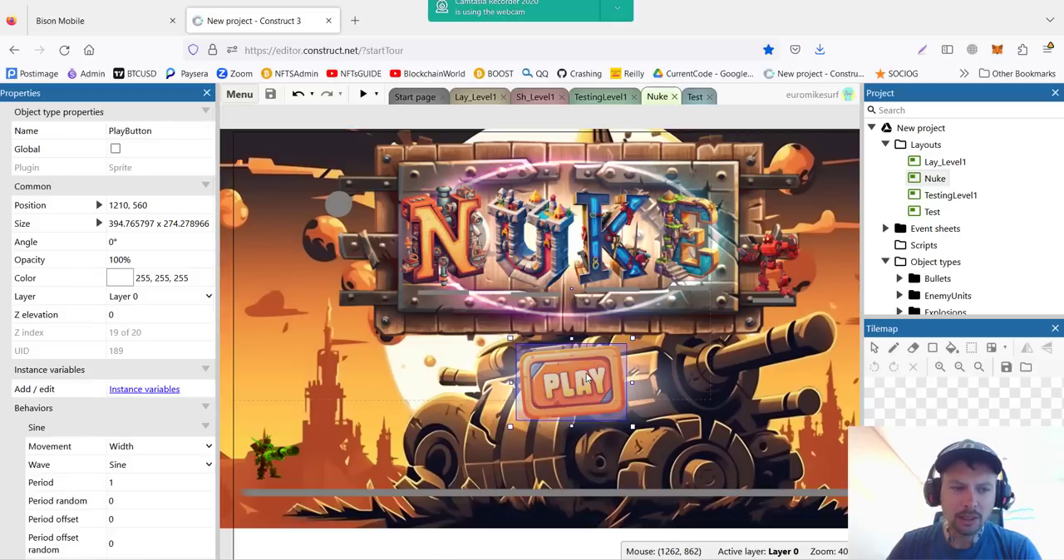
pyautogui.moveTo(591, 395)
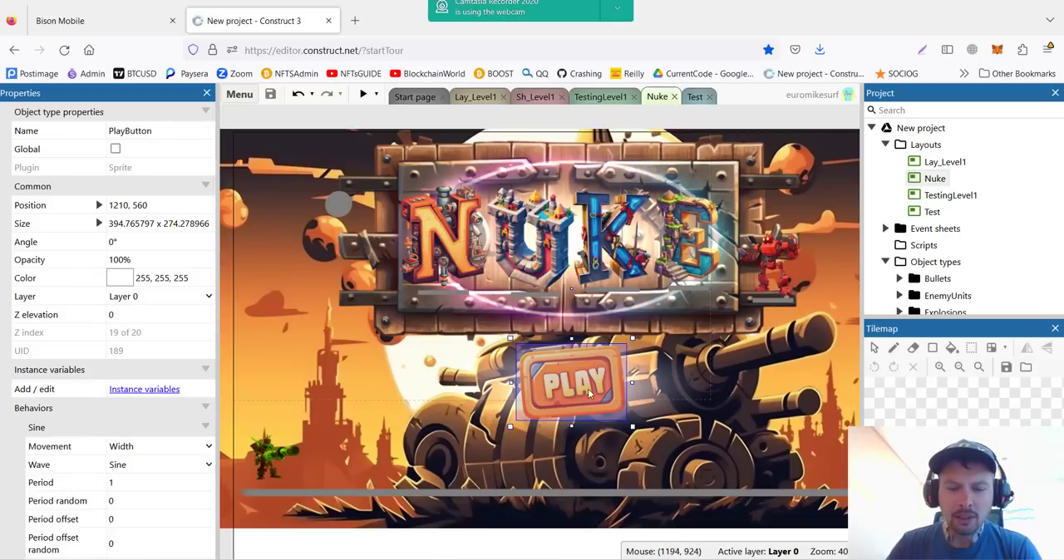
pyautogui.moveTo(574, 391)
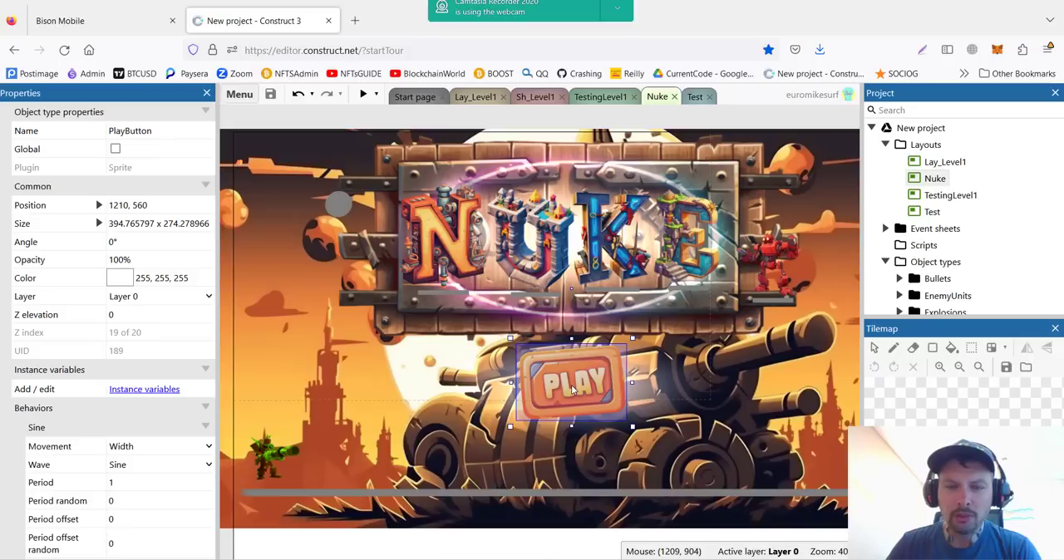
pyautogui.moveTo(561, 383)
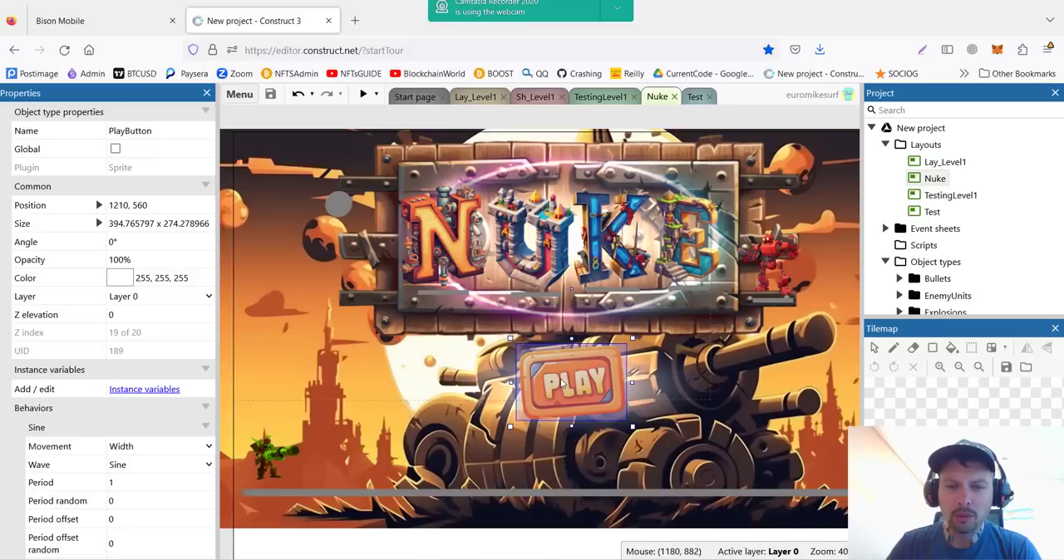
pyautogui.moveTo(565, 384)
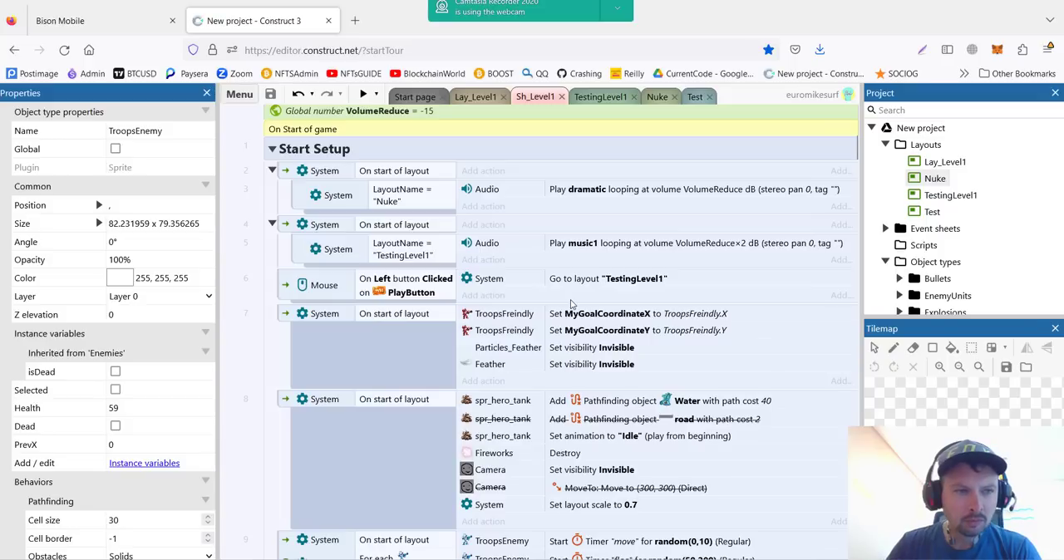
pyautogui.moveTo(339, 292)
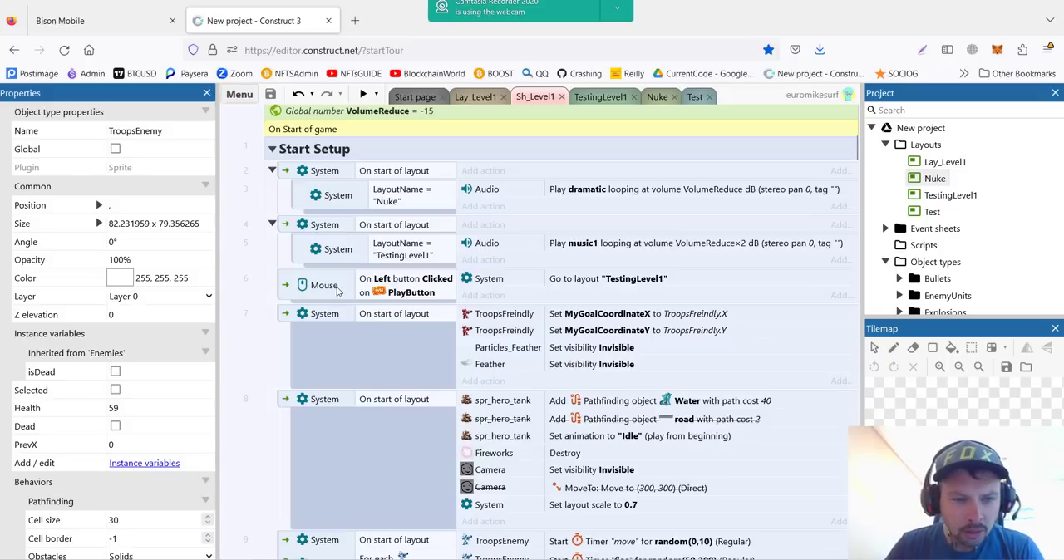
pyautogui.moveTo(351, 264)
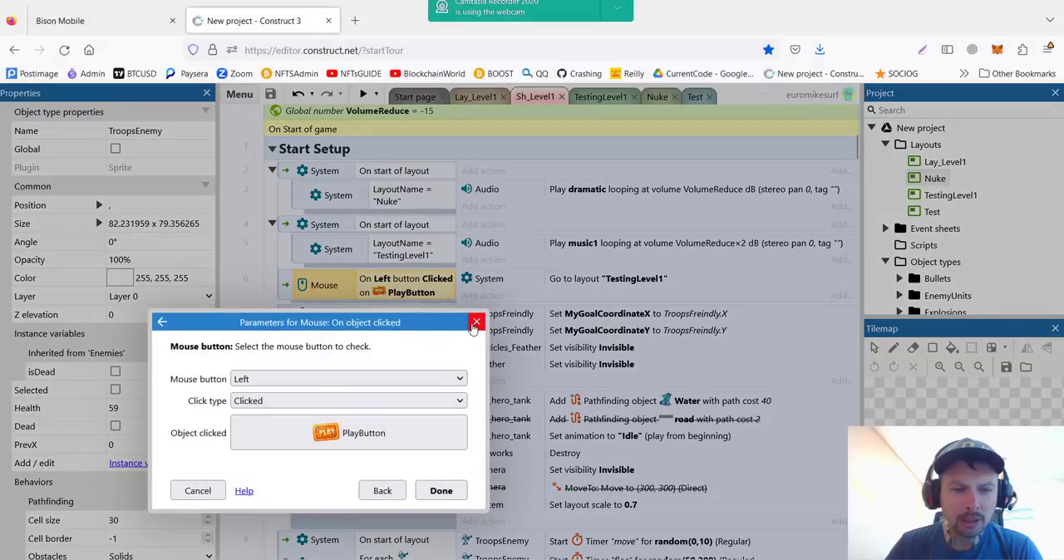
pyautogui.click(441, 491)
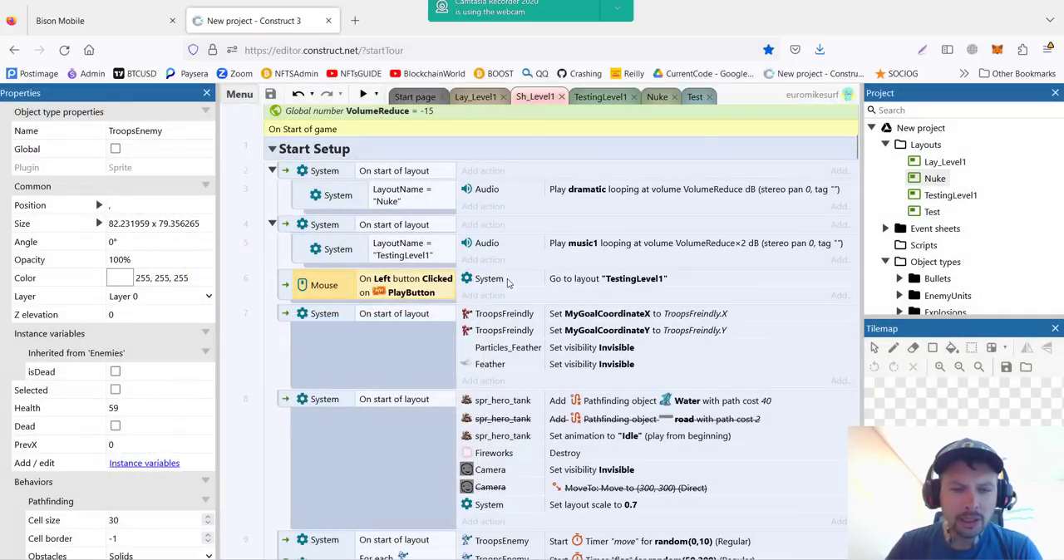
pyautogui.moveTo(561, 284)
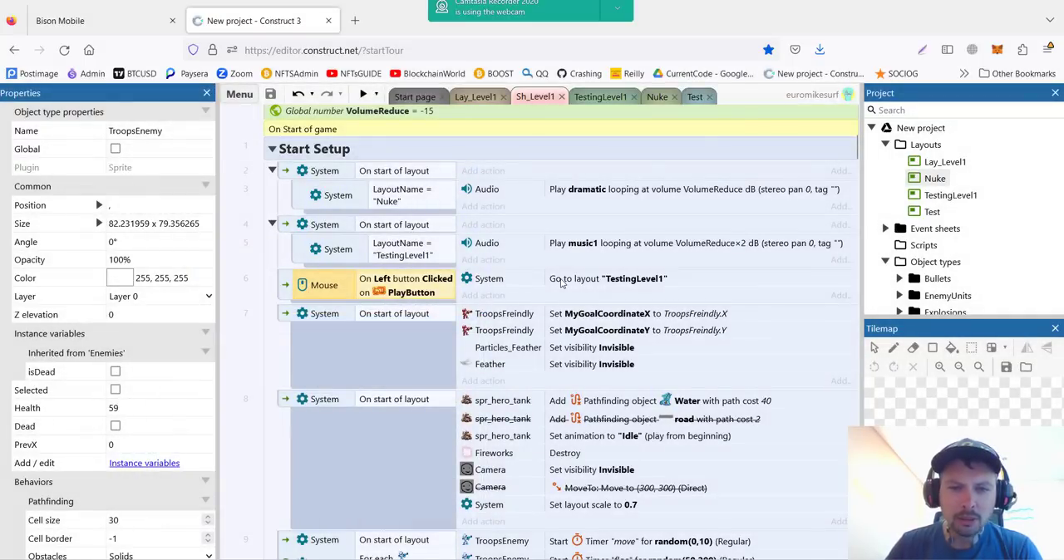
pyautogui.doubleClick(608, 279)
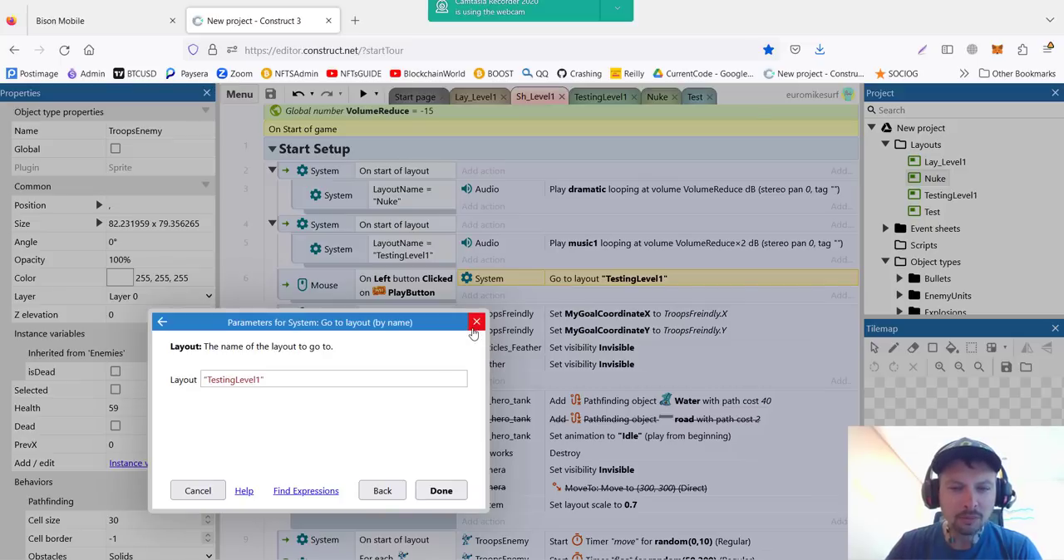
pyautogui.click(440, 490)
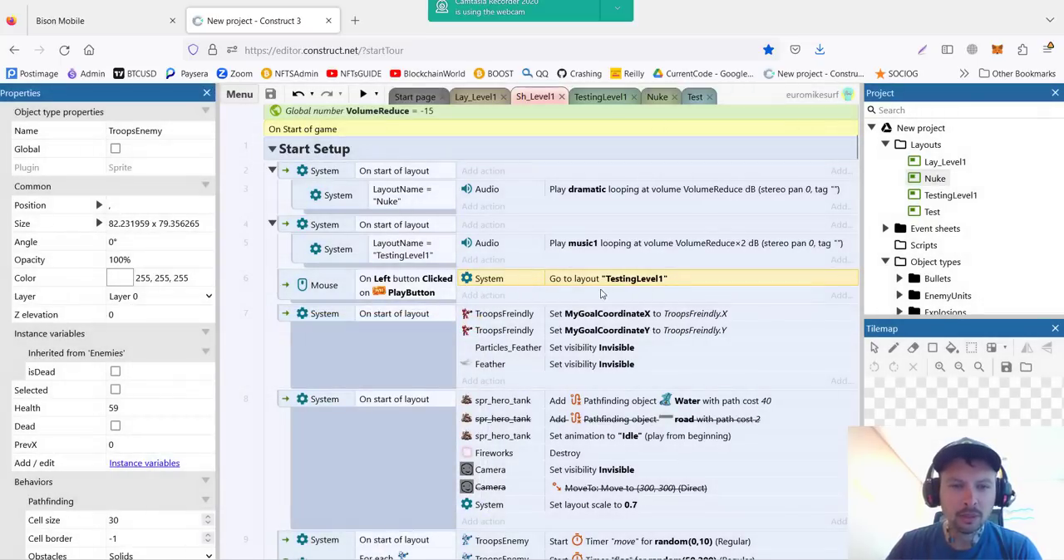
pyautogui.click(655, 97)
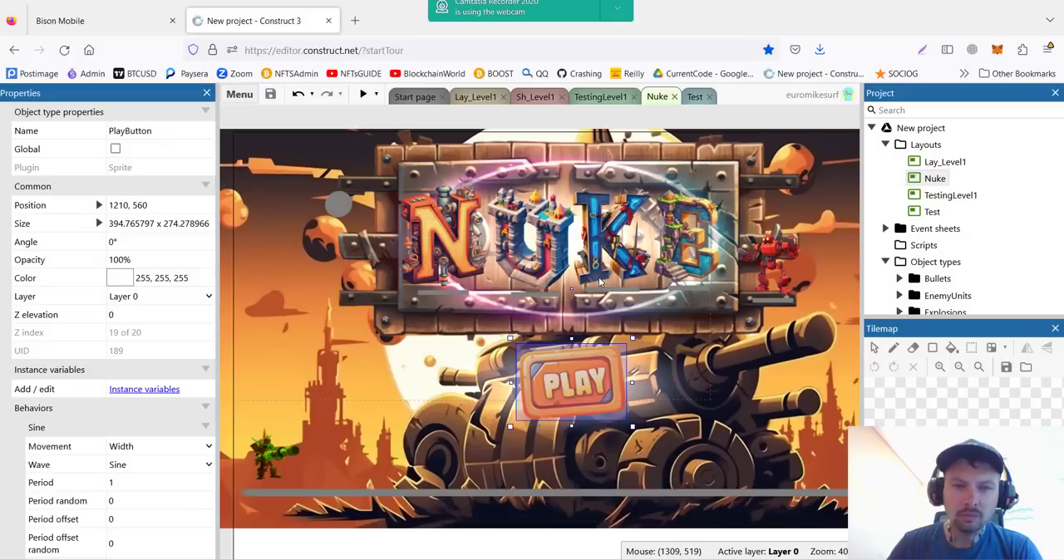
pyautogui.moveTo(448, 231)
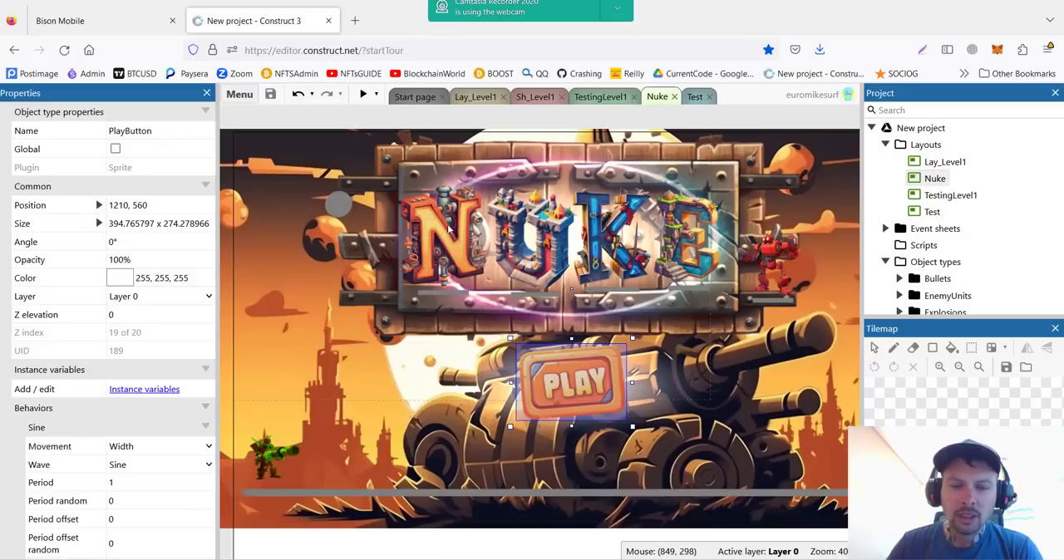
pyautogui.moveTo(461, 221)
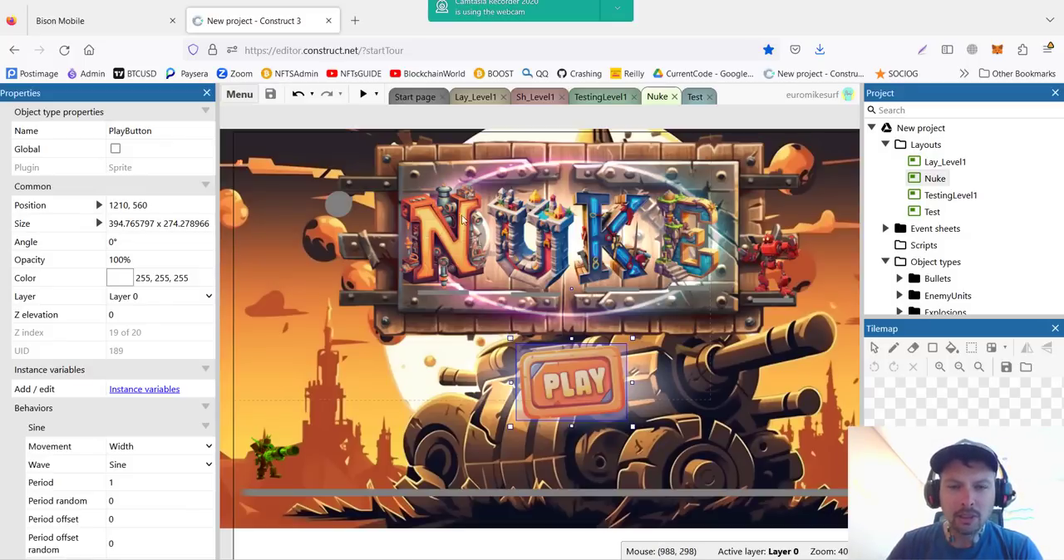
pyautogui.moveTo(557, 304)
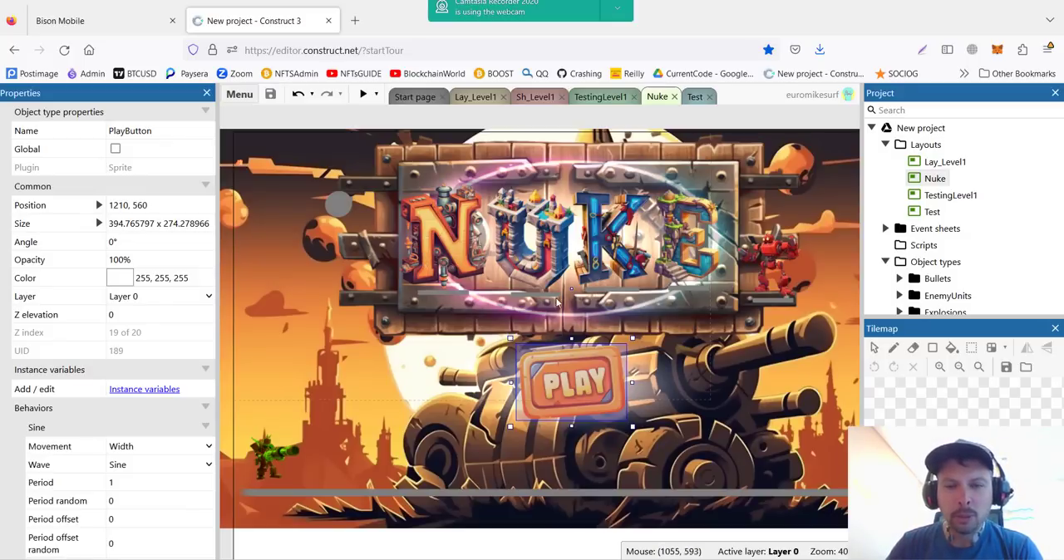
pyautogui.moveTo(572, 254)
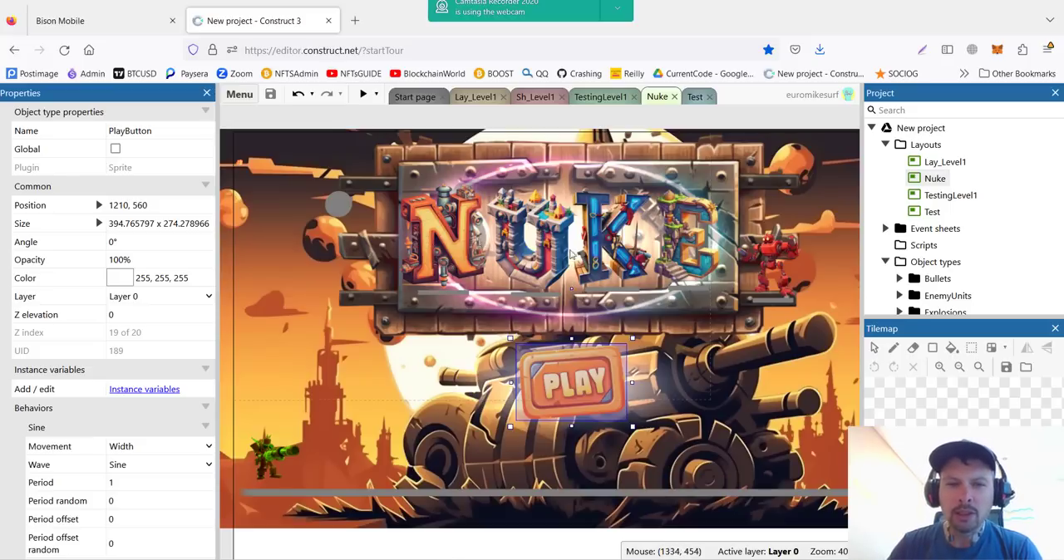
pyautogui.moveTo(564, 279)
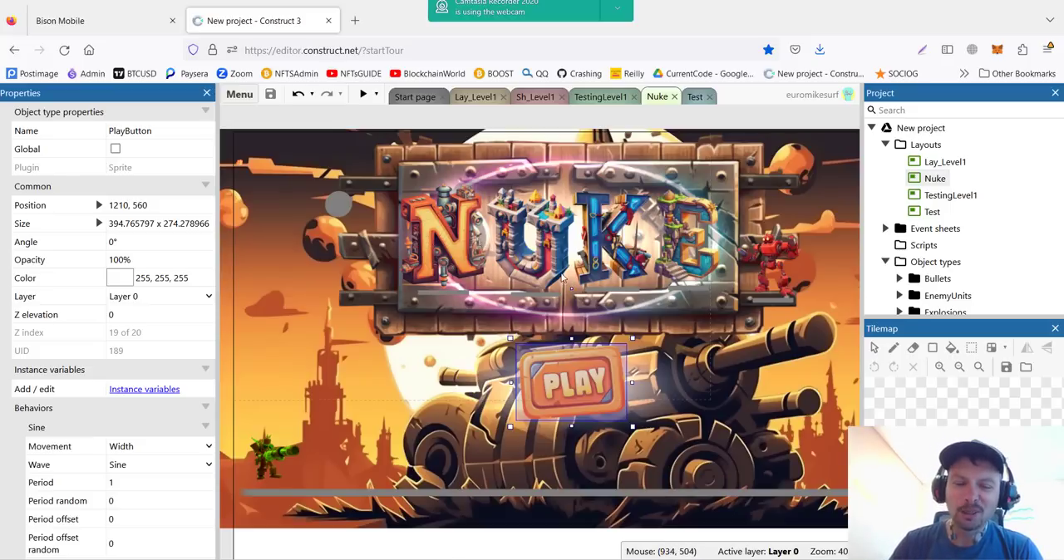
pyautogui.moveTo(606, 260)
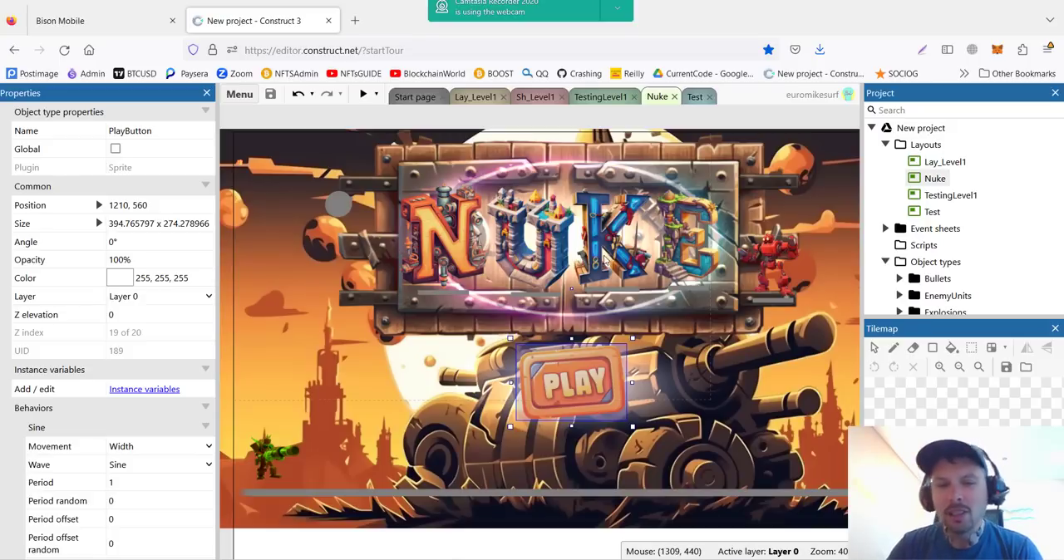
pyautogui.moveTo(565, 326)
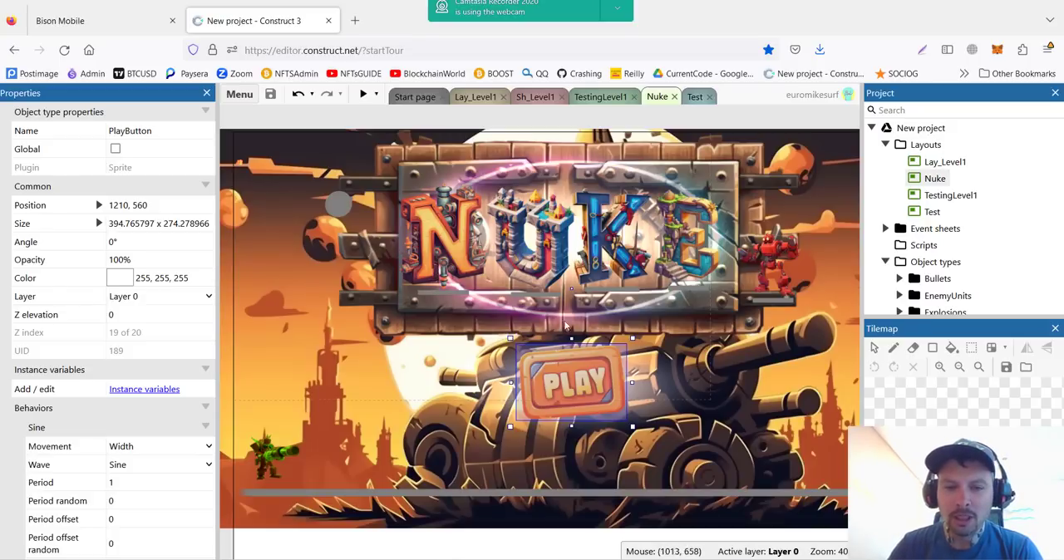
pyautogui.moveTo(332, 260)
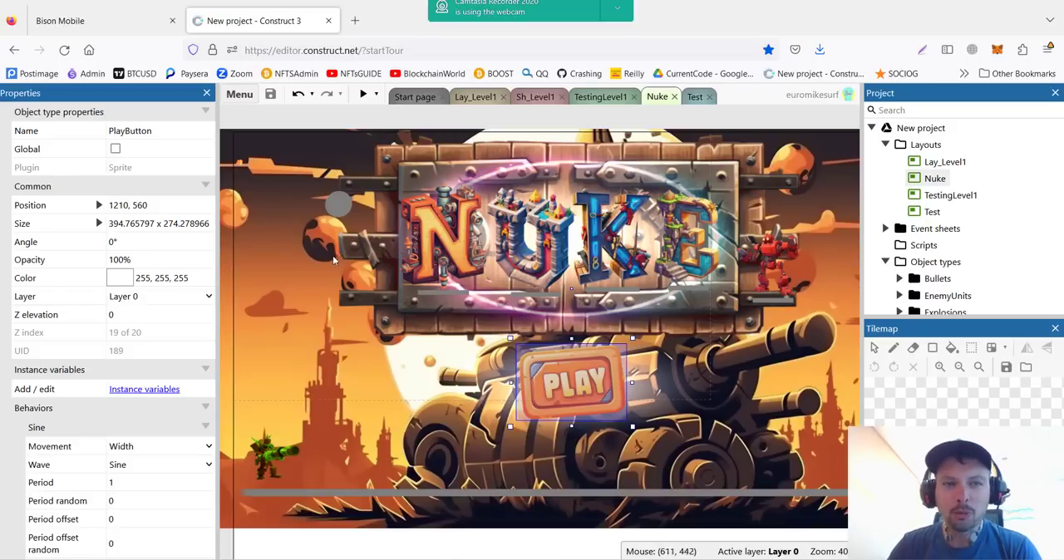
pyautogui.moveTo(493, 299)
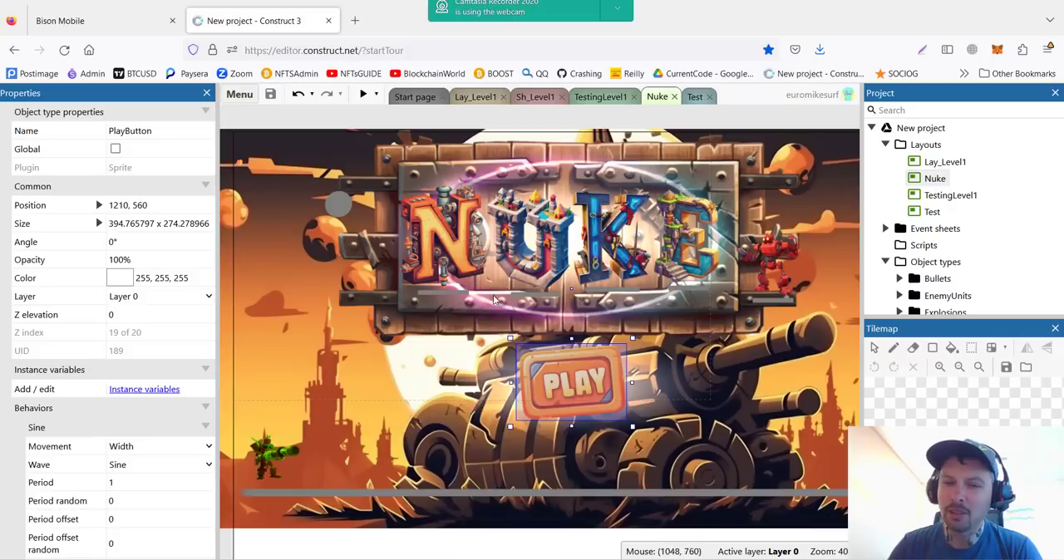
pyautogui.moveTo(524, 314)
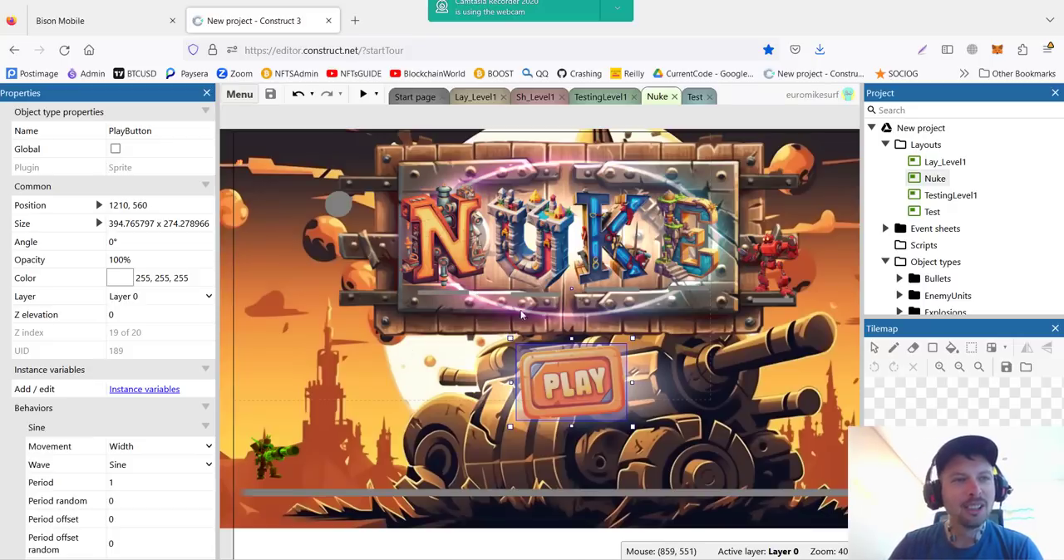
pyautogui.moveTo(449, 239)
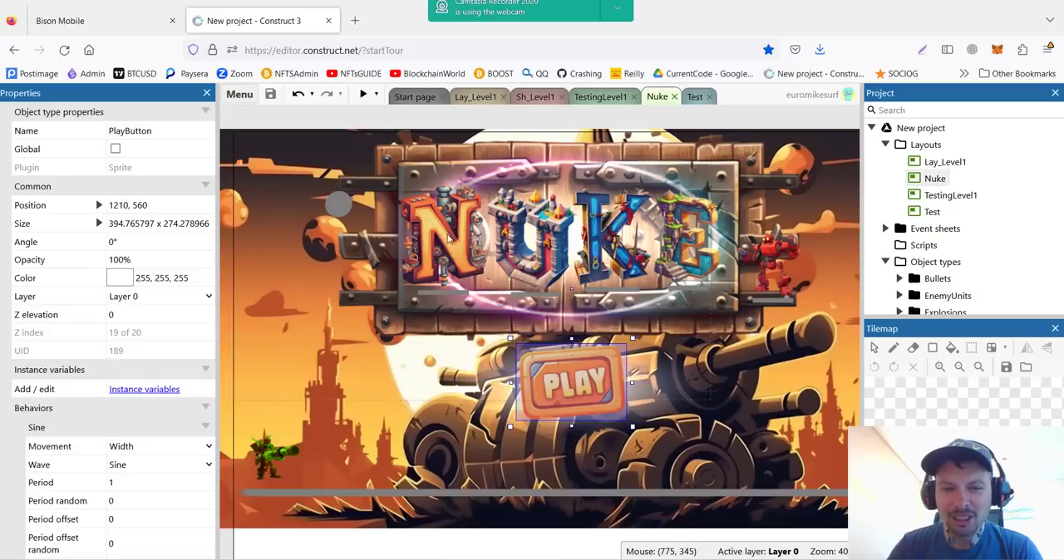
pyautogui.moveTo(594, 266)
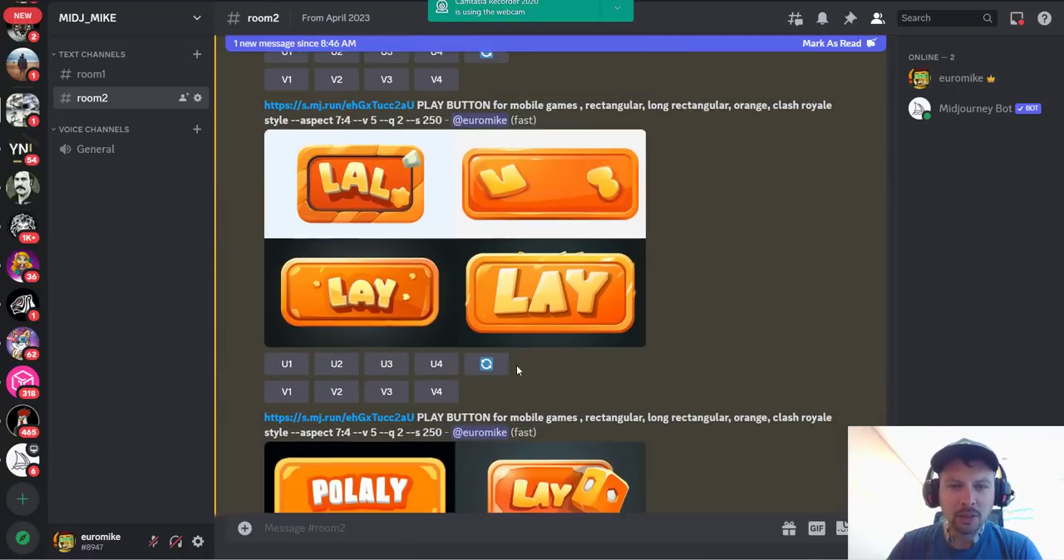
# Step: Scroll through room2's Midjourney Bot results for PLAY buttons, wooden panels and NUKE letters
pyautogui.scroll(-3)
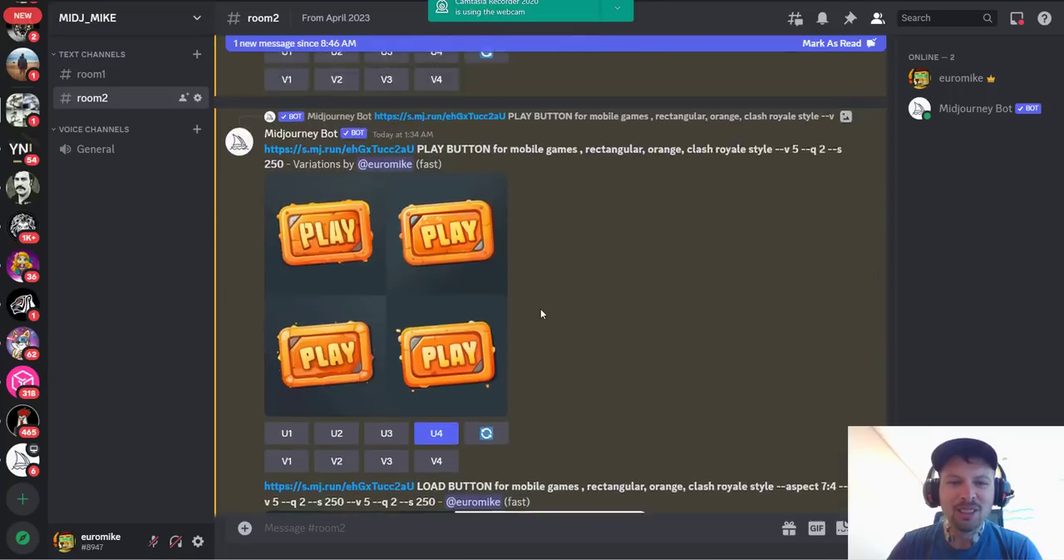
pyautogui.scroll(-3)
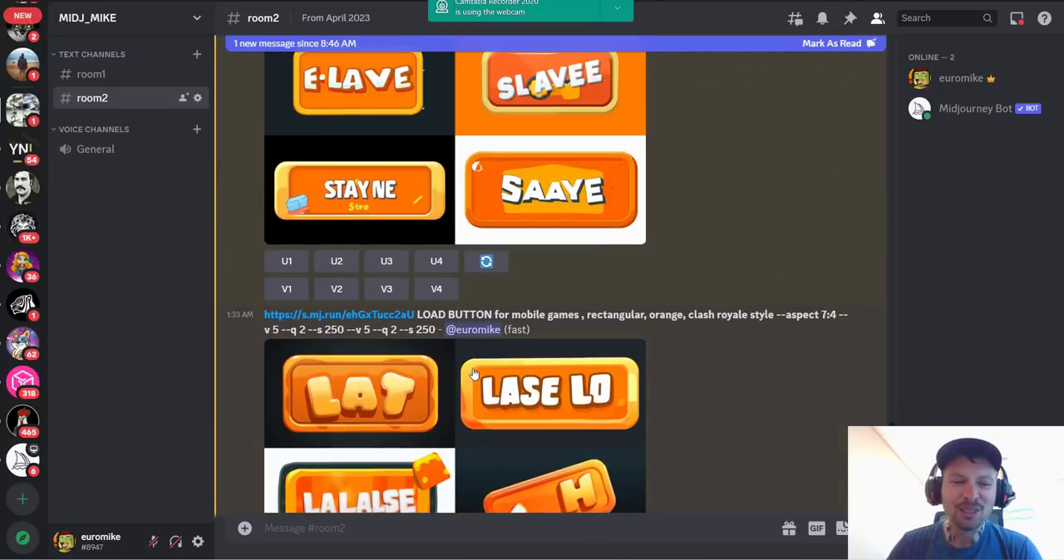
pyautogui.scroll(-3)
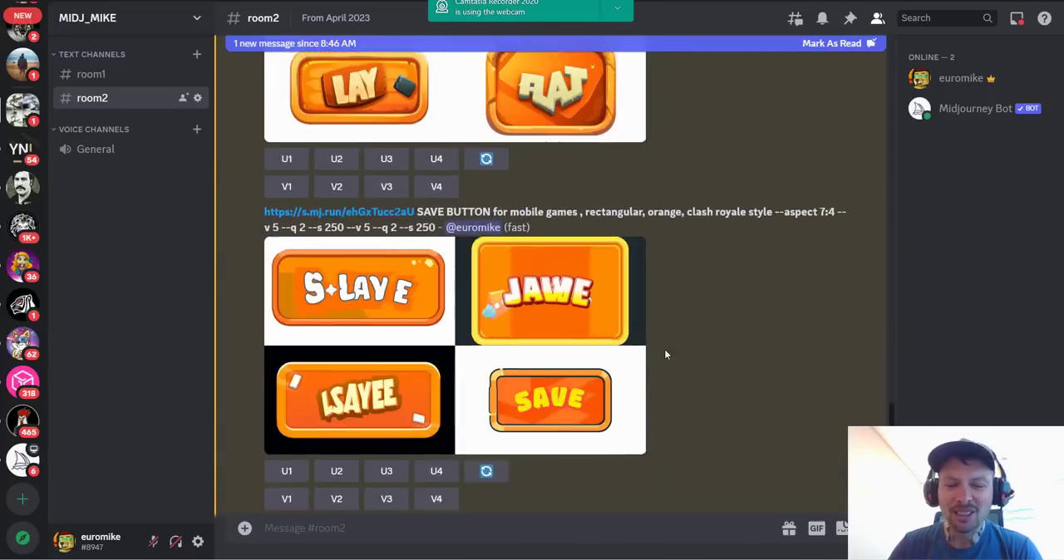
pyautogui.scroll(-3)
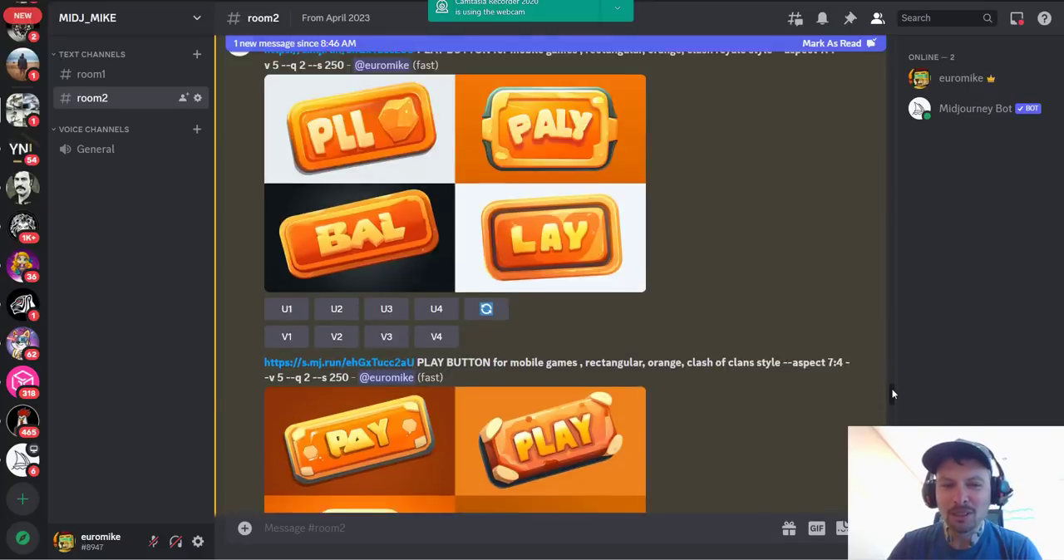
pyautogui.scroll(-3)
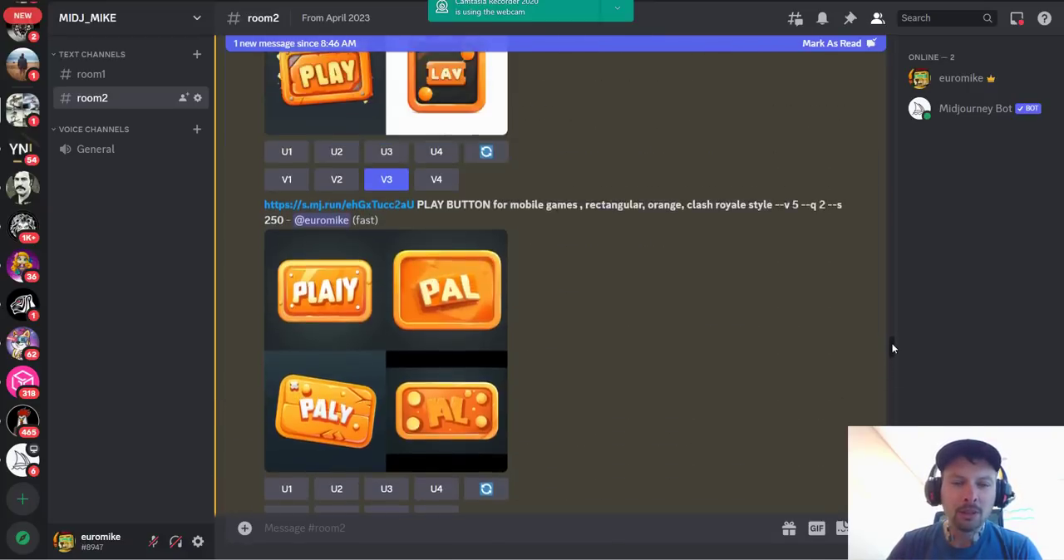
pyautogui.scroll(-3)
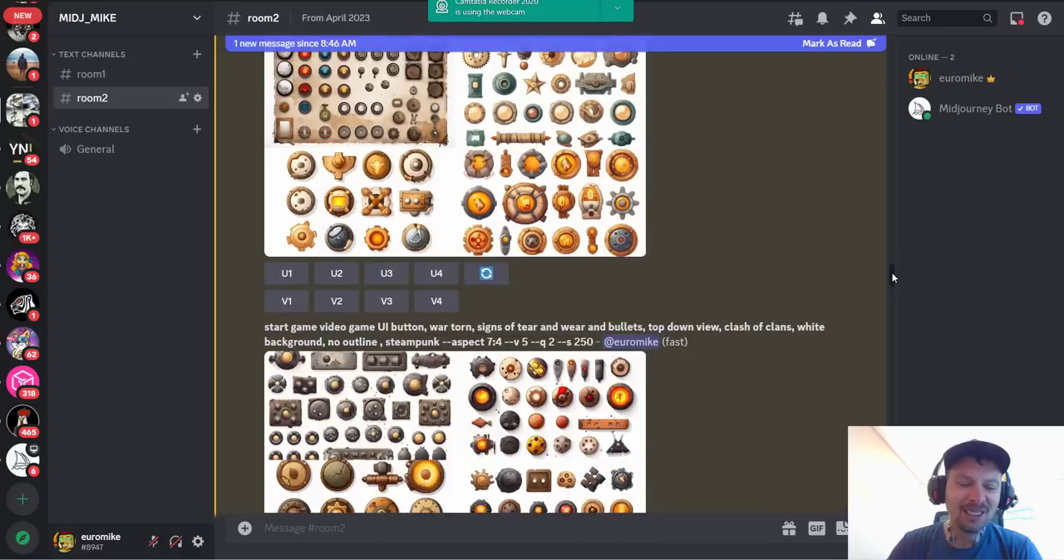
pyautogui.scroll(-3)
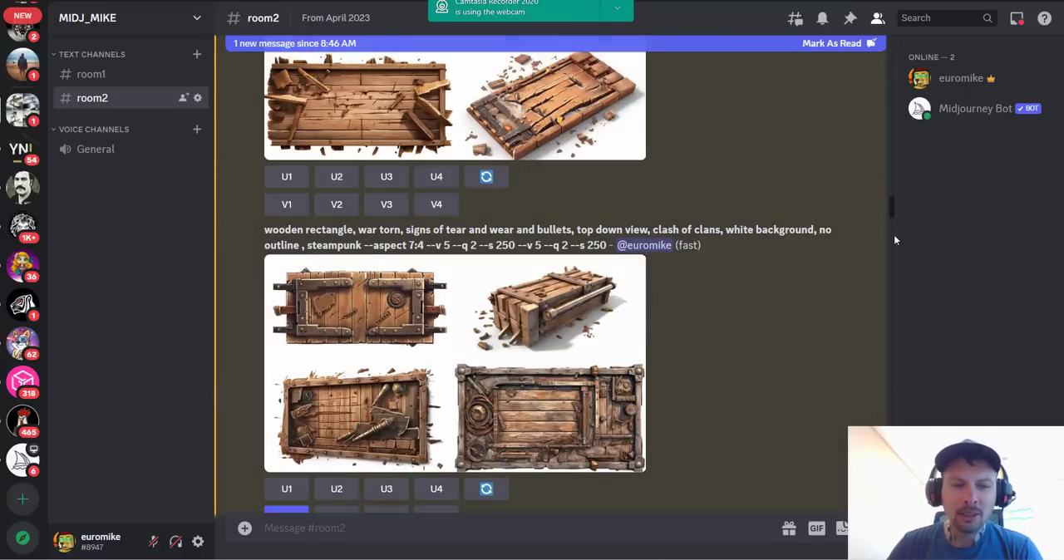
pyautogui.scroll(3)
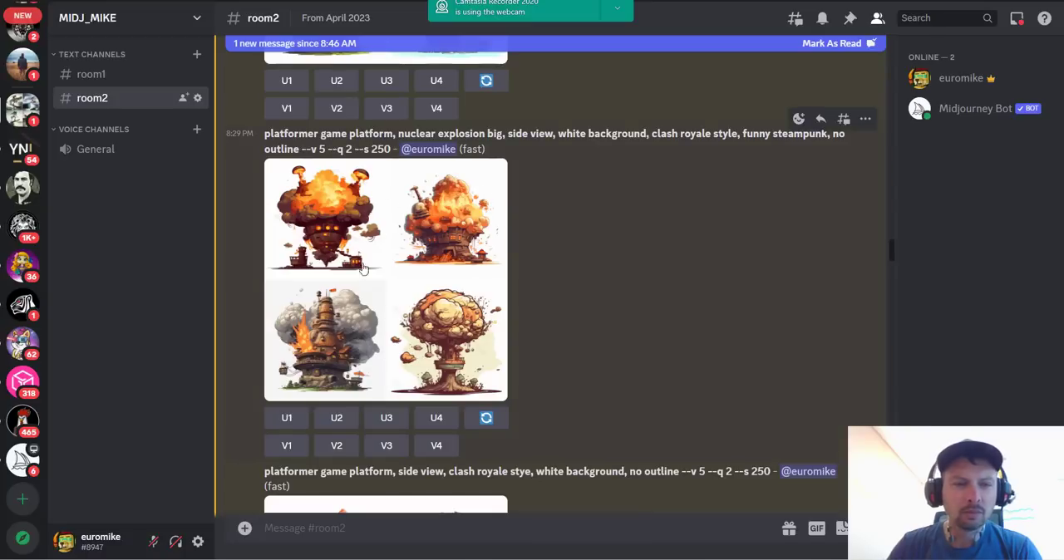
pyautogui.moveTo(453, 278)
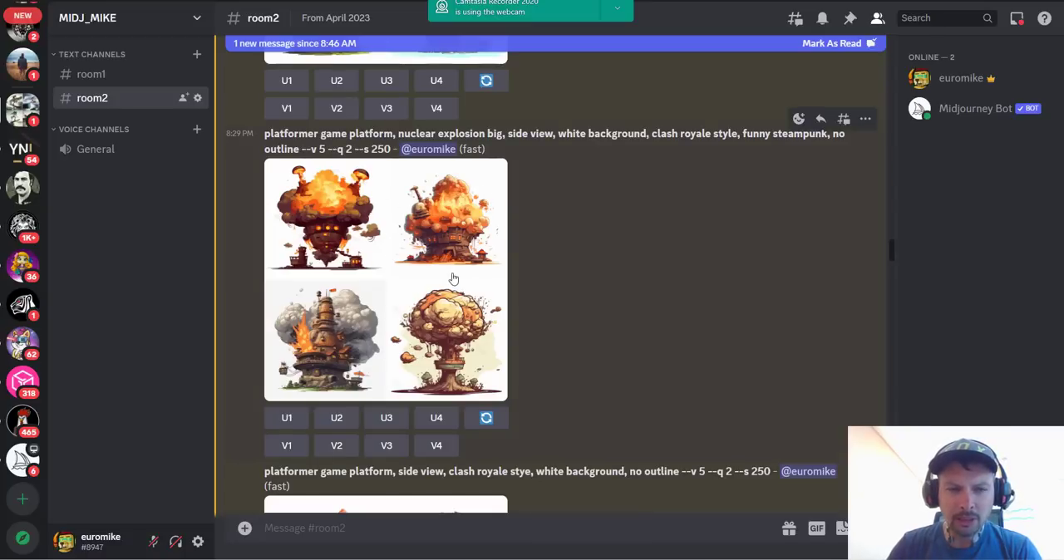
pyautogui.scroll(-3)
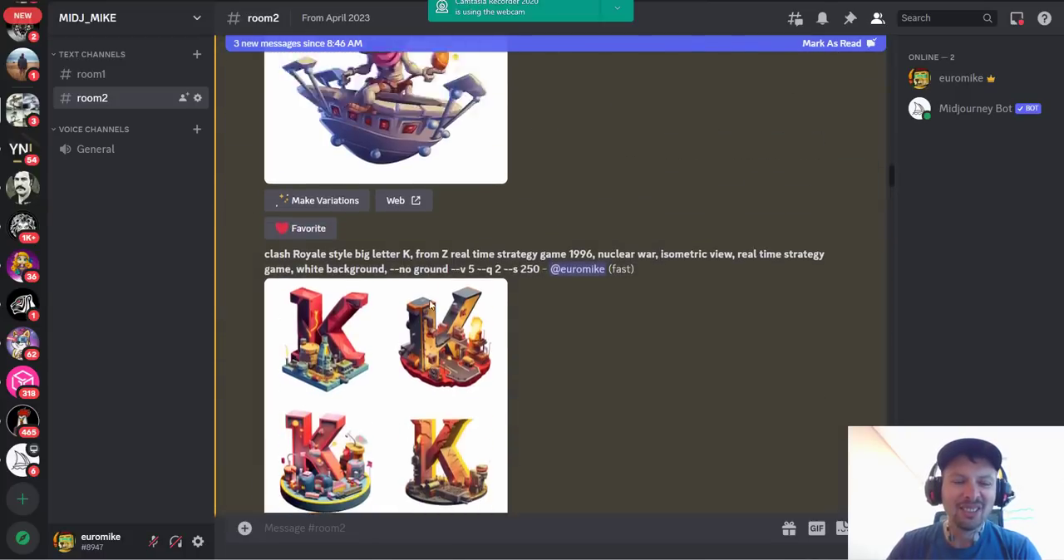
pyautogui.scroll(-3)
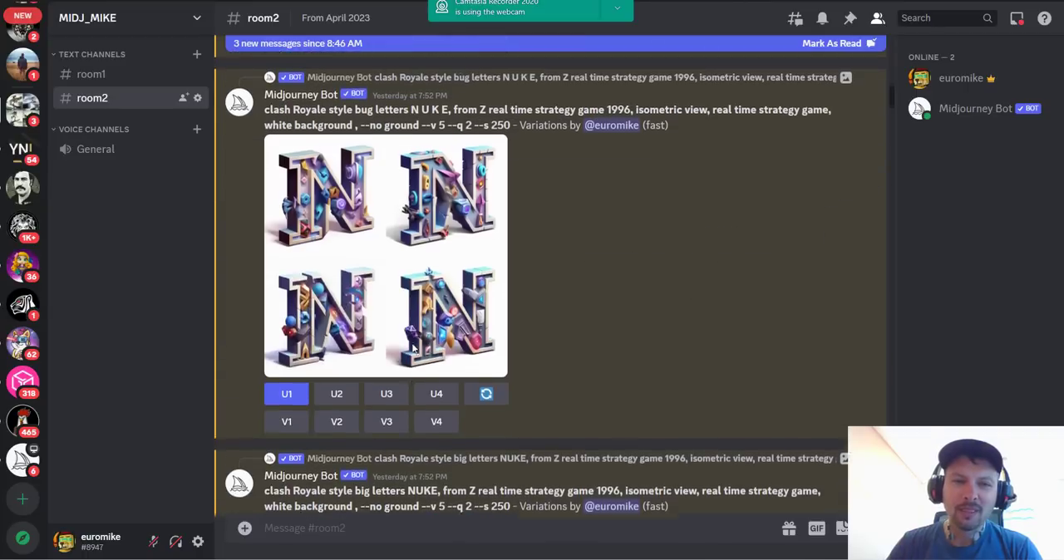
pyautogui.scroll(-3)
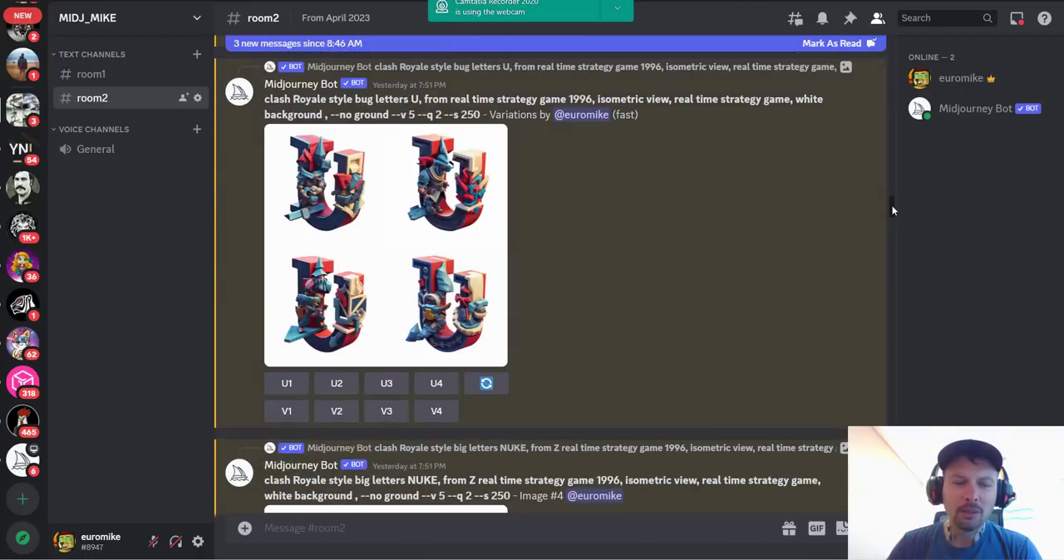
pyautogui.scroll(-3)
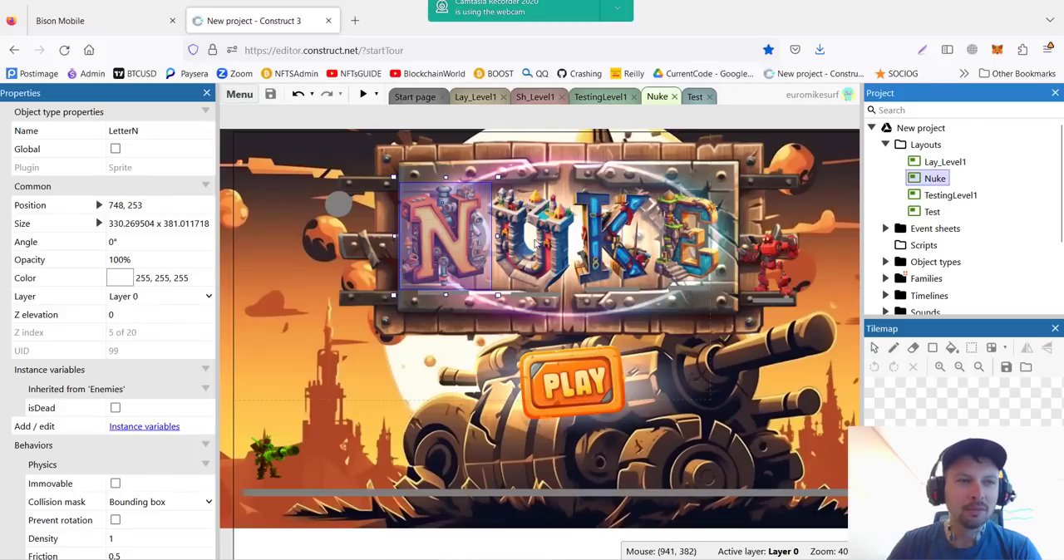
# Step: Expand Object types and the LettersMenu folder to list the LetterE, LetterK, LetterN, LetterU sprites
pyautogui.scroll(-3)
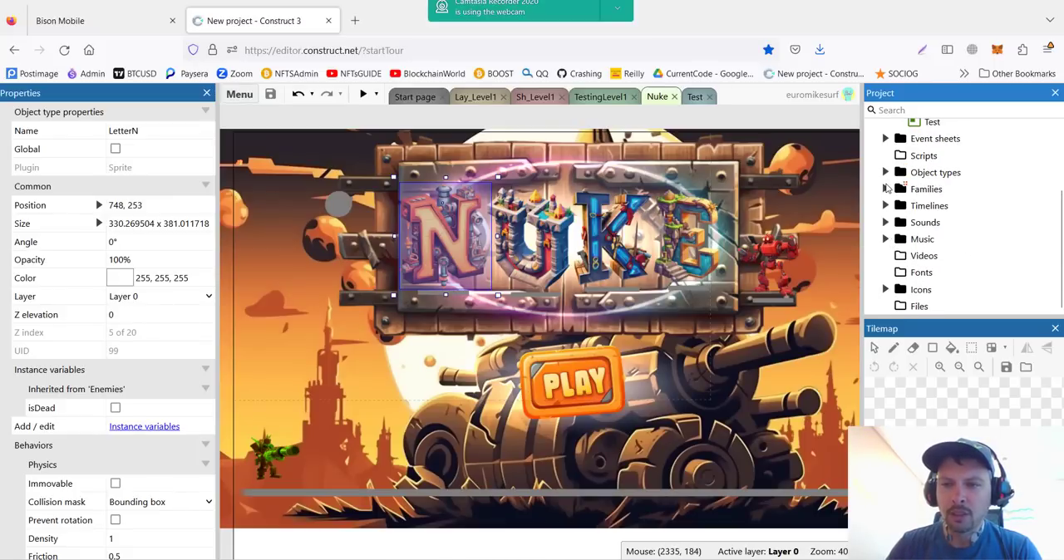
pyautogui.click(885, 172)
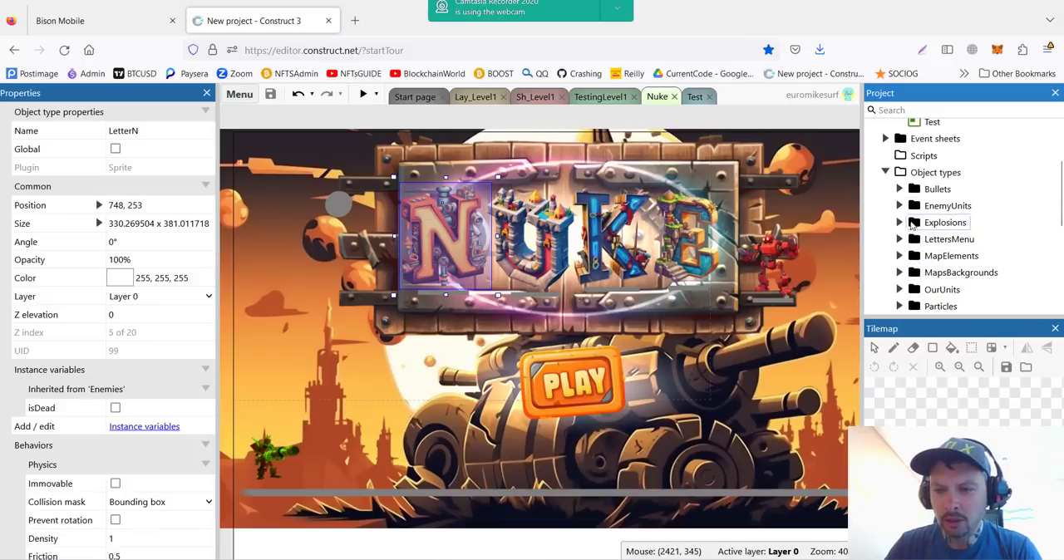
pyautogui.scroll(-3)
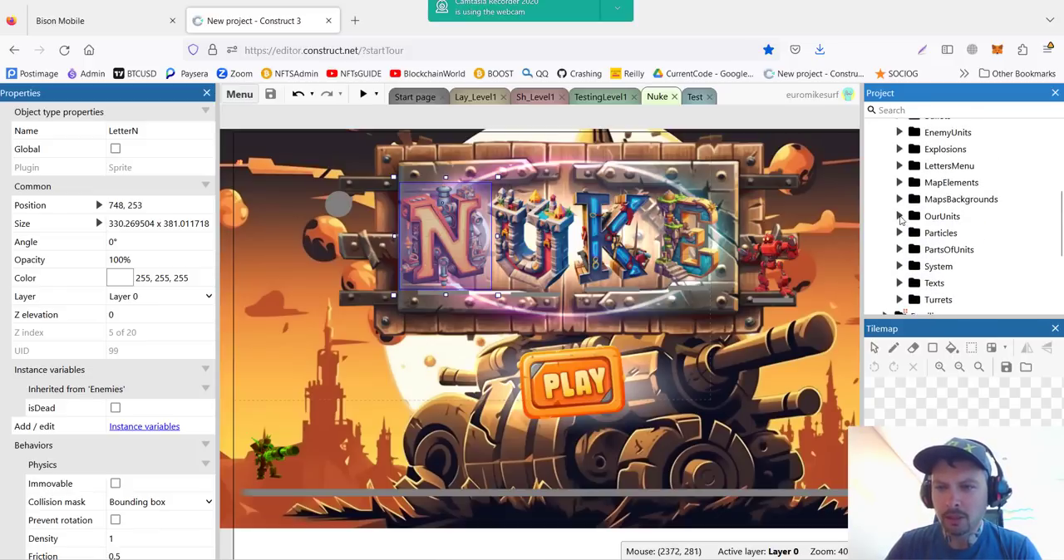
pyautogui.click(899, 165)
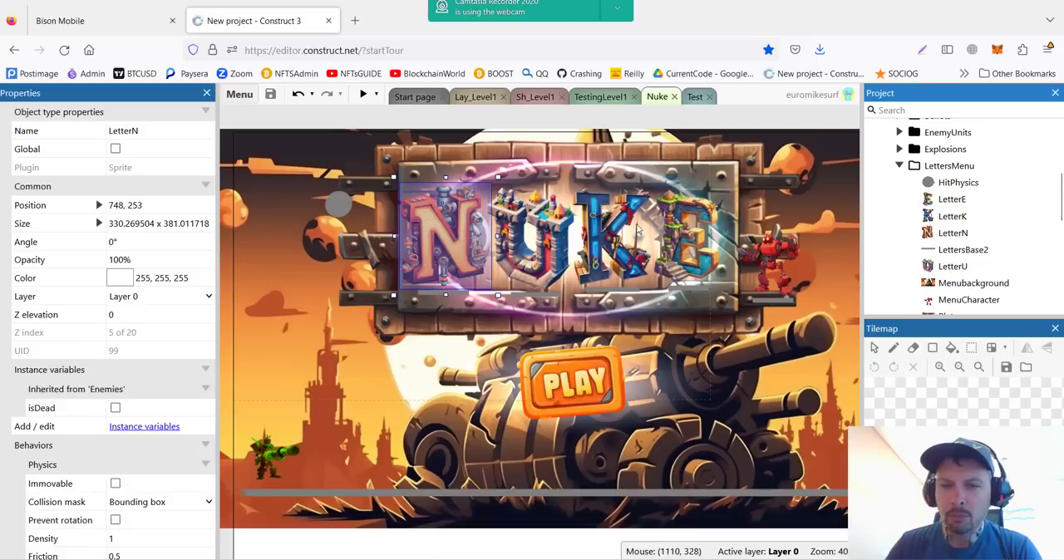
pyautogui.moveTo(589, 278)
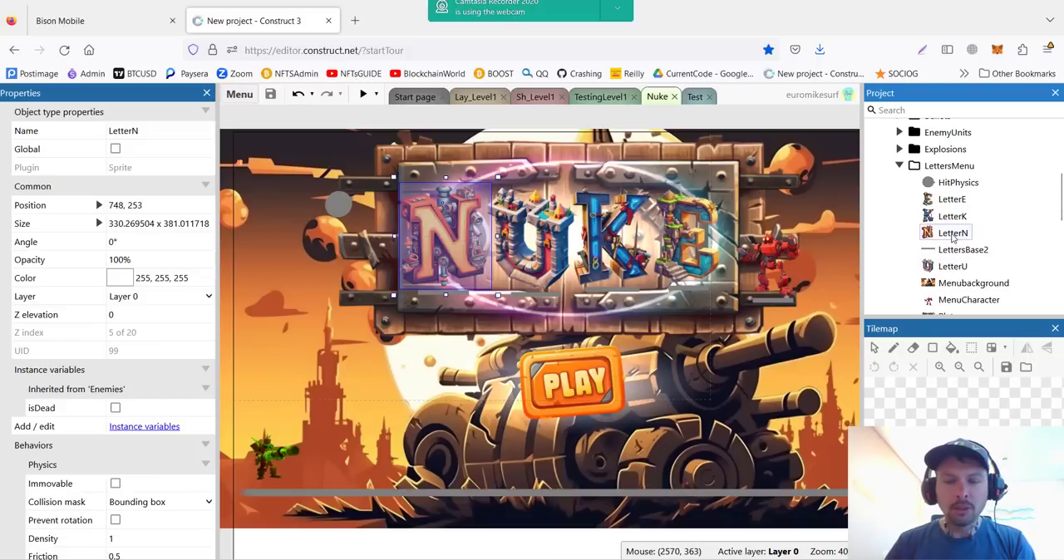
pyautogui.doubleClick(953, 232)
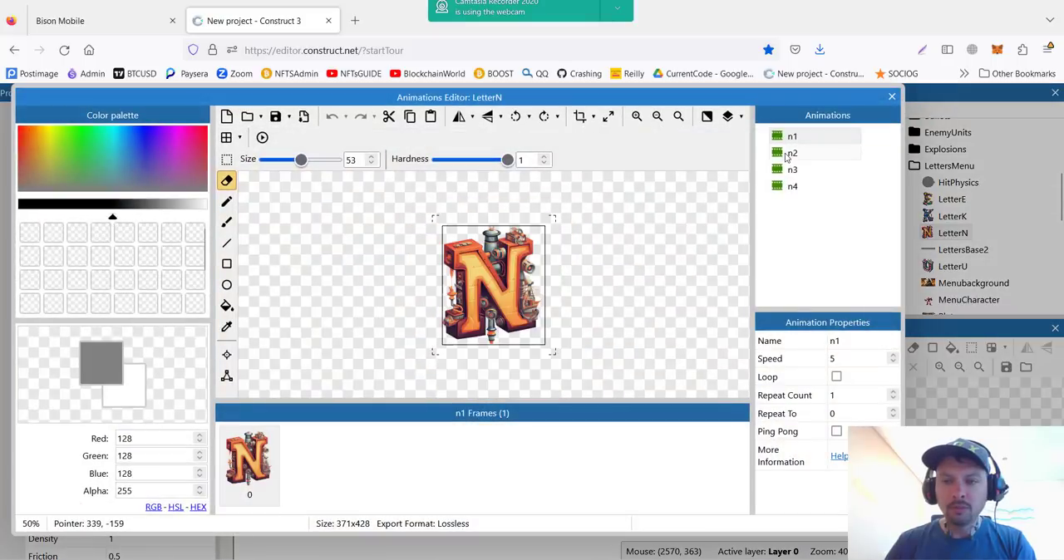
pyautogui.click(792, 185)
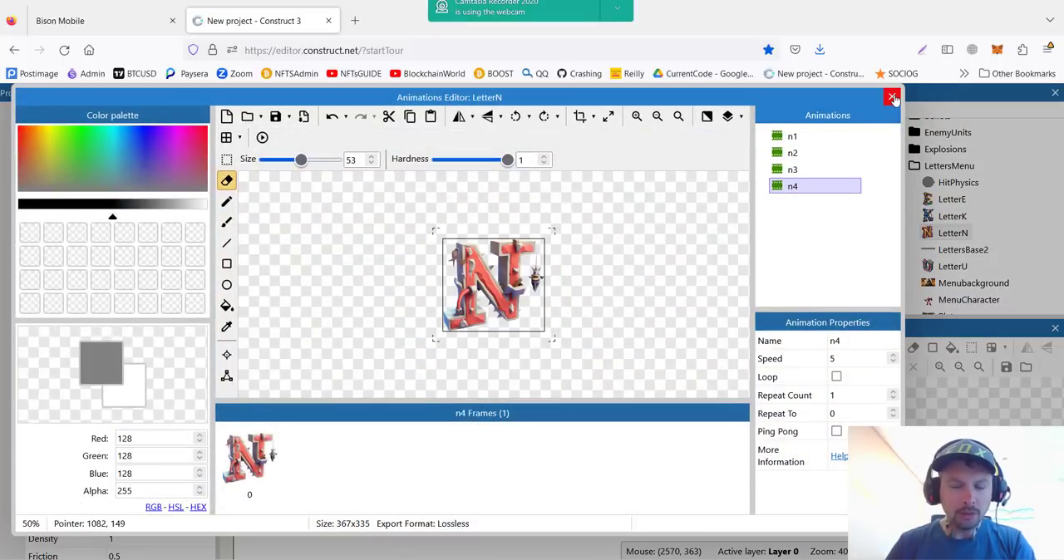
pyautogui.click(893, 98)
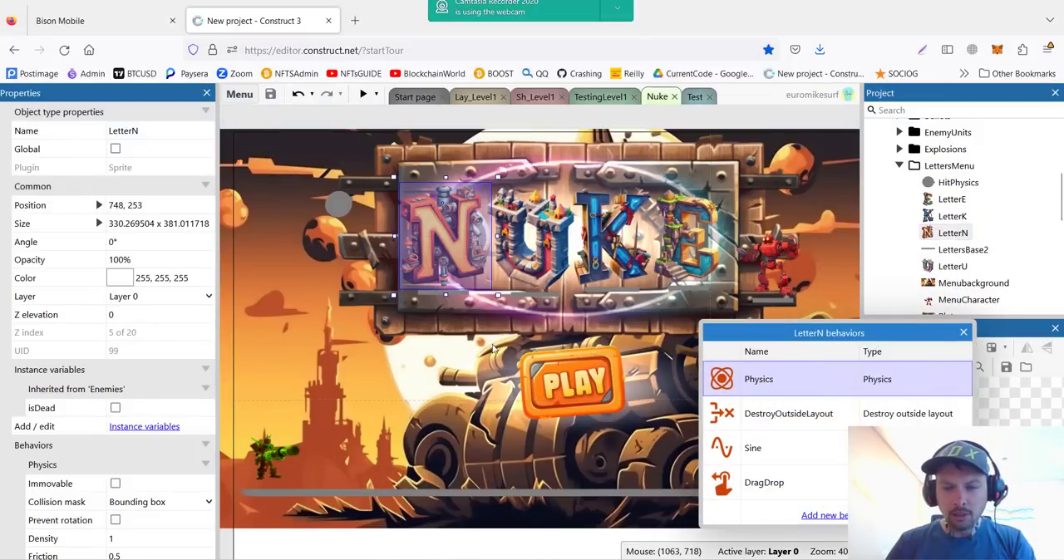
pyautogui.moveTo(439, 286)
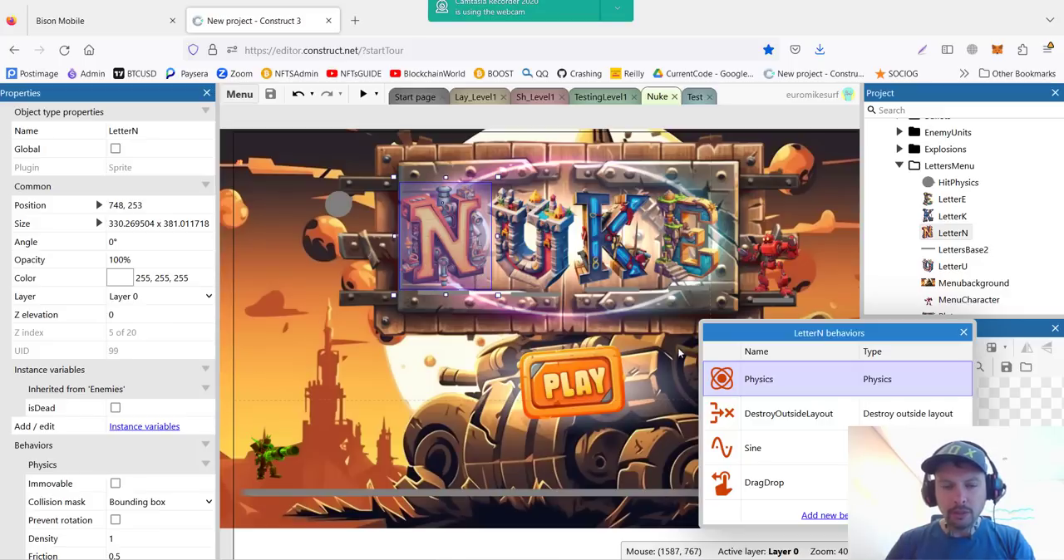
pyautogui.moveTo(787, 426)
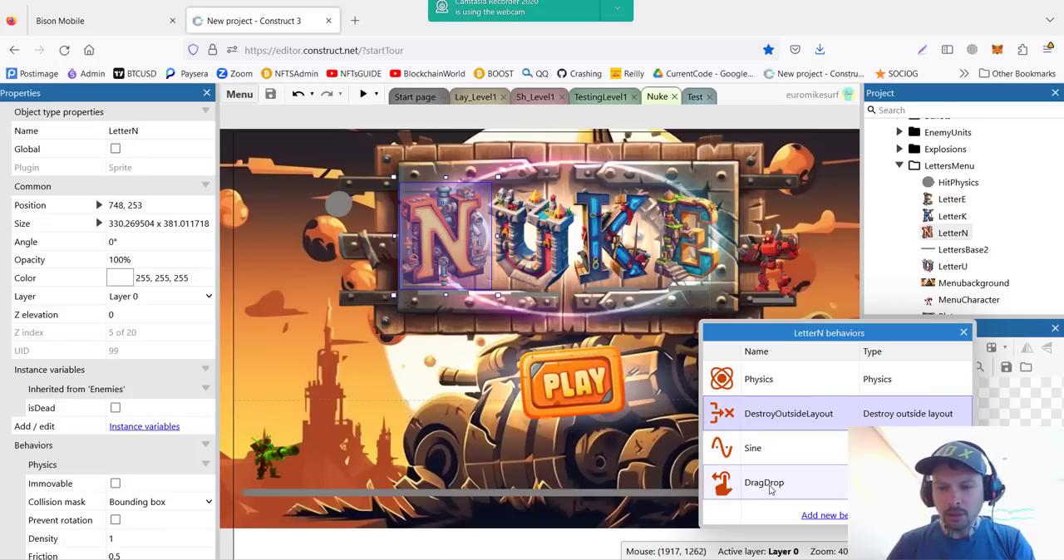
pyautogui.moveTo(308, 260)
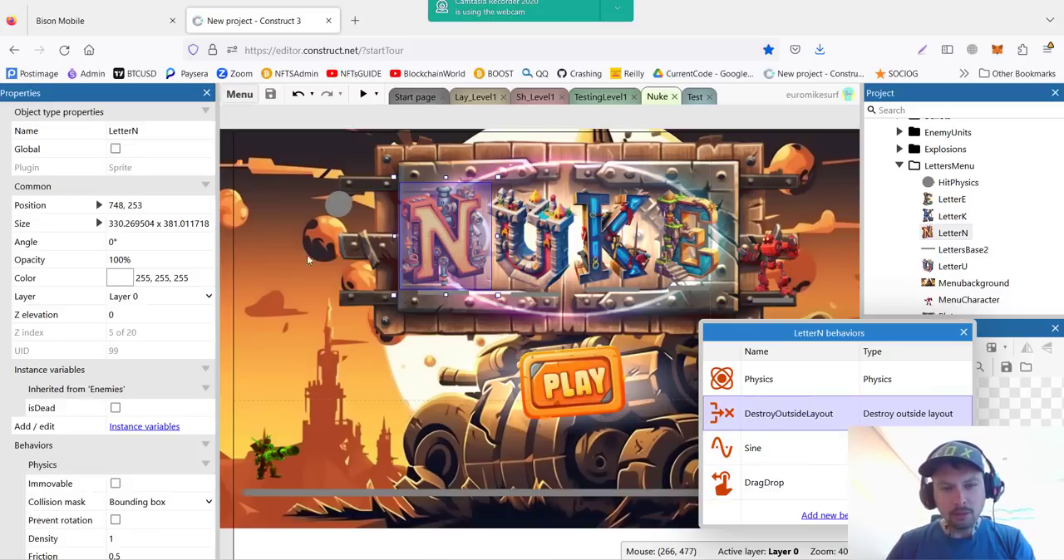
pyautogui.moveTo(529, 244)
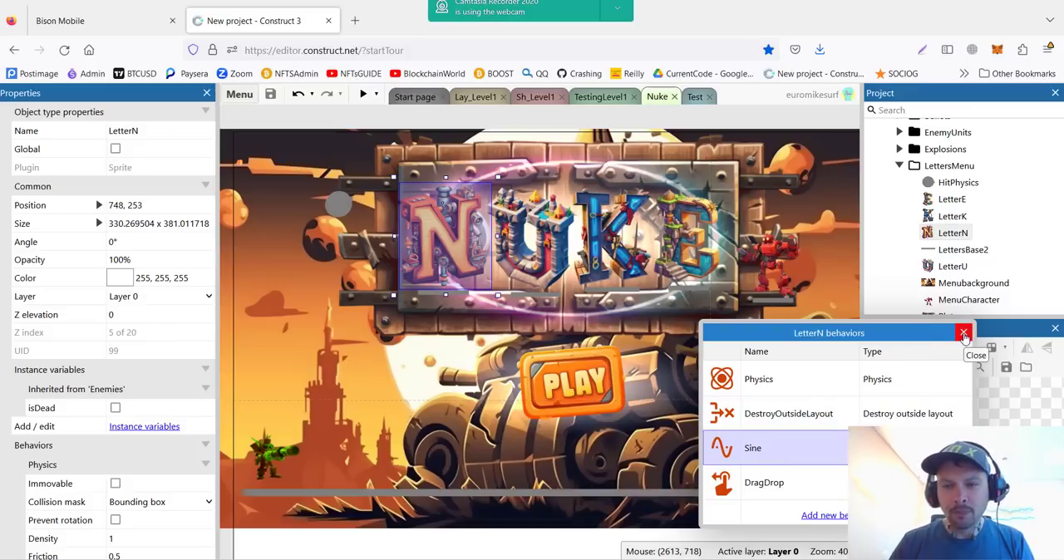
pyautogui.click(963, 333)
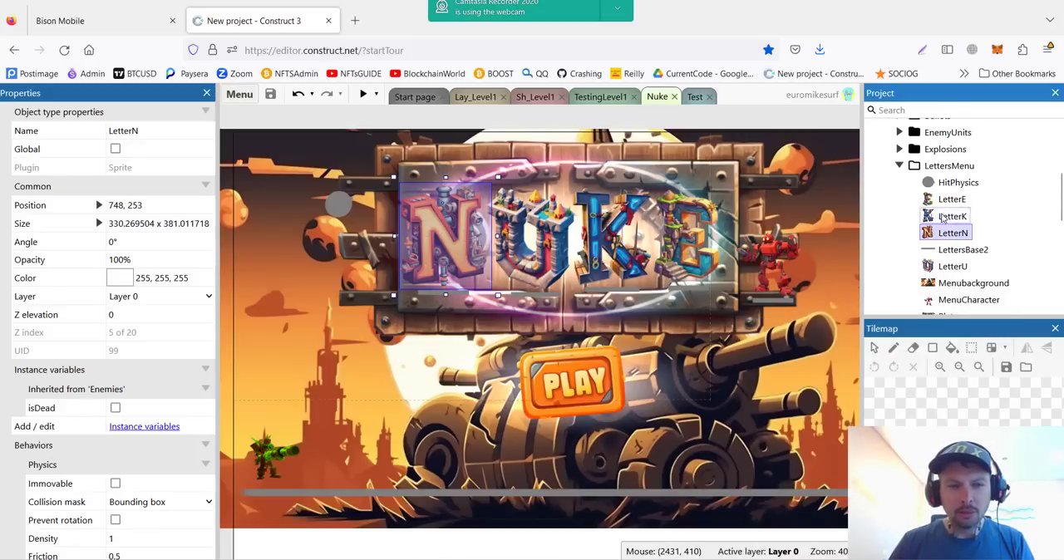
pyautogui.click(957, 182)
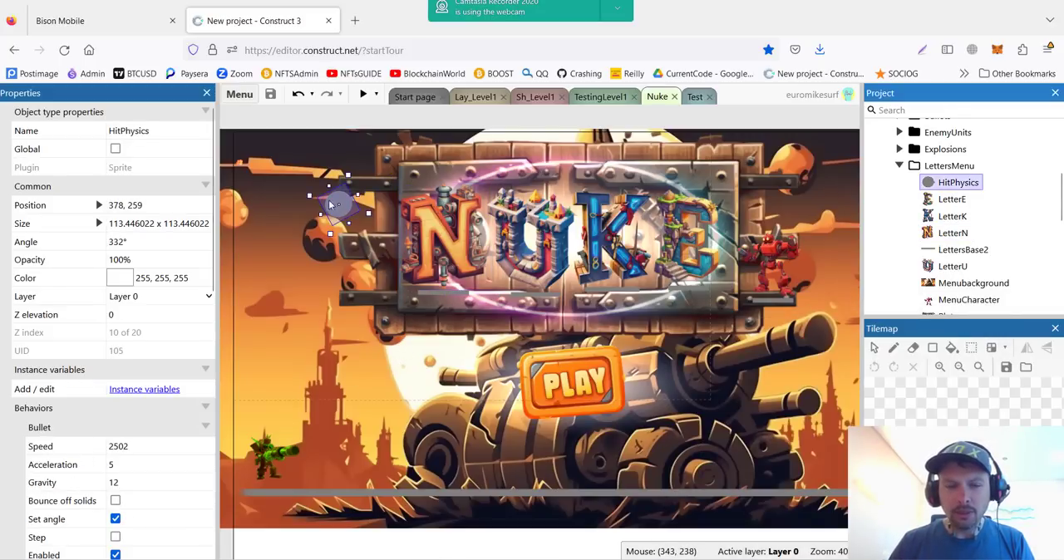
pyautogui.moveTo(307, 244)
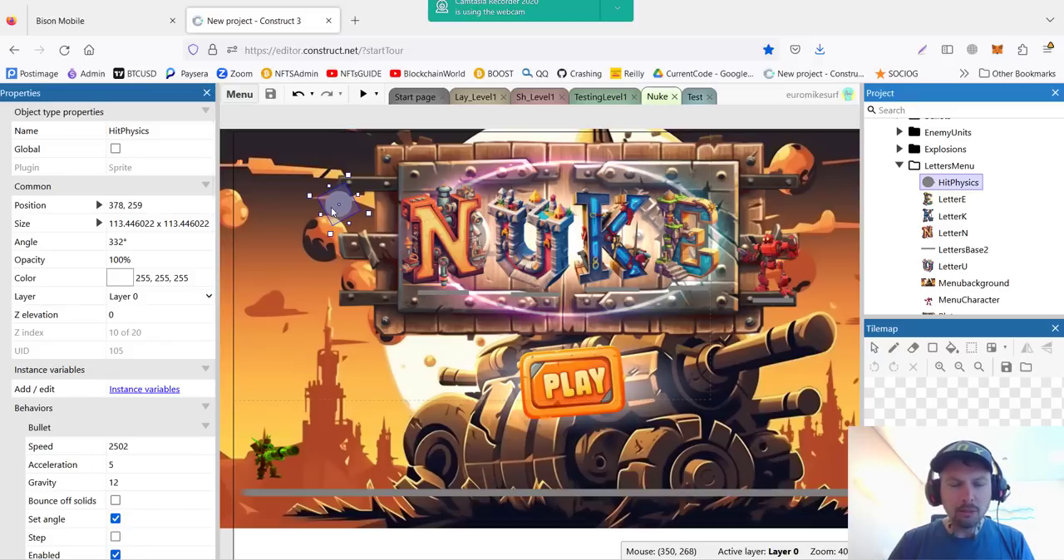
pyautogui.moveTo(314, 397)
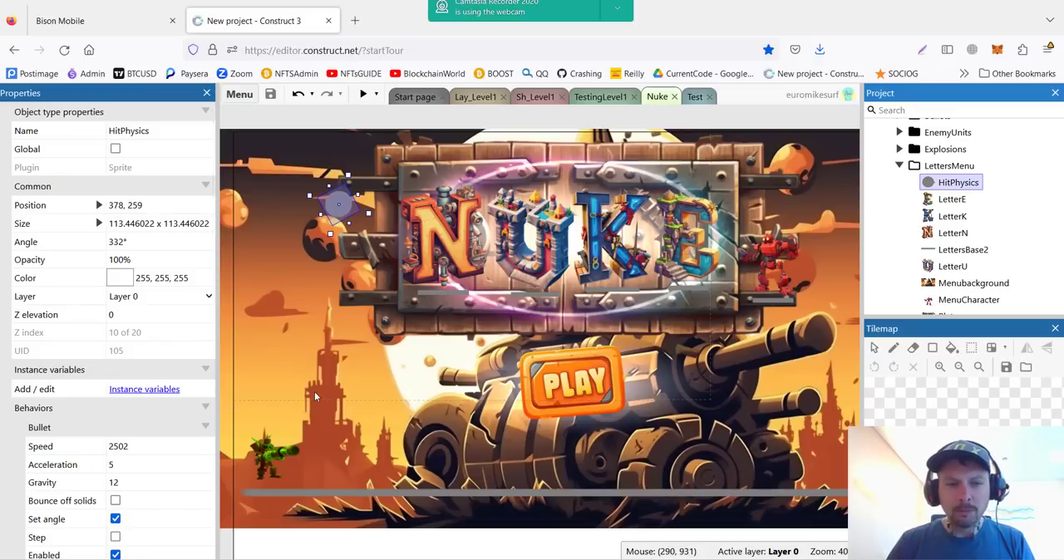
pyautogui.moveTo(313, 427)
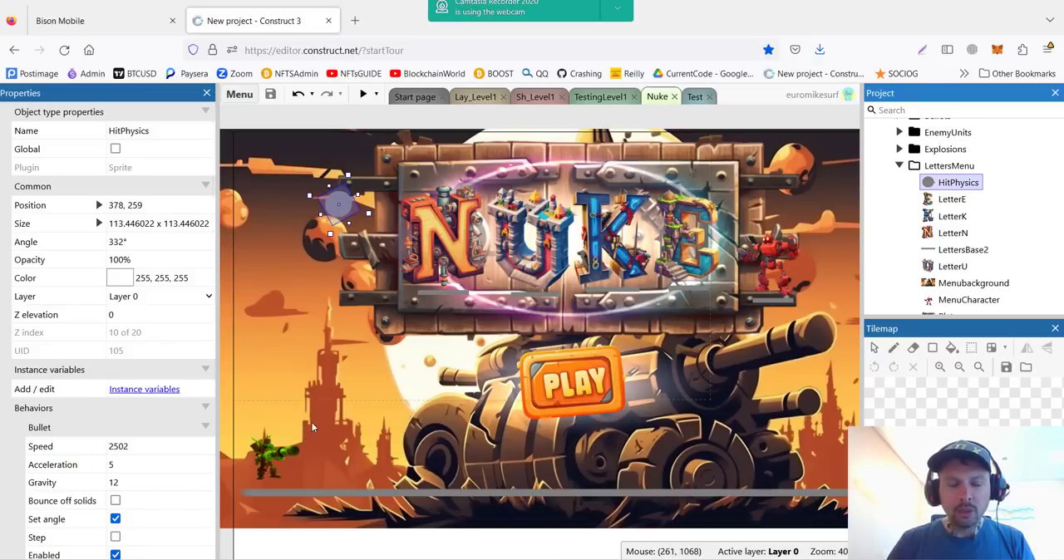
pyautogui.moveTo(441, 224)
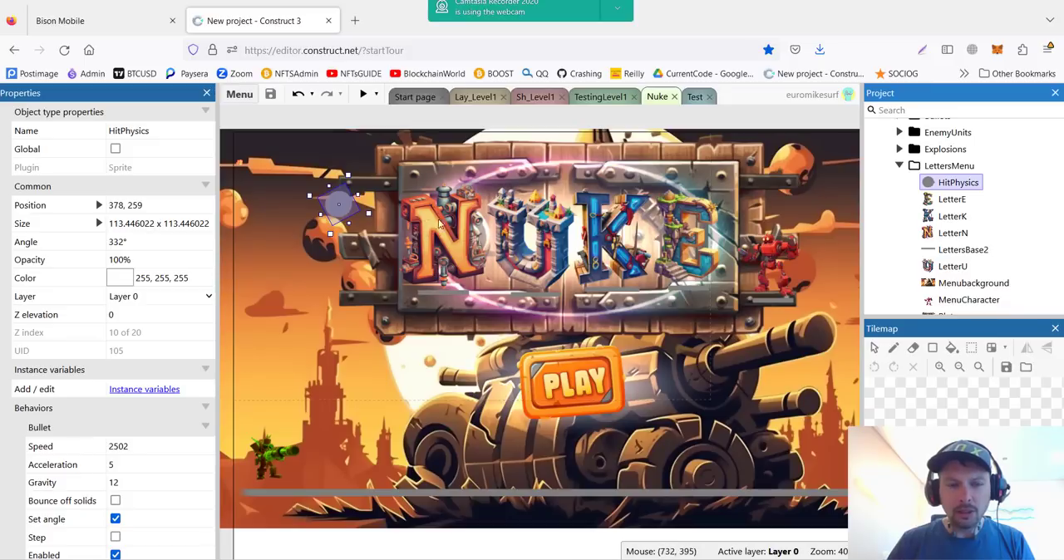
pyautogui.moveTo(337, 199)
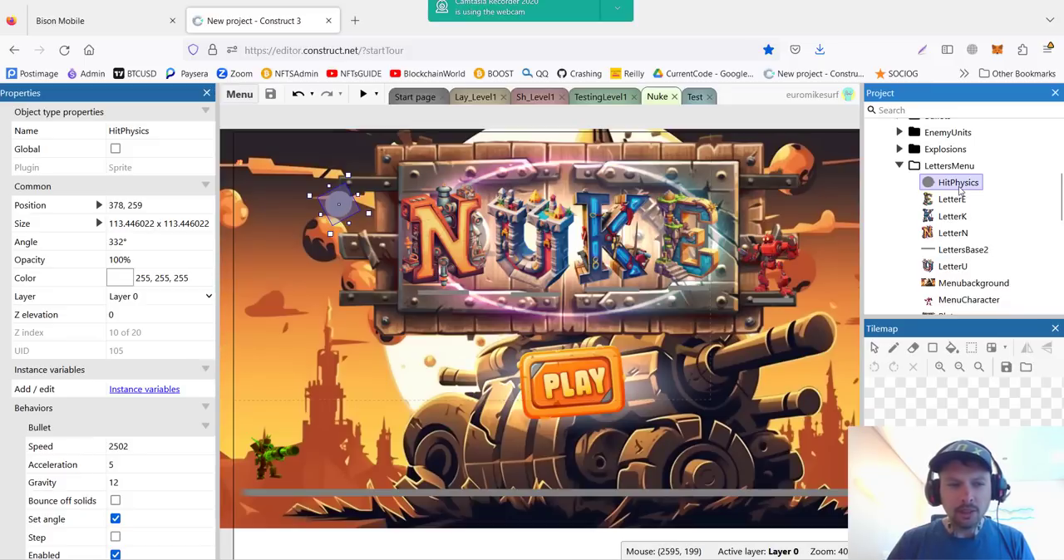
pyautogui.rightClick(960, 182)
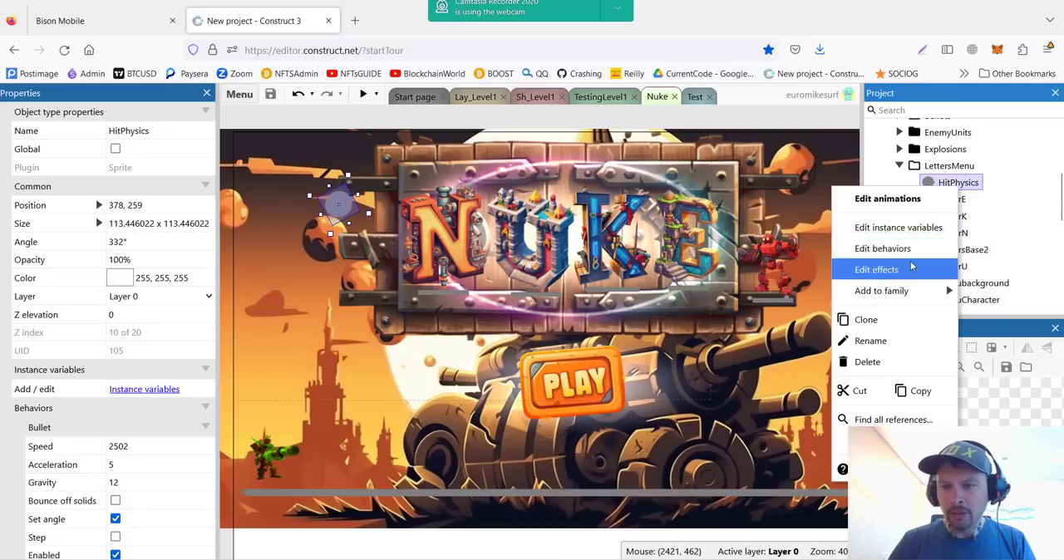
pyautogui.moveTo(897, 227)
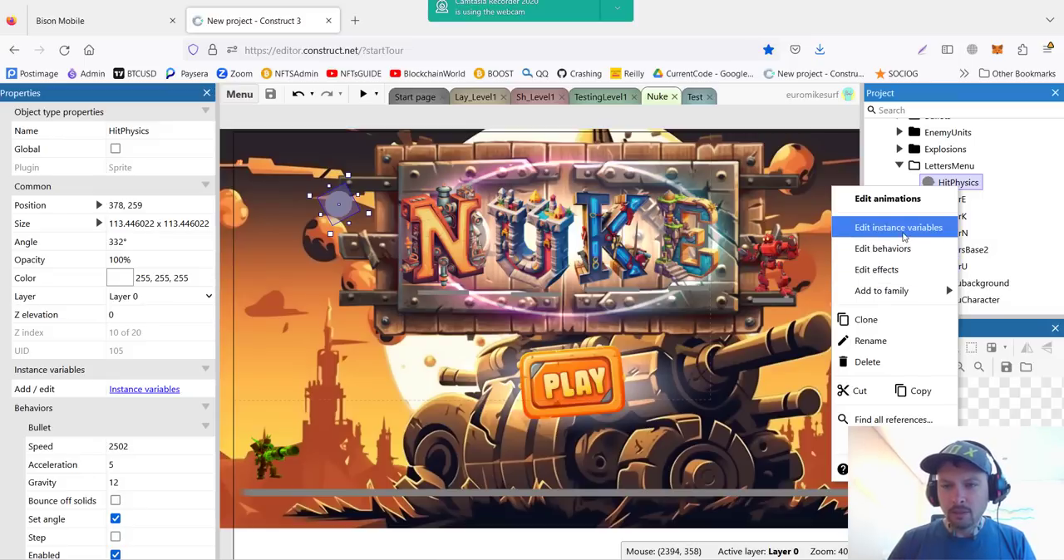
pyautogui.moveTo(888, 203)
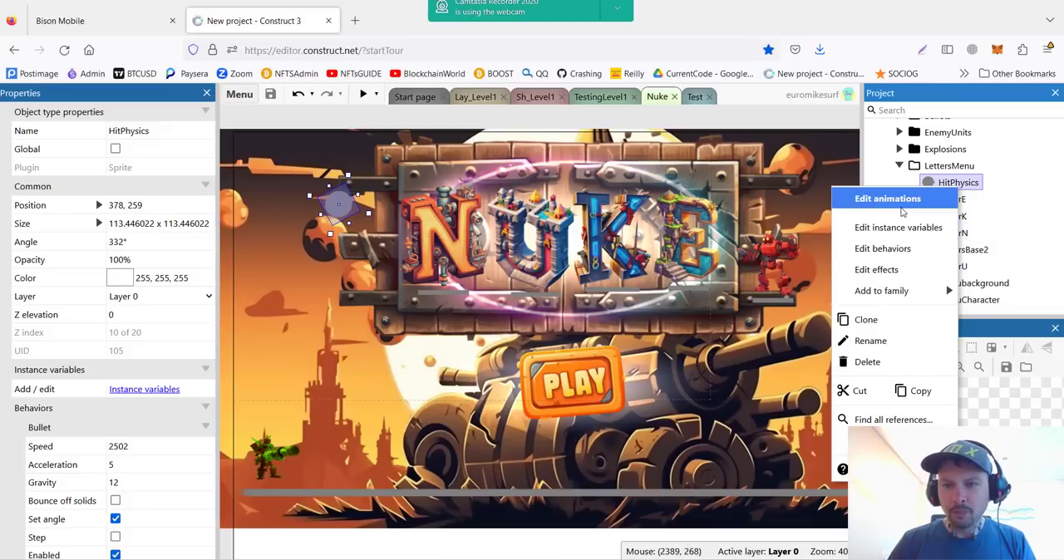
pyautogui.moveTo(903, 210)
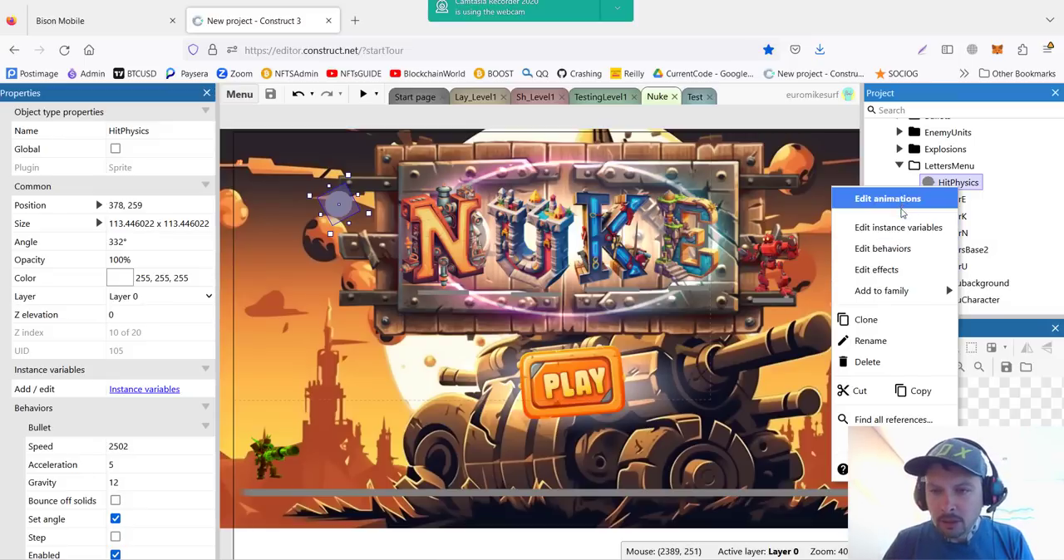
pyautogui.click(882, 249)
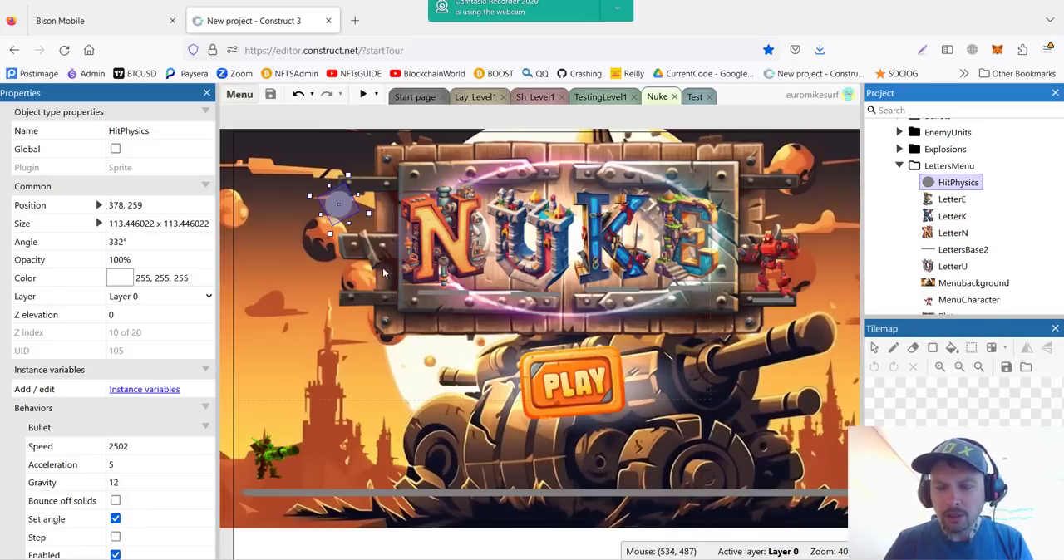
pyautogui.moveTo(249, 446)
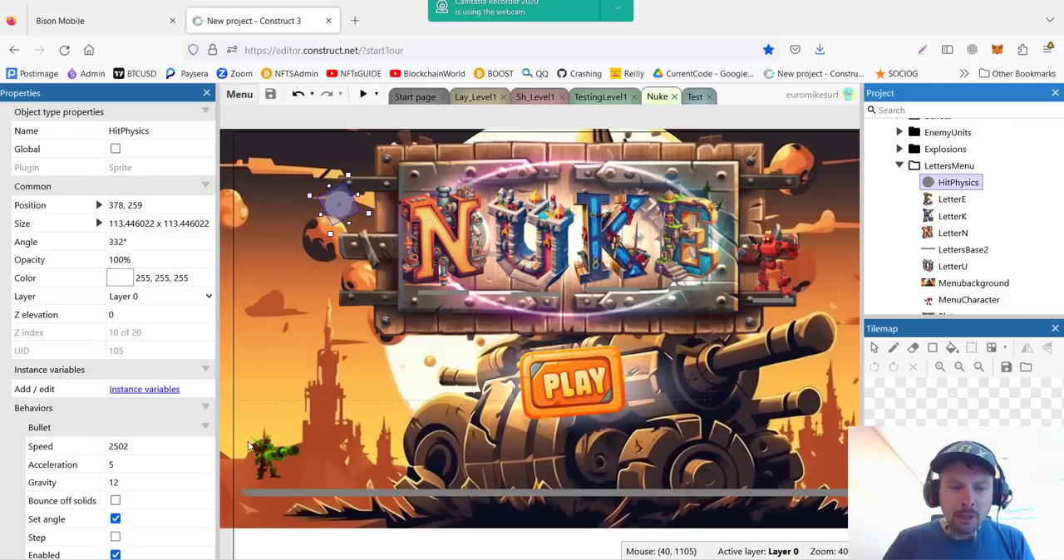
pyautogui.moveTo(418, 289)
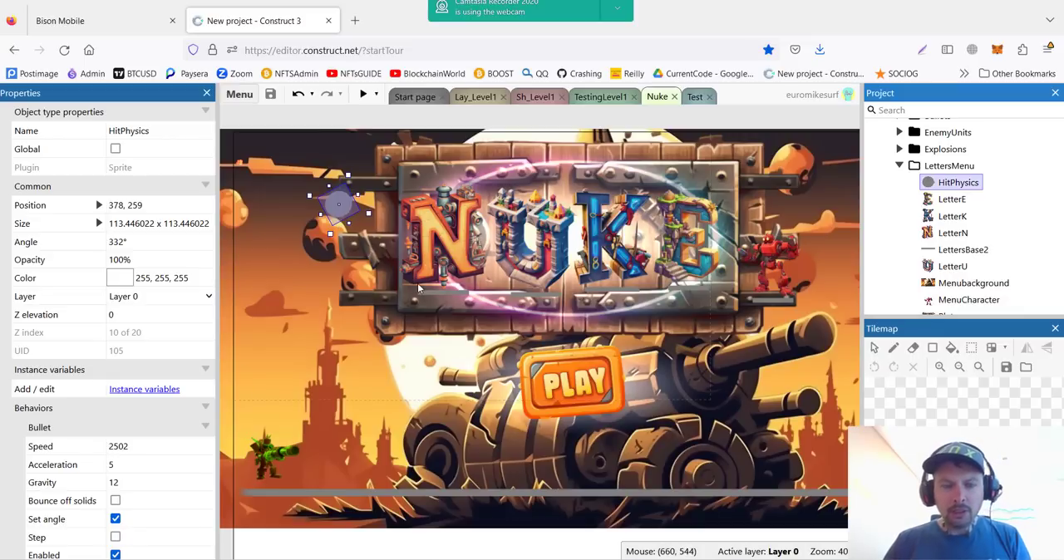
pyautogui.moveTo(339, 209)
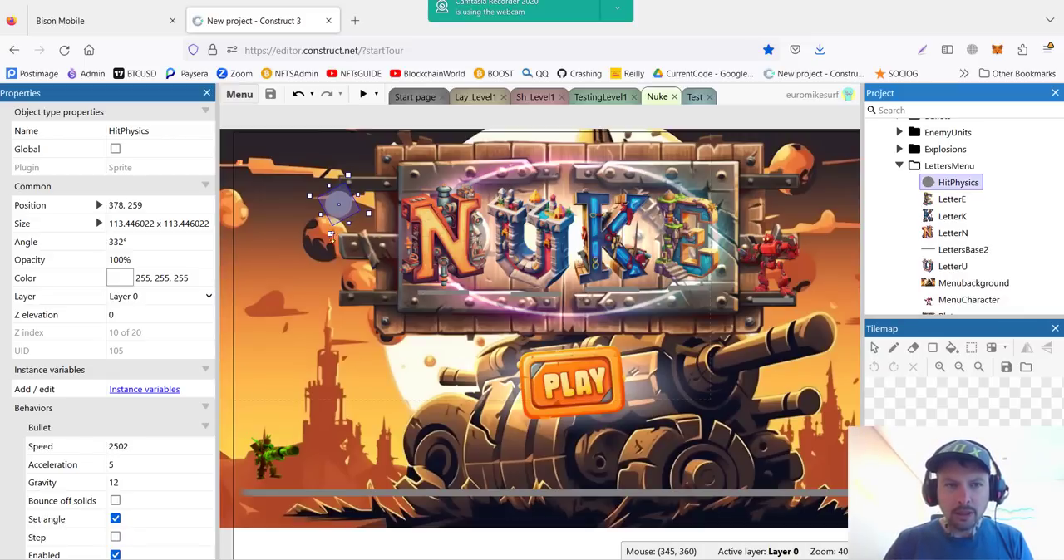
pyautogui.moveTo(494, 247)
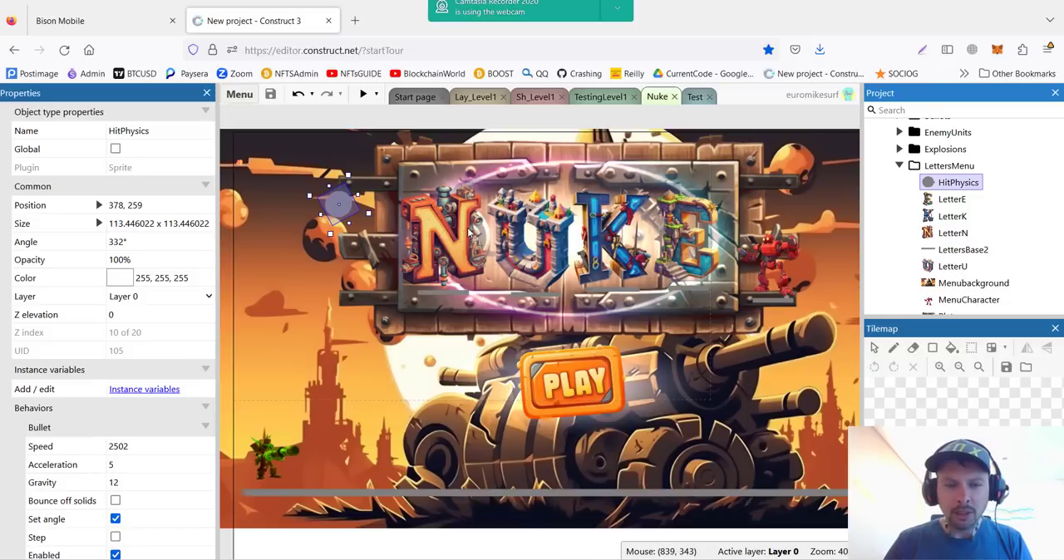
pyautogui.moveTo(471, 233)
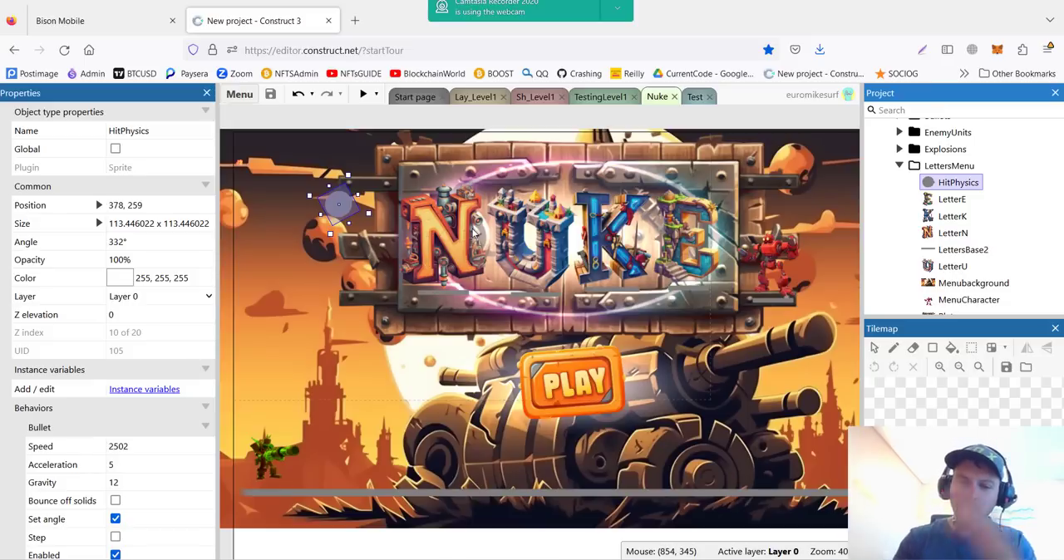
pyautogui.moveTo(590, 203)
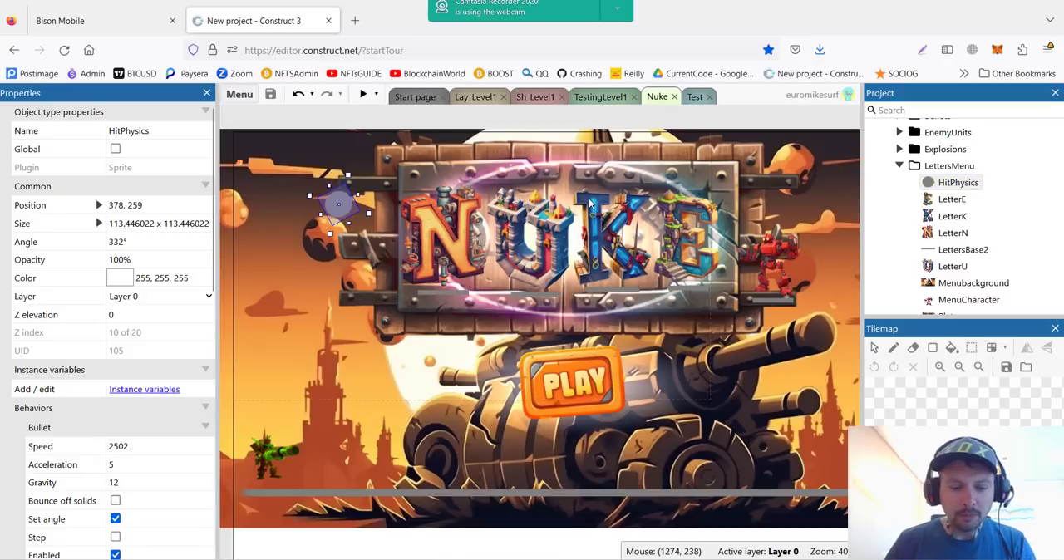
pyautogui.moveTo(345, 211)
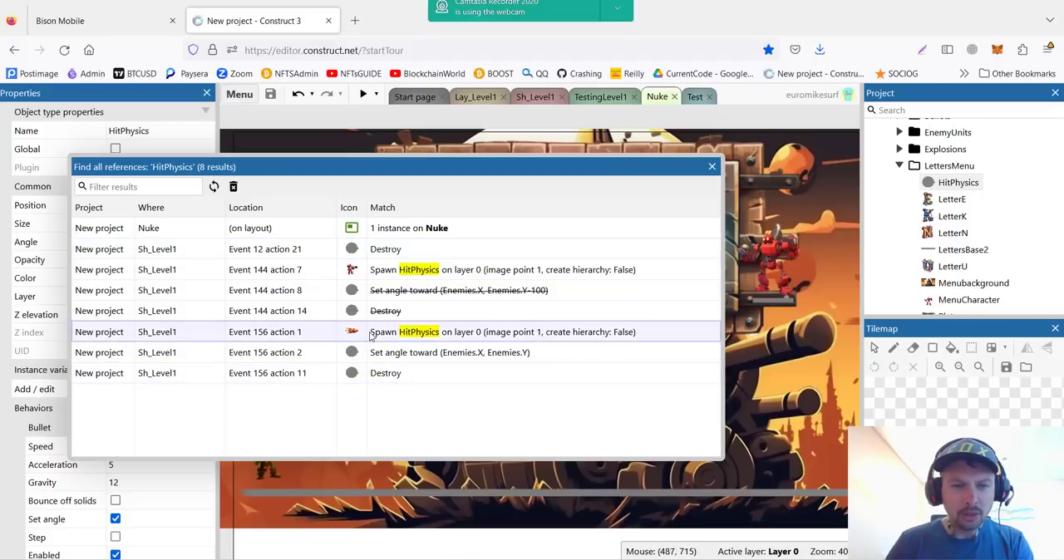
pyautogui.click(712, 167)
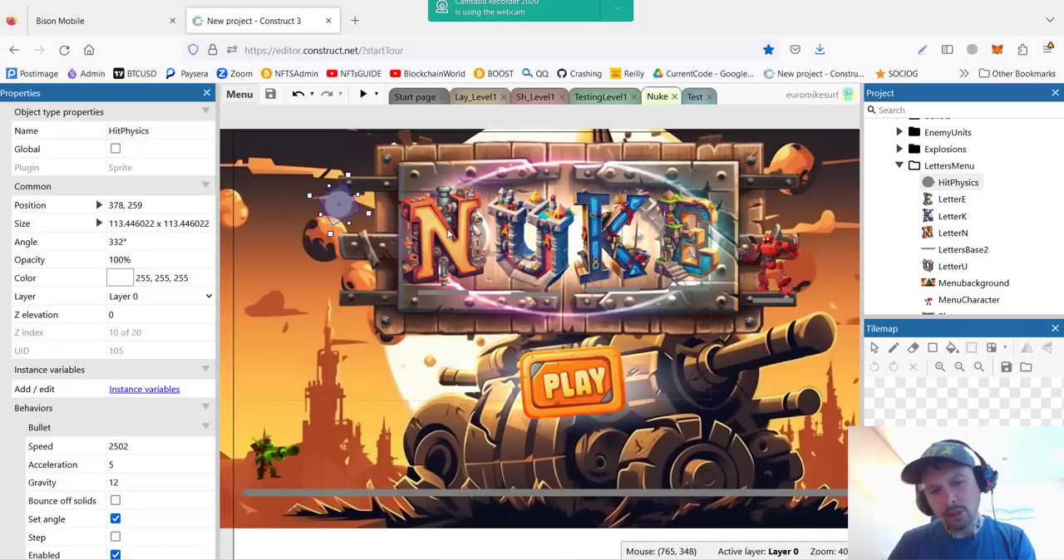
pyautogui.moveTo(382, 121)
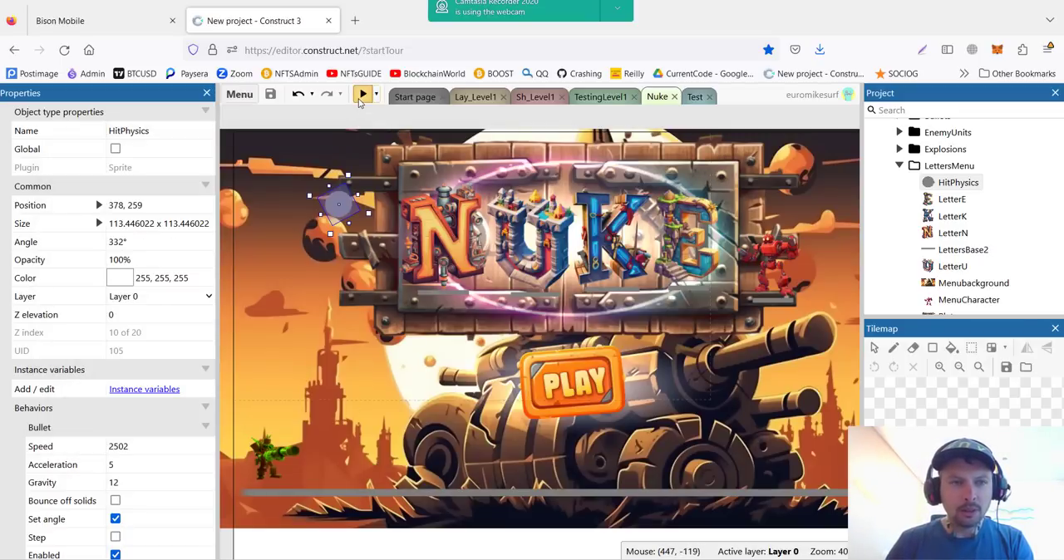
pyautogui.click(362, 93)
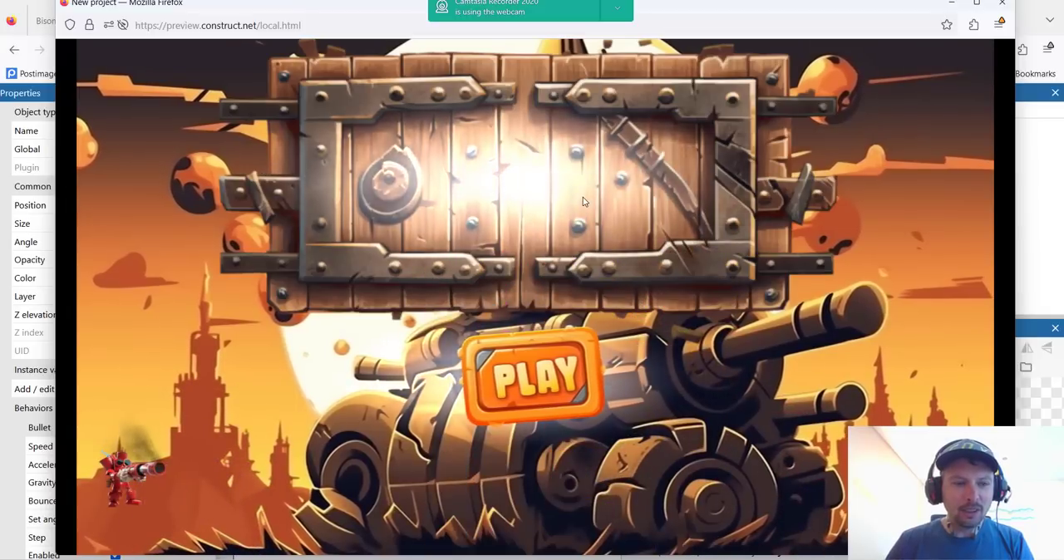
pyautogui.click(262, 21)
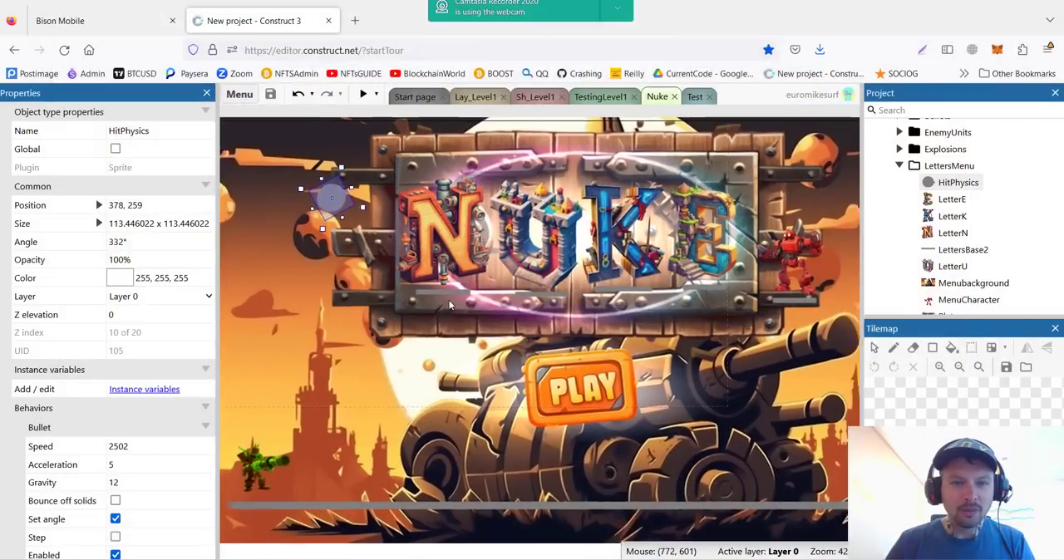
# Step: Zoom in and select the LettersBase2 bar beneath the NUKE letters
pyautogui.scroll(3)
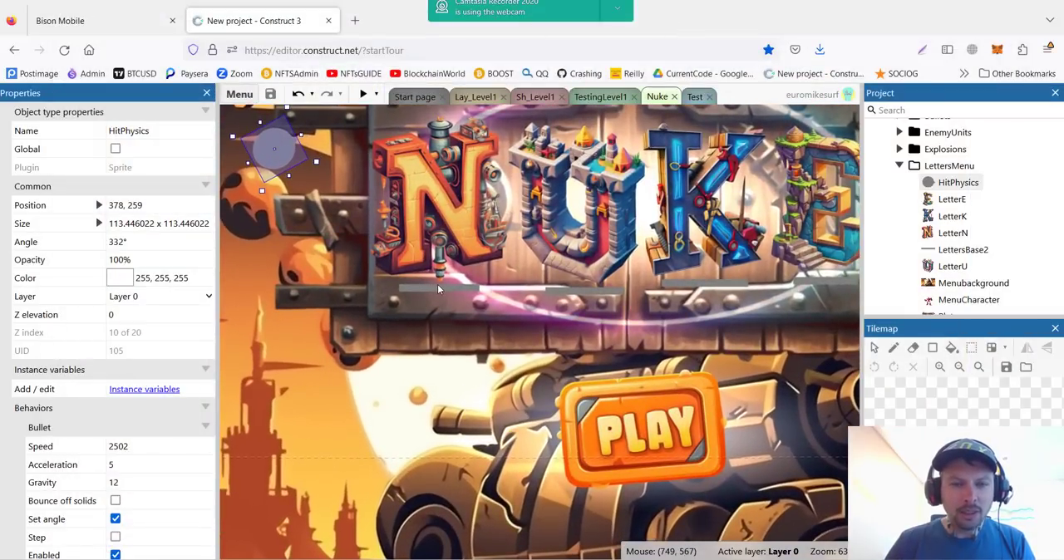
pyautogui.click(439, 289)
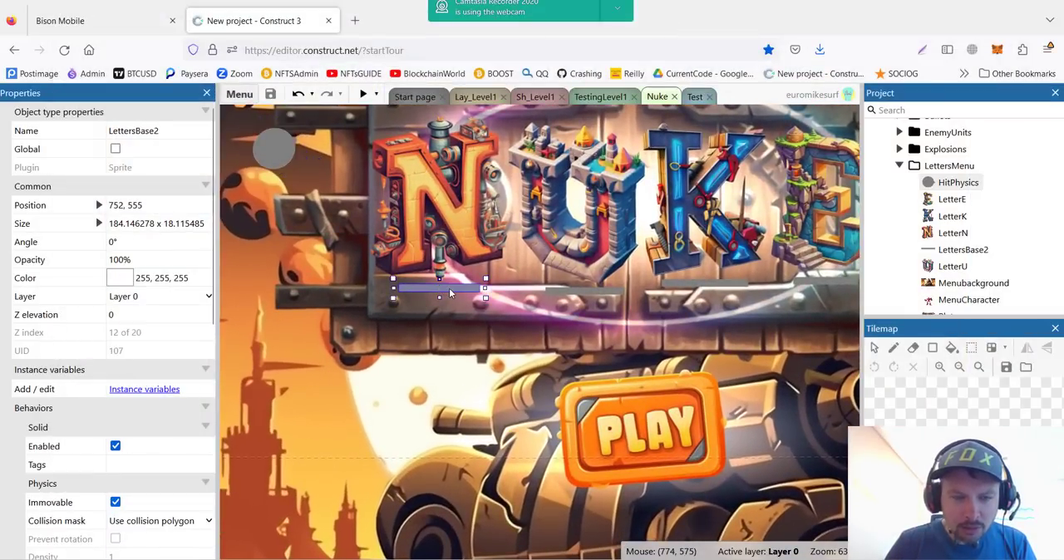
pyautogui.moveTo(464, 162)
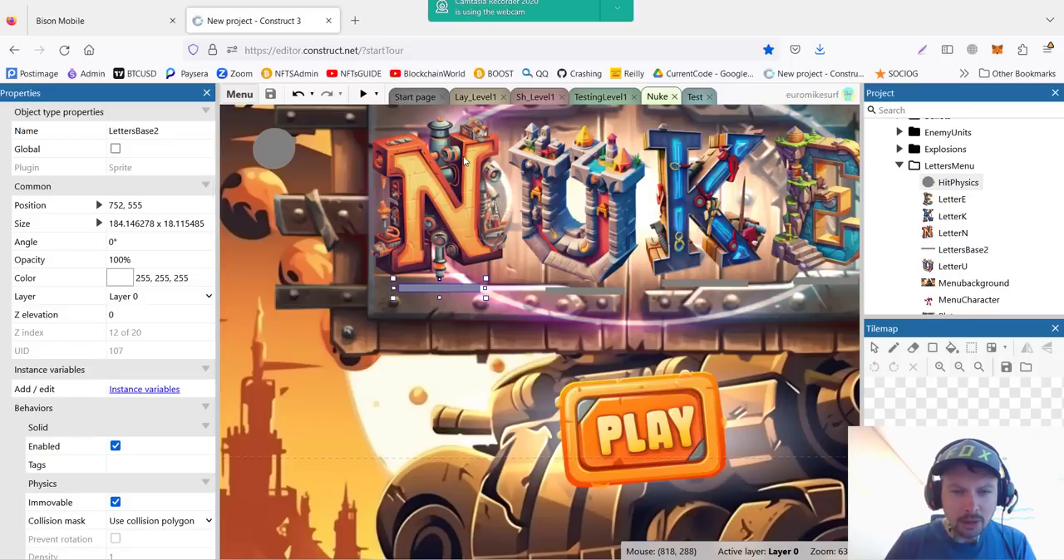
pyautogui.moveTo(439, 228)
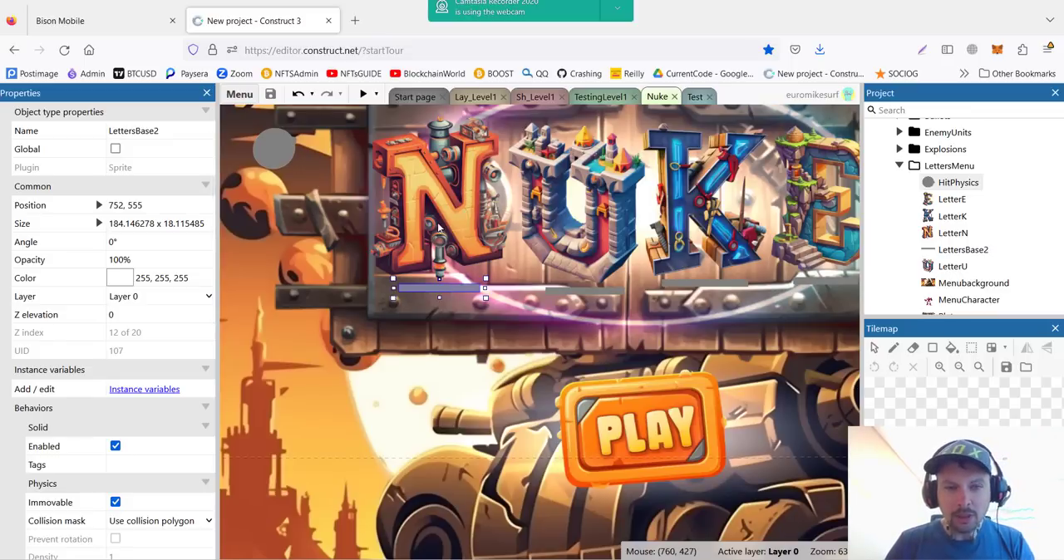
pyautogui.moveTo(460, 291)
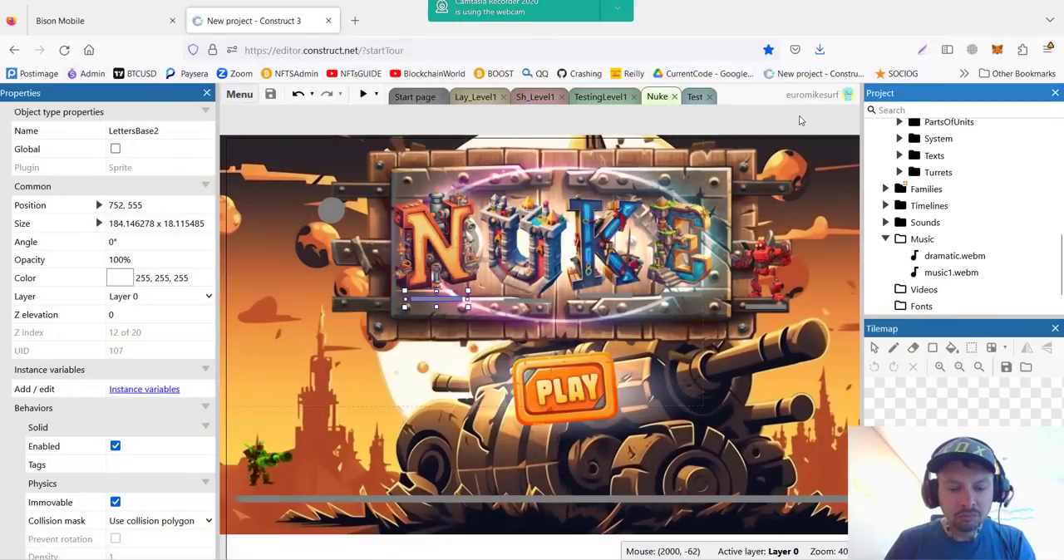
pyautogui.moveTo(541, 154)
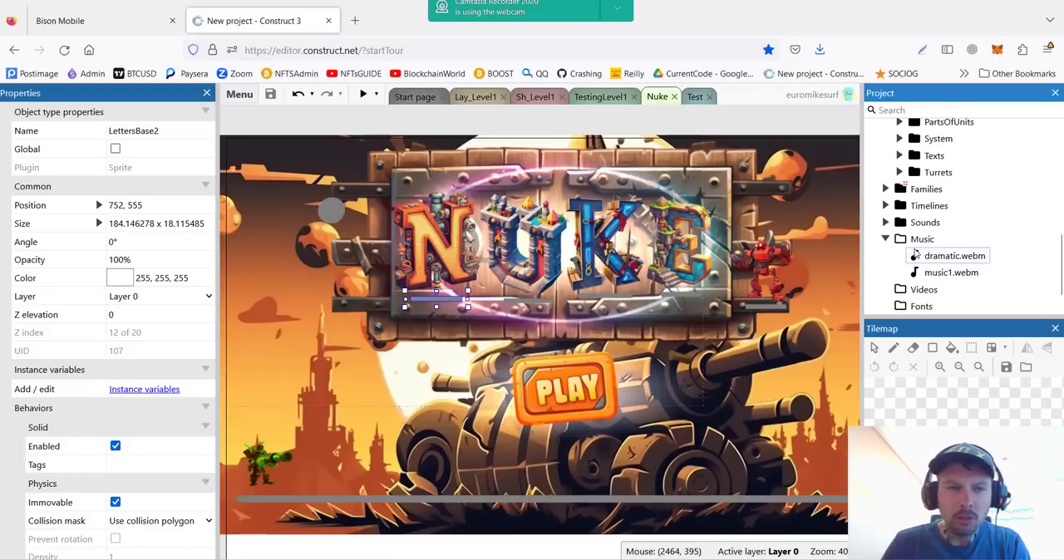
pyautogui.click(921, 239)
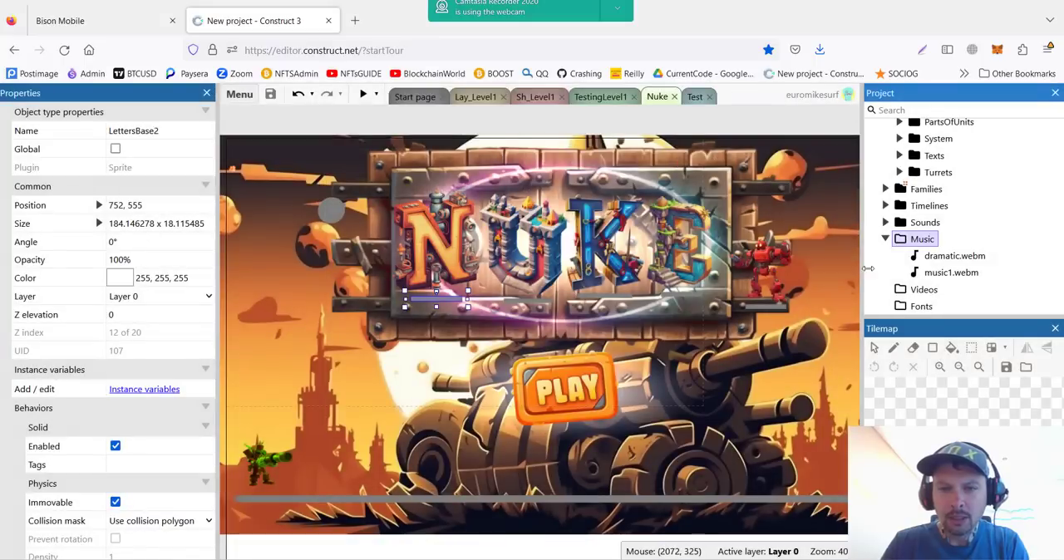
pyautogui.moveTo(574, 144)
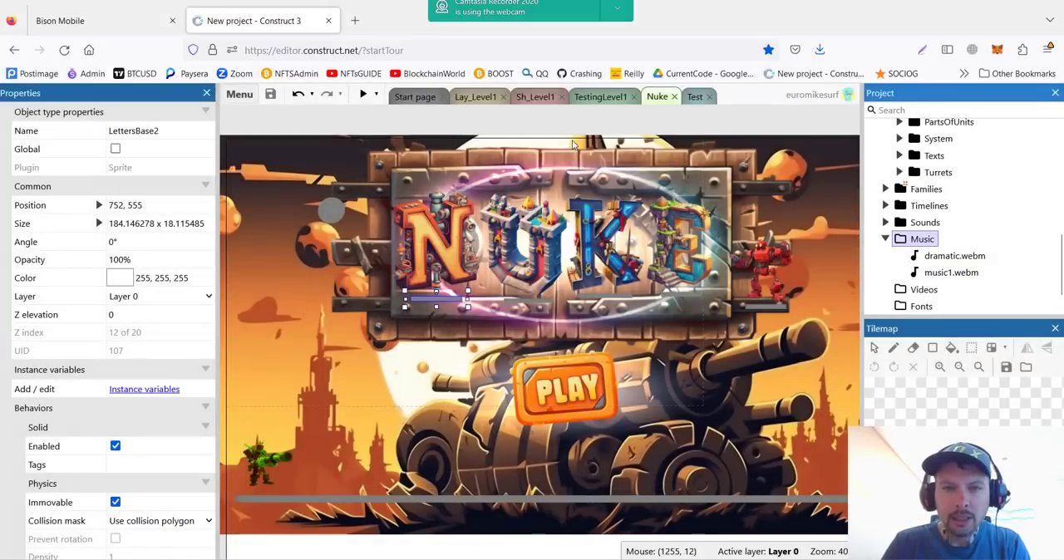
pyautogui.moveTo(476, 96)
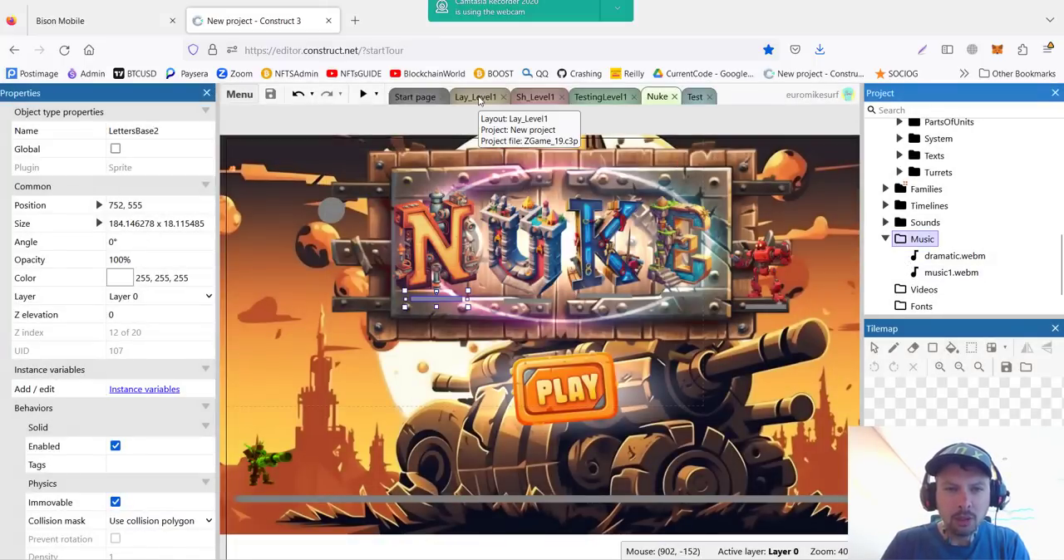
# Step: Switch to the Sh_Level1 event sheet with its Start Setup music events
pyautogui.click(534, 96)
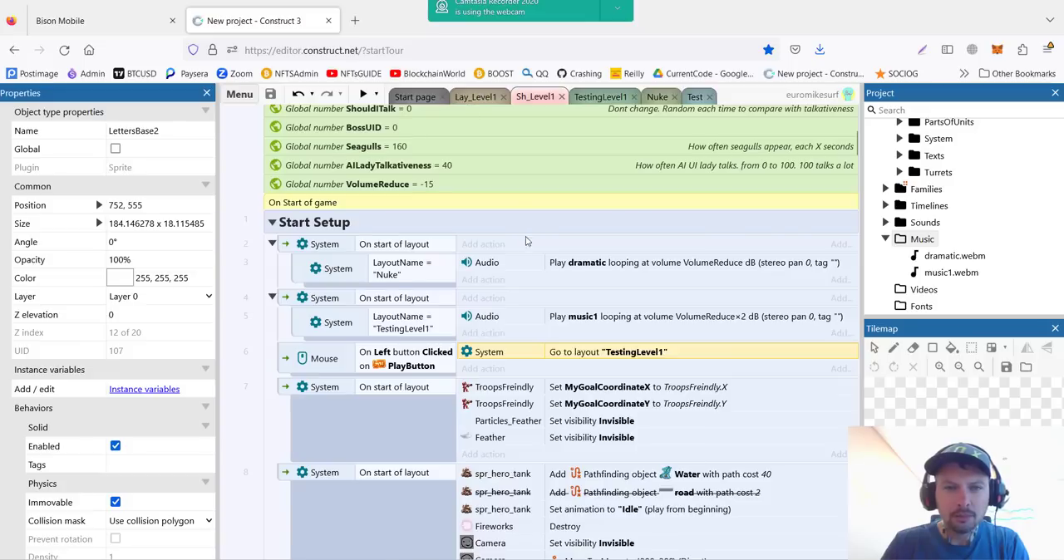
pyautogui.moveTo(446, 336)
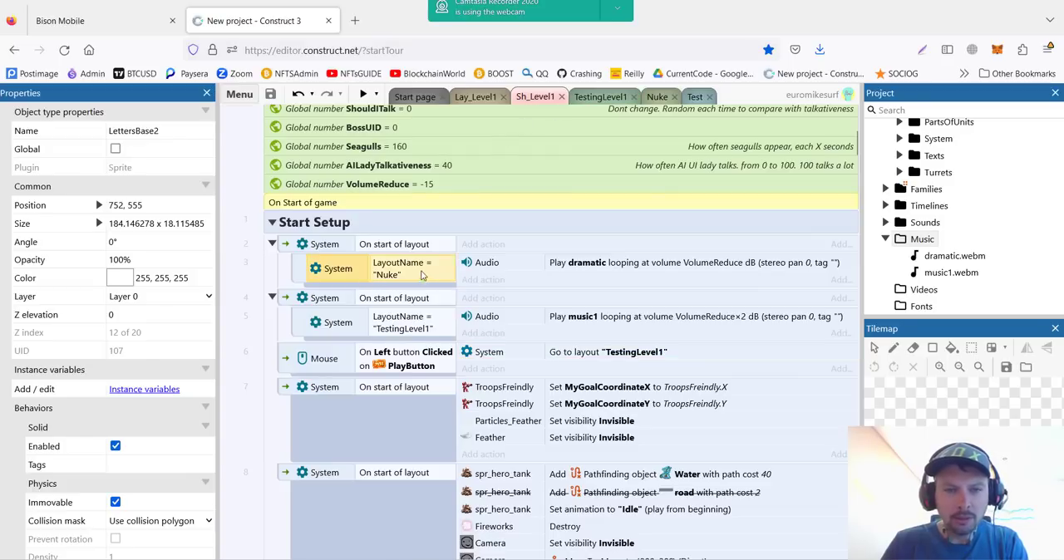
pyautogui.moveTo(592, 267)
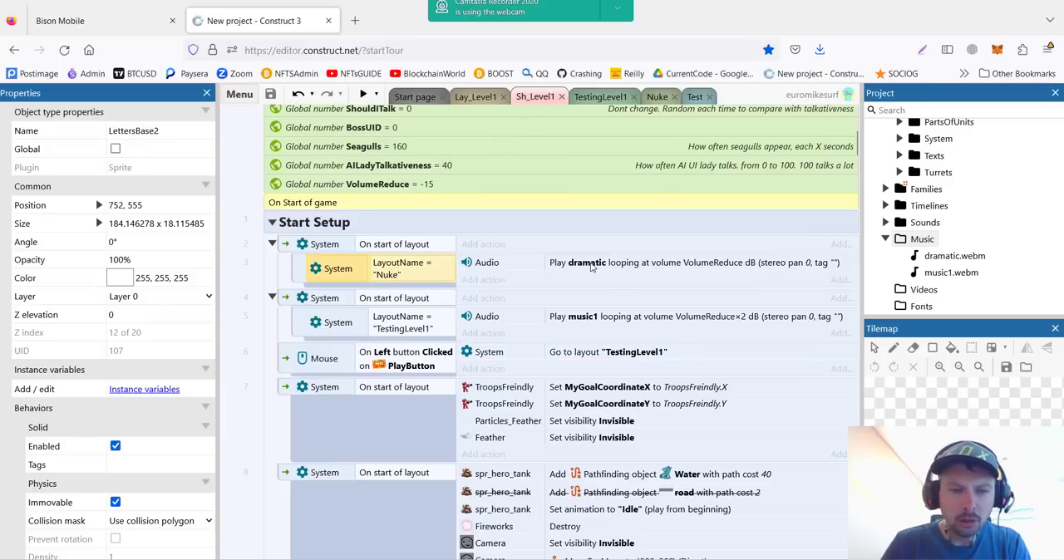
pyautogui.moveTo(739, 269)
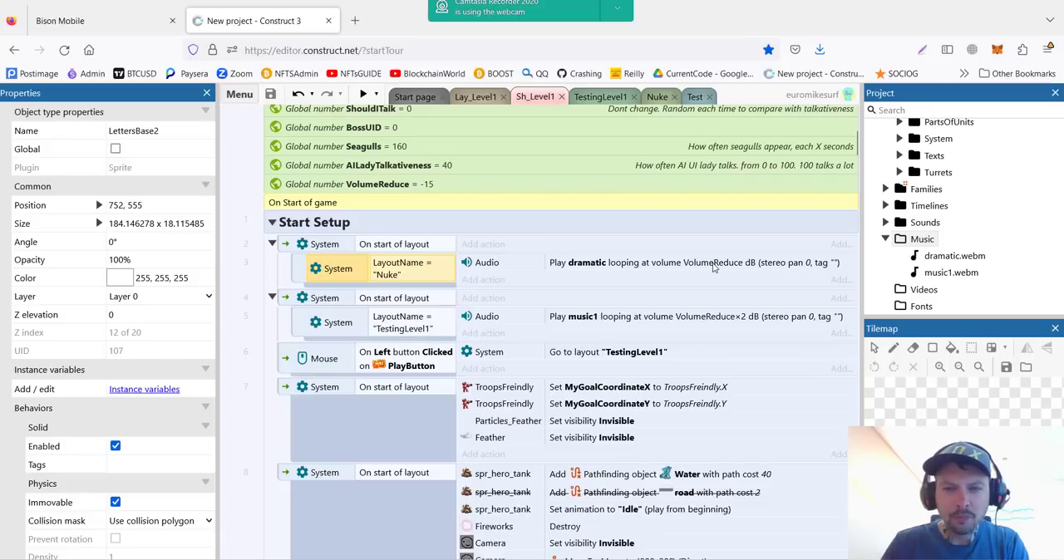
pyautogui.moveTo(355, 329)
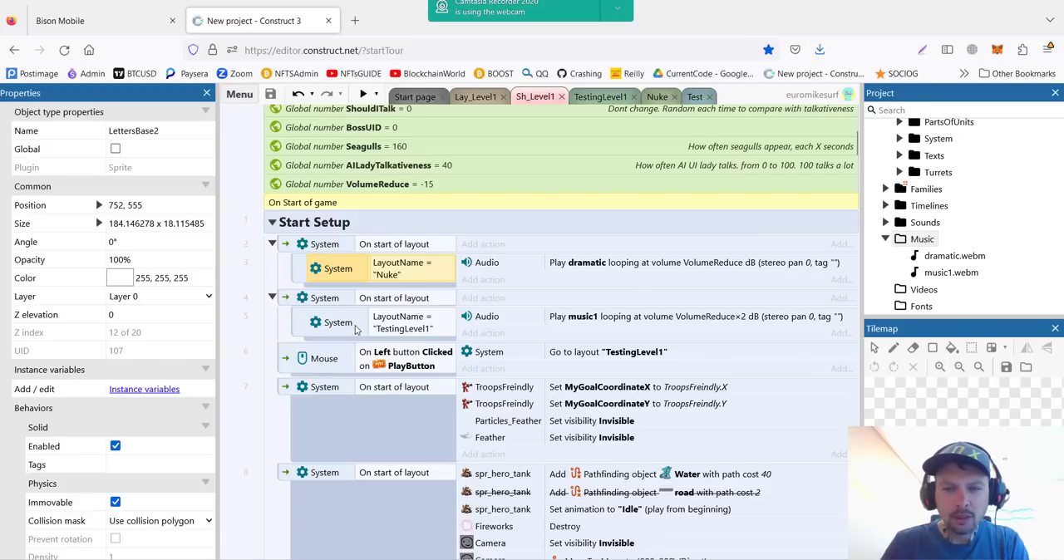
pyautogui.moveTo(617, 316)
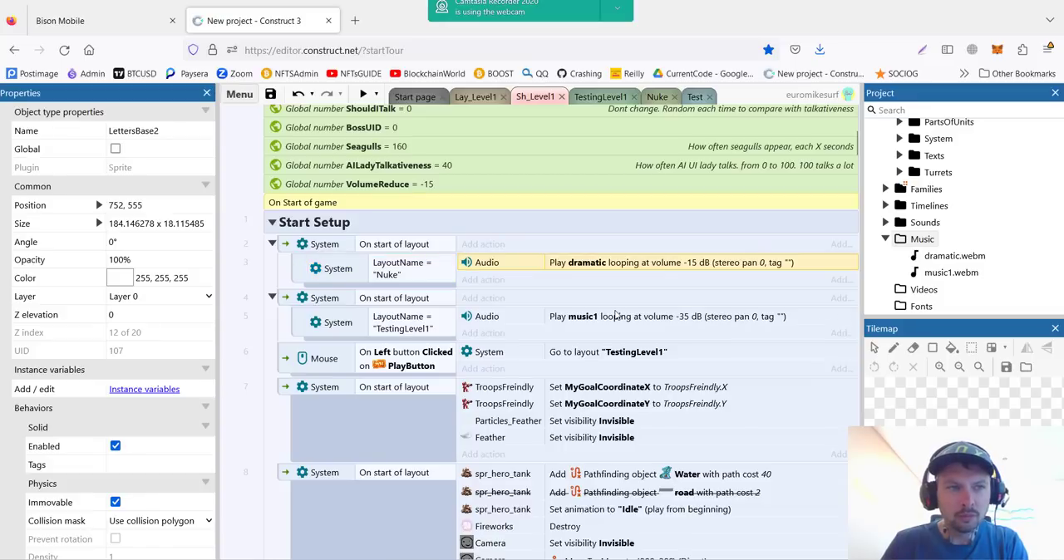
pyautogui.moveTo(624, 110)
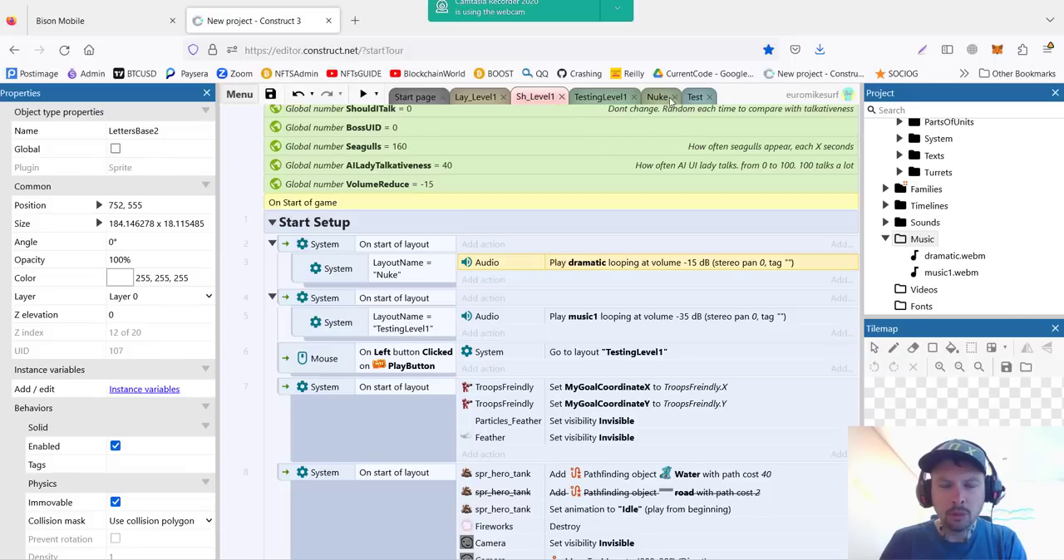
# Step: Switch to the Test layout to view its grassy map with roads and water
pyautogui.click(695, 97)
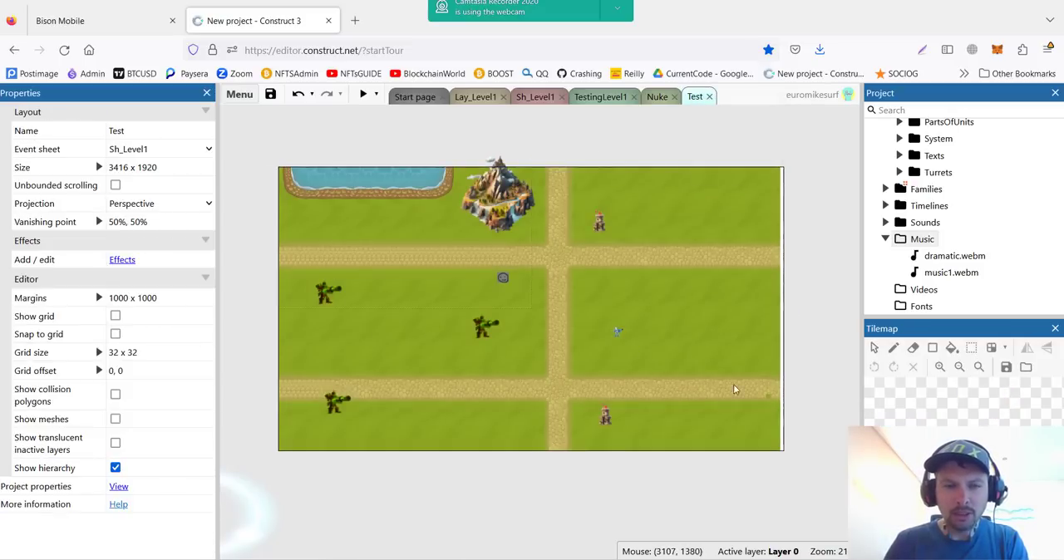
pyautogui.moveTo(602, 379)
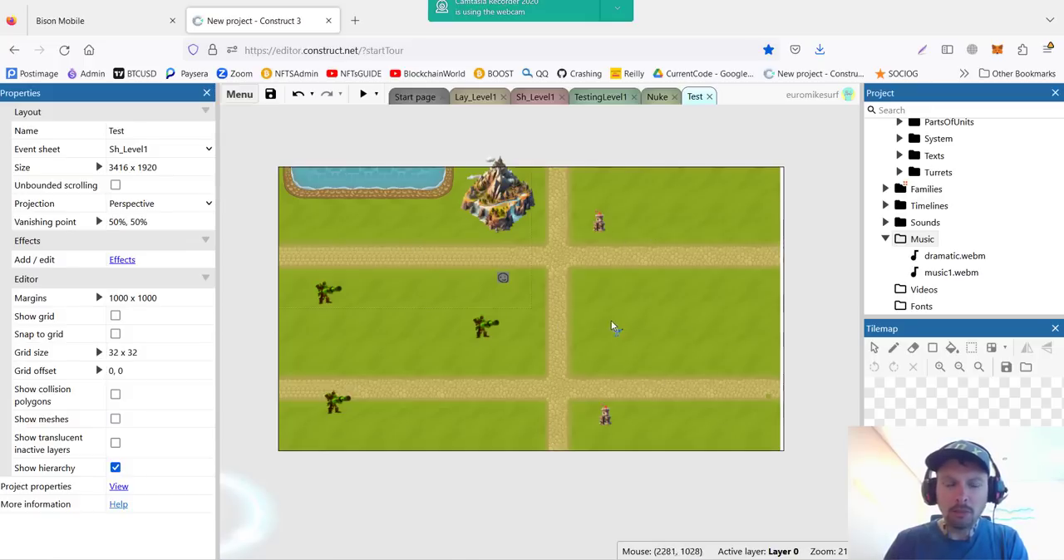
pyautogui.moveTo(684, 309)
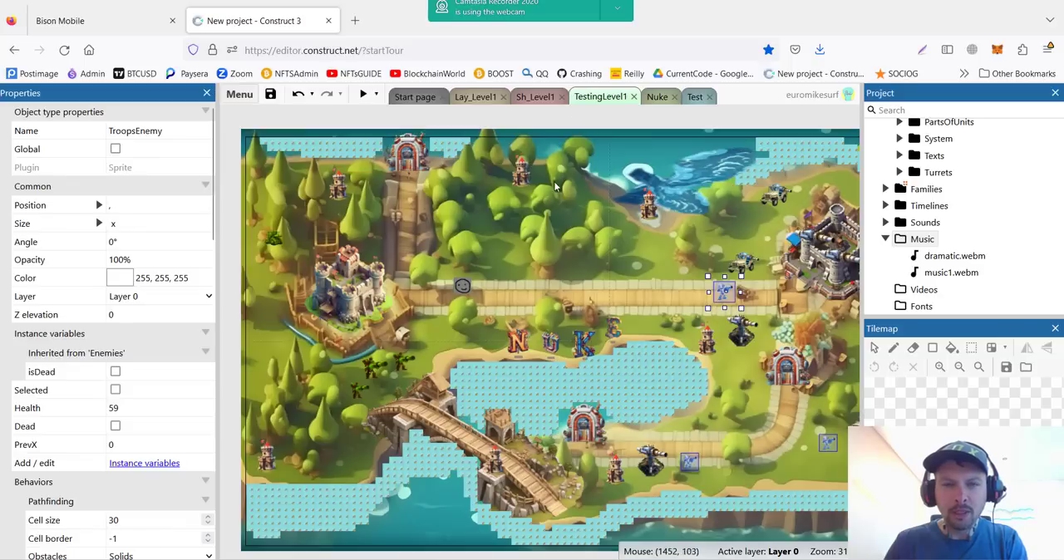
pyautogui.scroll(-3)
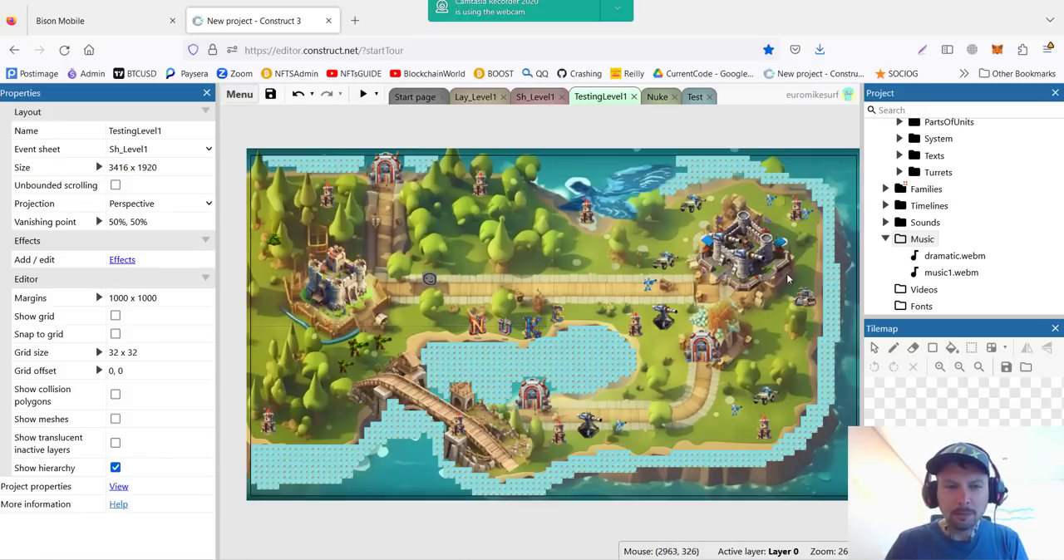
pyautogui.moveTo(359, 370)
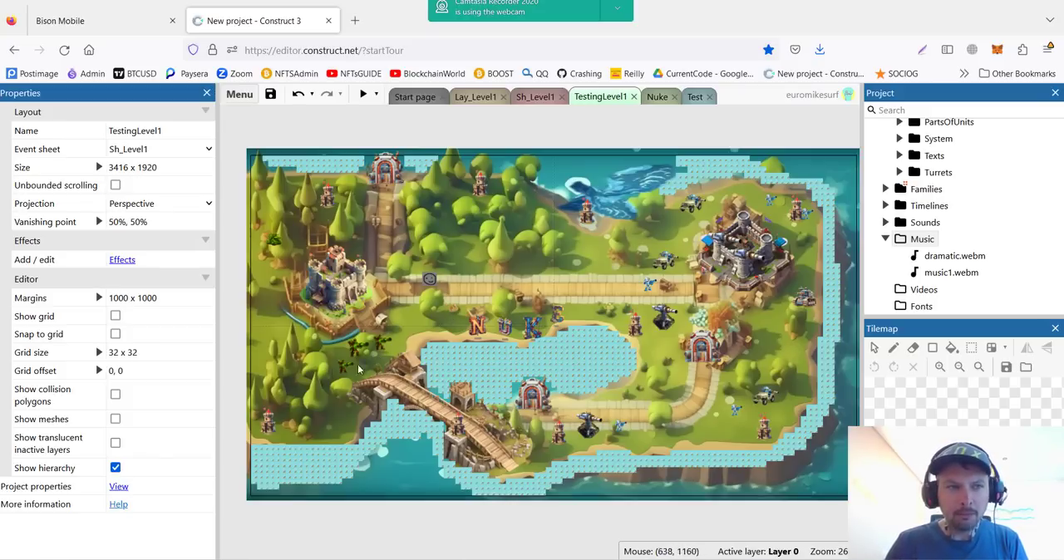
pyautogui.moveTo(694, 419)
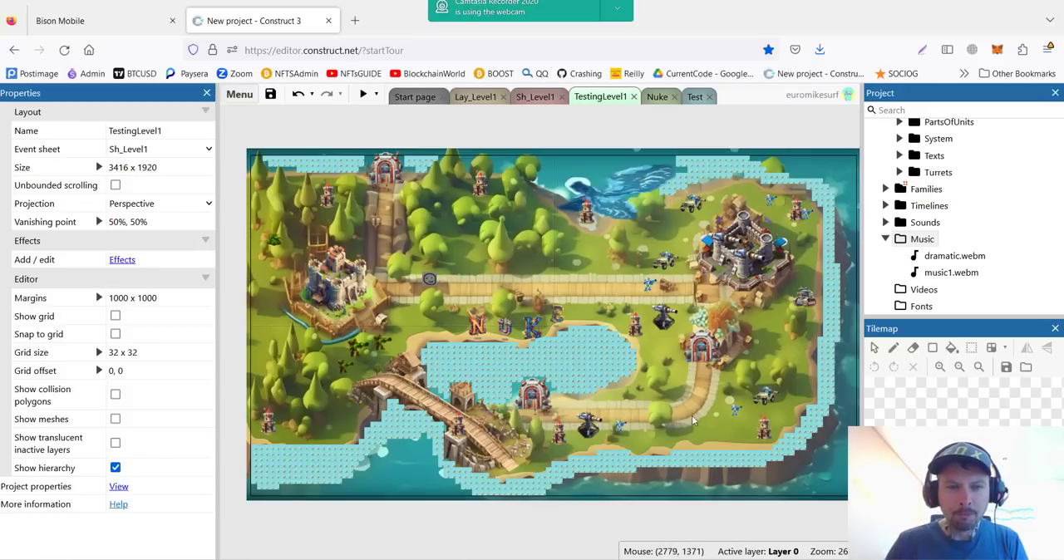
pyautogui.moveTo(507, 349)
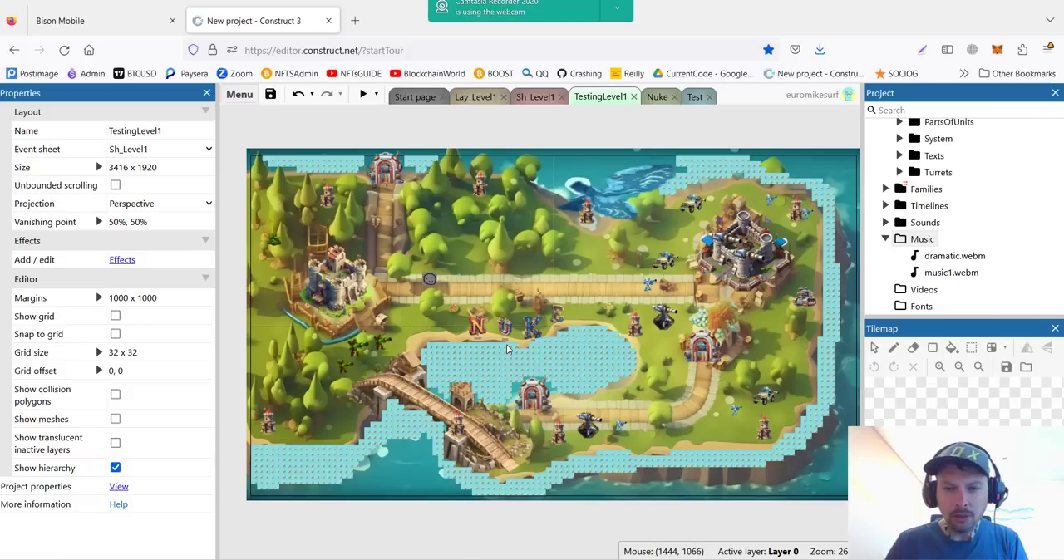
pyautogui.moveTo(680, 222)
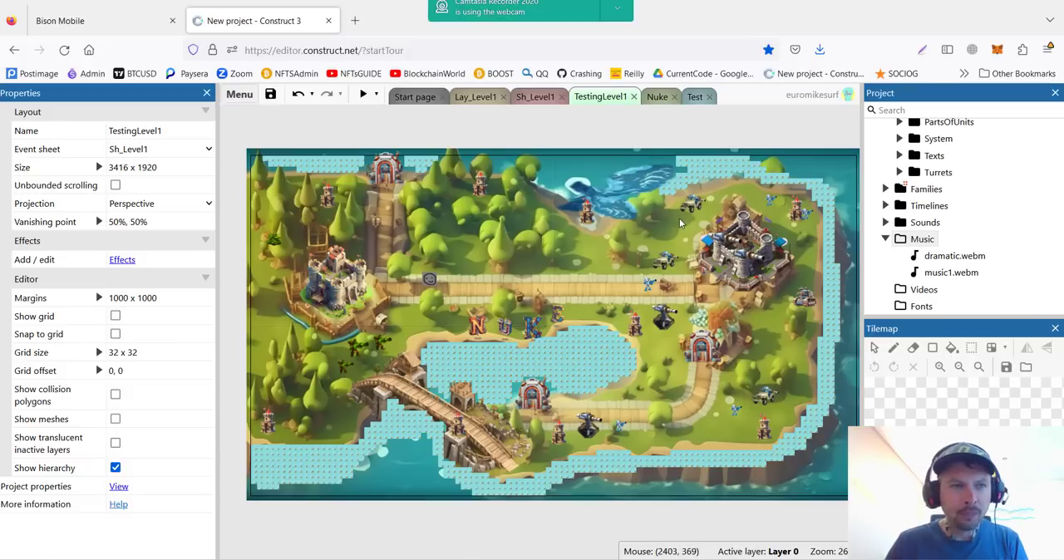
pyautogui.moveTo(328, 170)
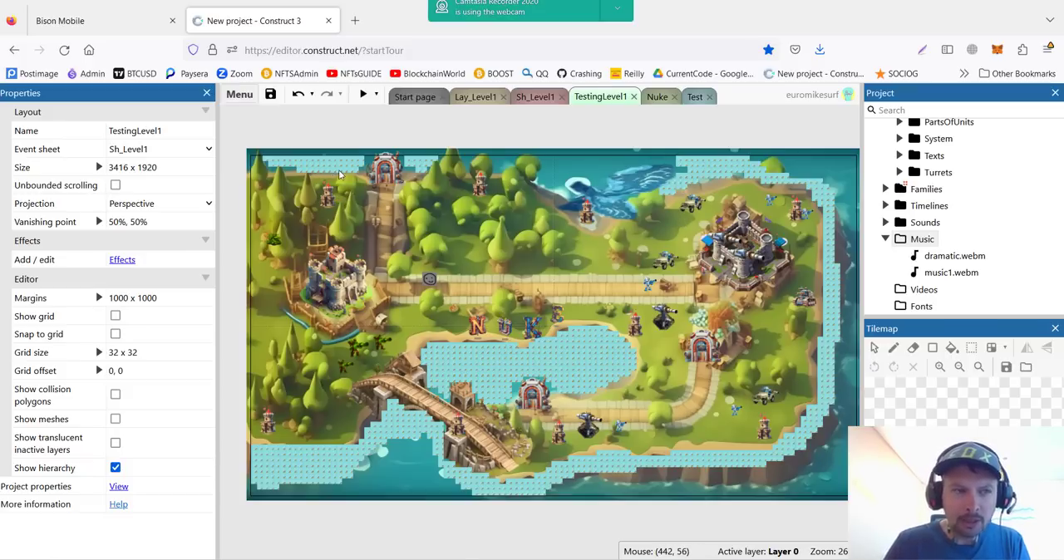
pyautogui.moveTo(615, 222)
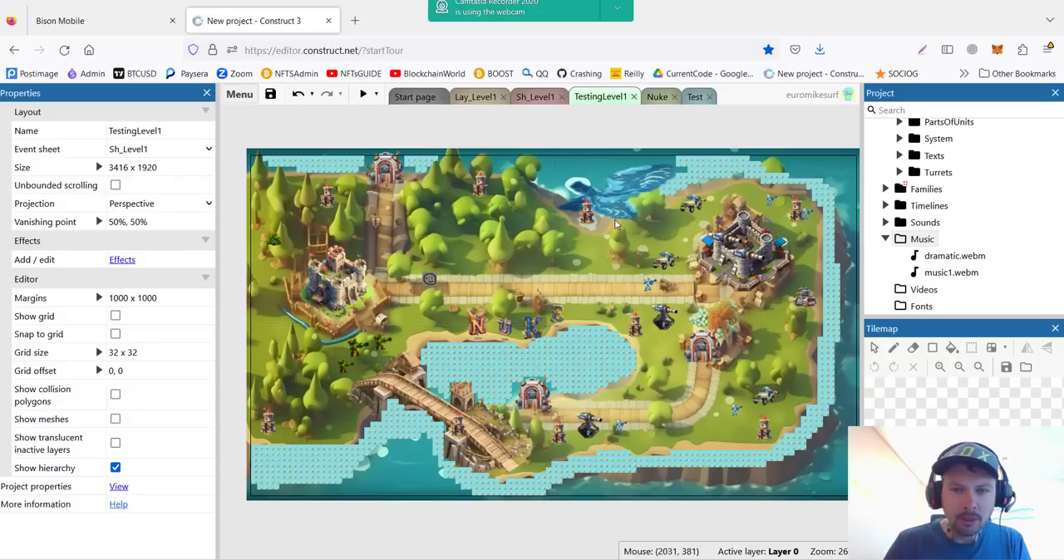
pyautogui.moveTo(368, 459)
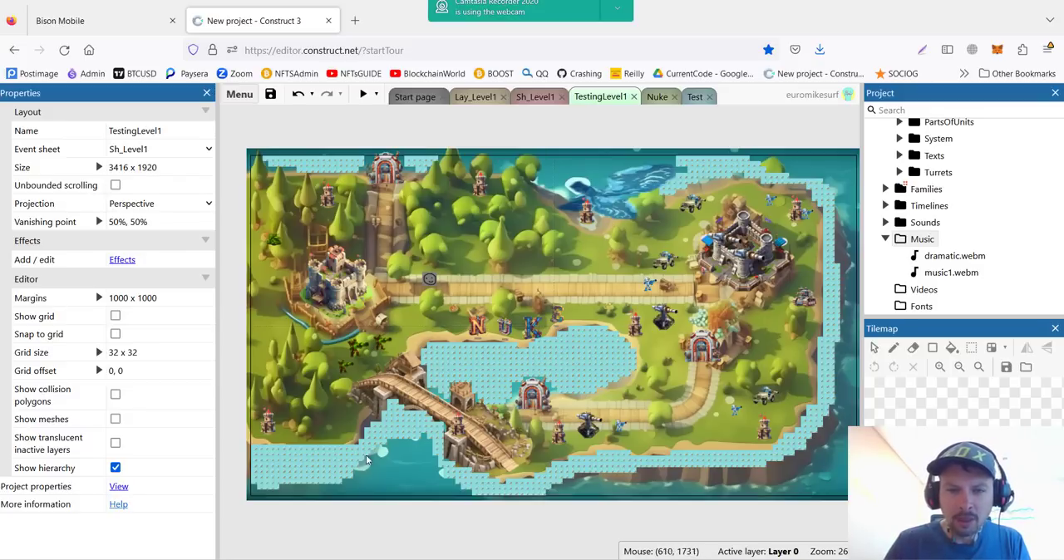
pyautogui.moveTo(588, 394)
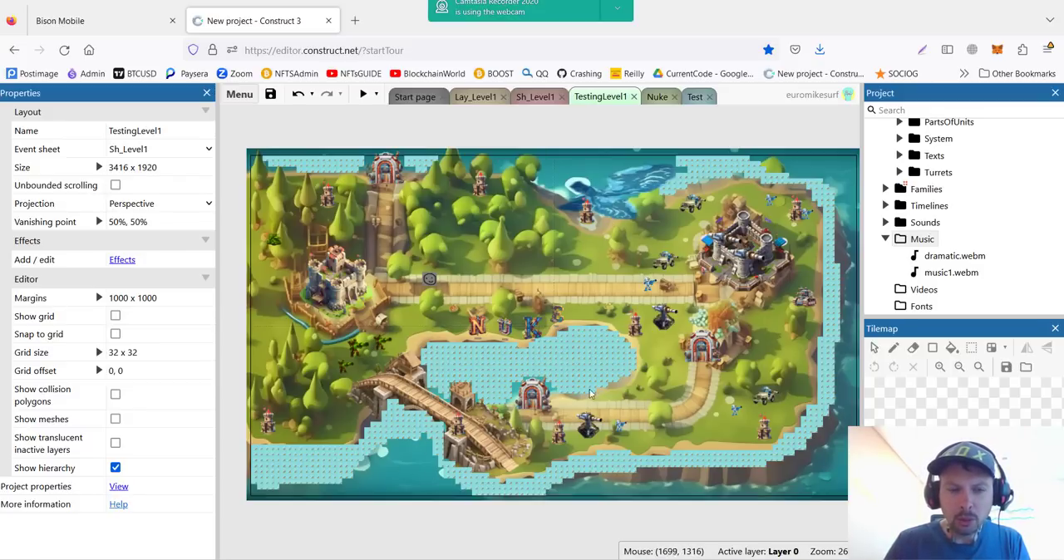
pyautogui.moveTo(804, 165)
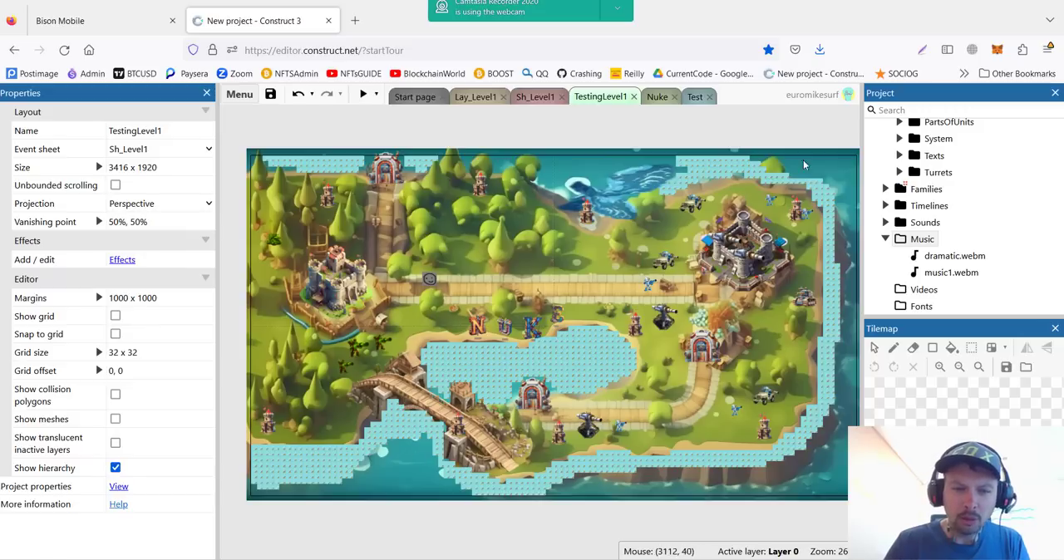
pyautogui.moveTo(804, 223)
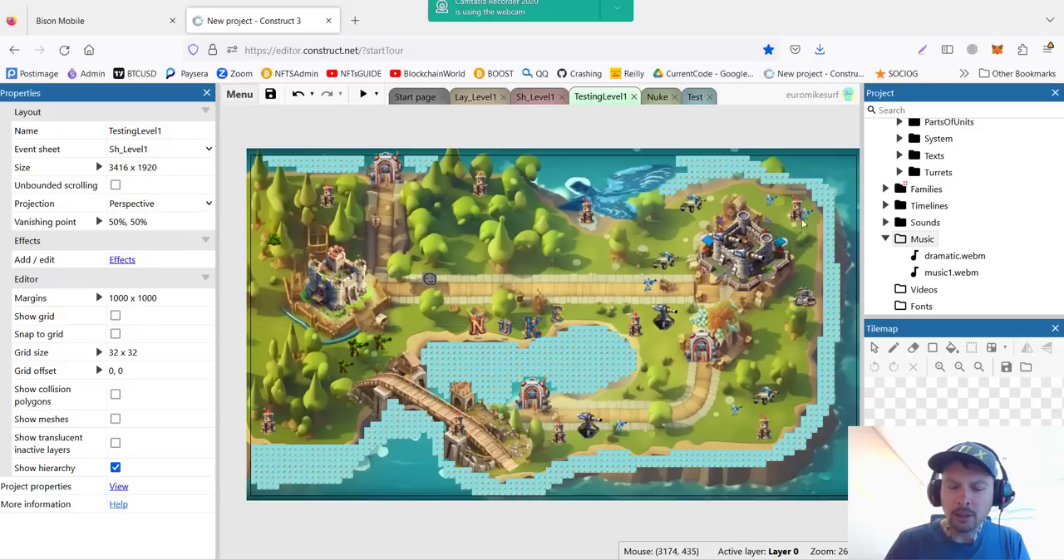
pyautogui.moveTo(751, 399)
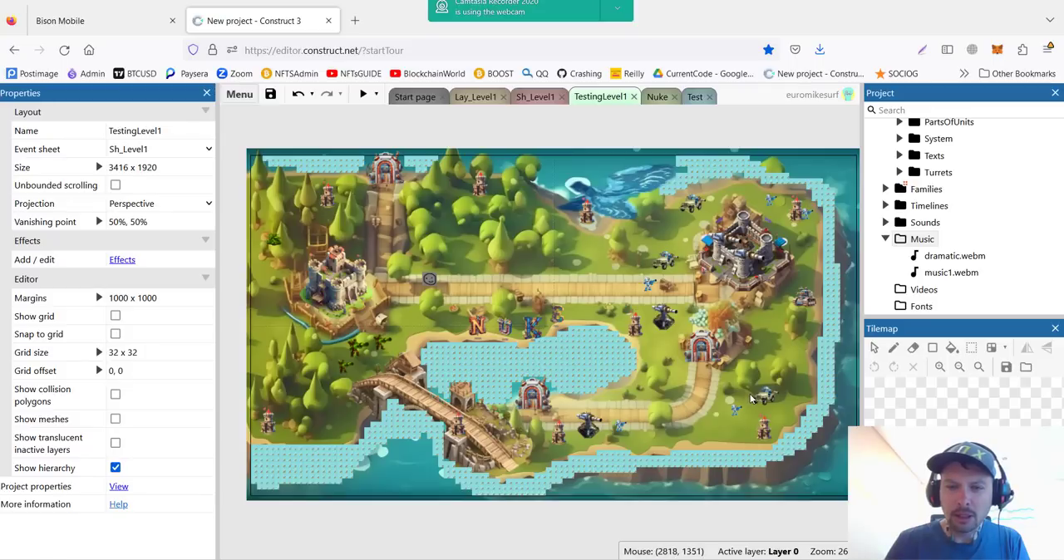
pyautogui.moveTo(727, 171)
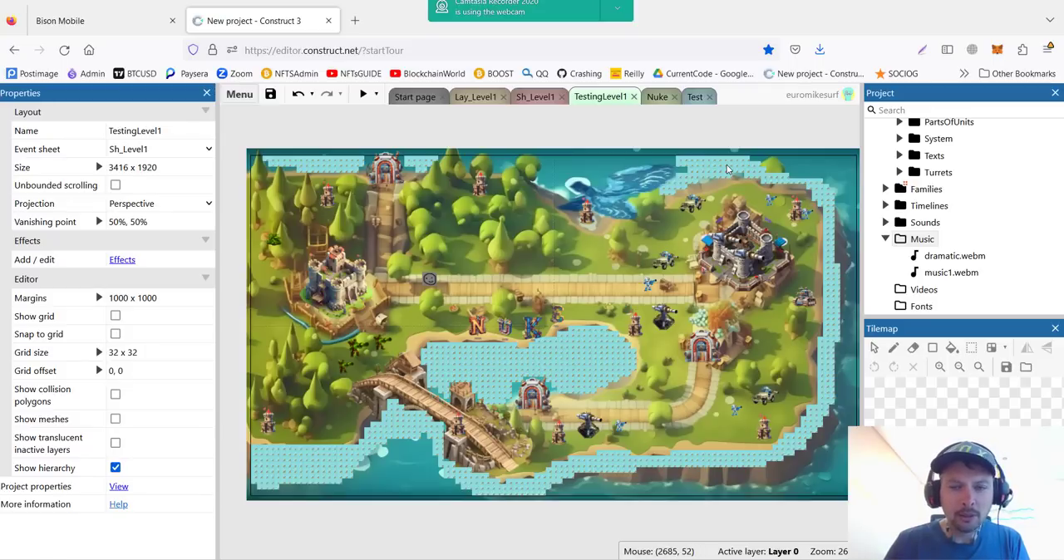
# Step: Select the TilemapLevel1Pathfinding tilemap and check its Solid behavior is enabled
pyautogui.click(552, 324)
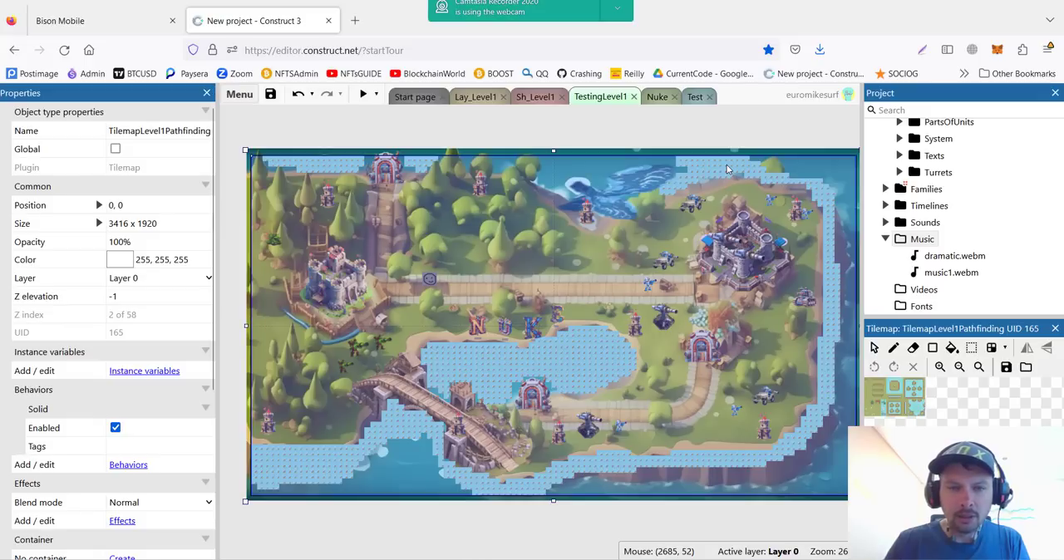
pyautogui.moveTo(852, 237)
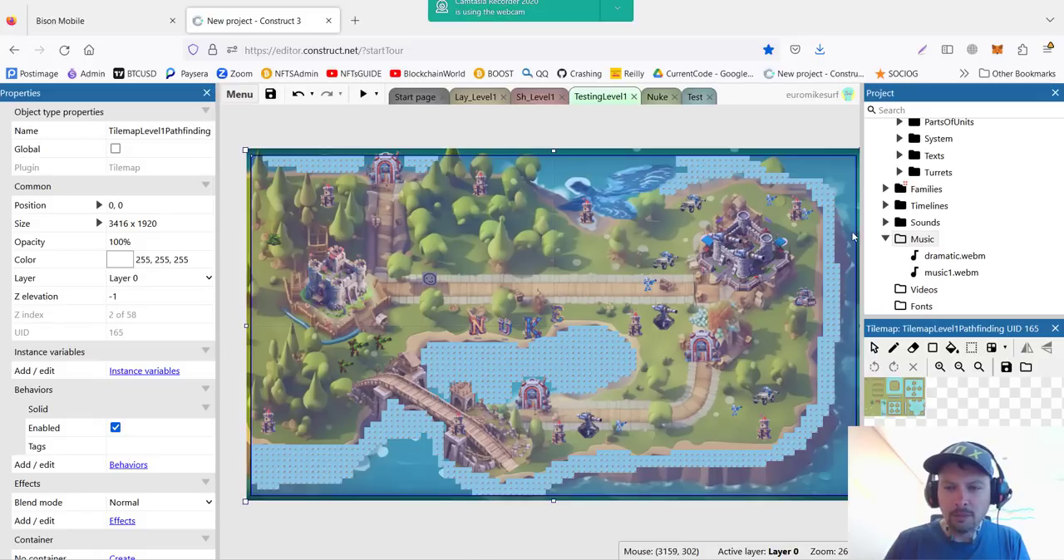
pyautogui.moveTo(908, 327)
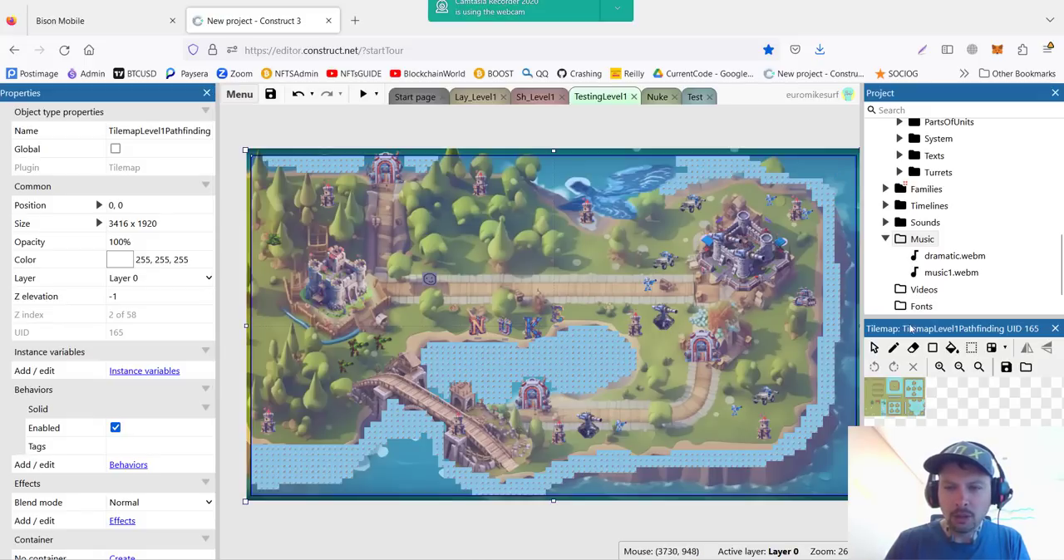
pyautogui.moveTo(713, 218)
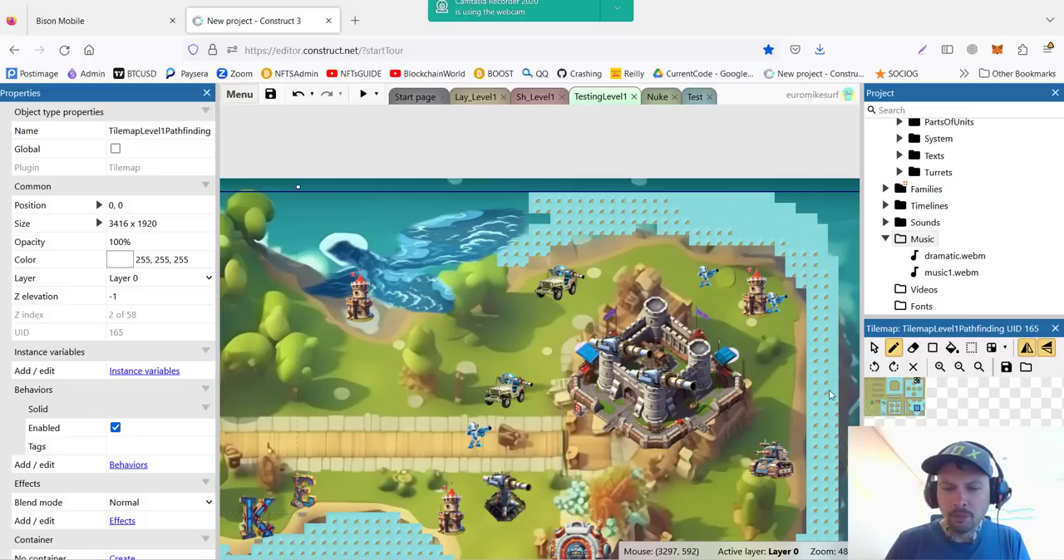
pyautogui.moveTo(549, 229)
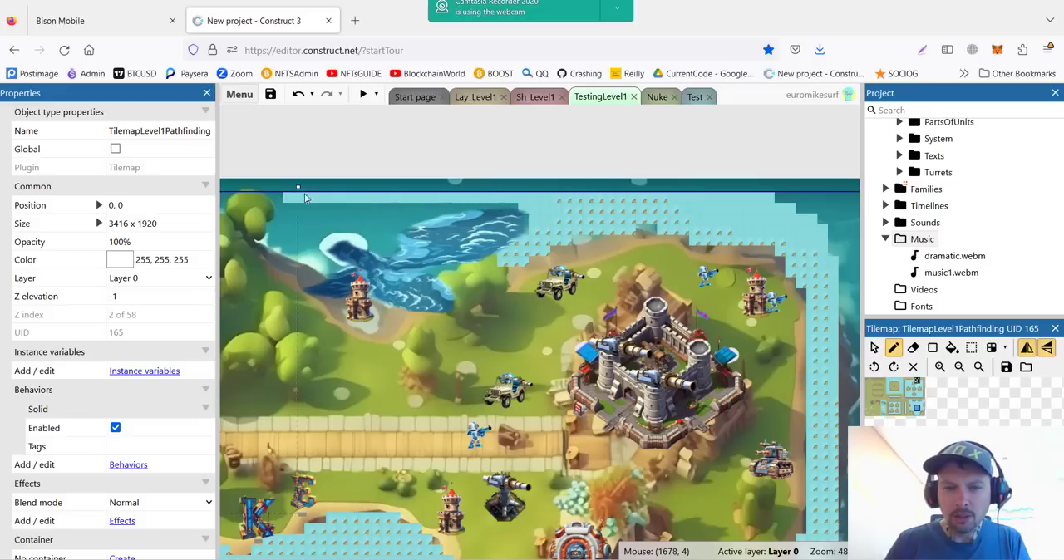
pyautogui.moveTo(629, 309)
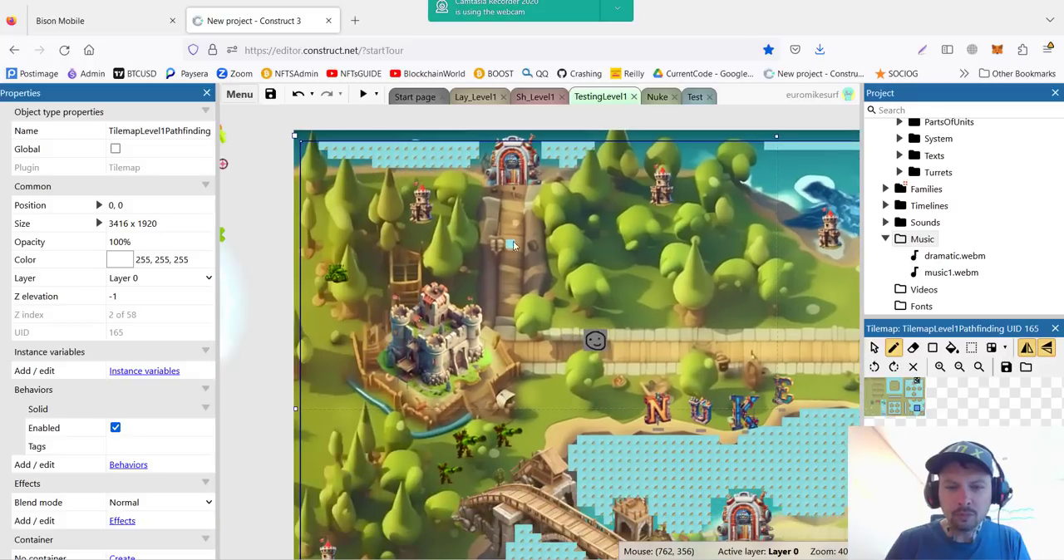
pyautogui.scroll(3)
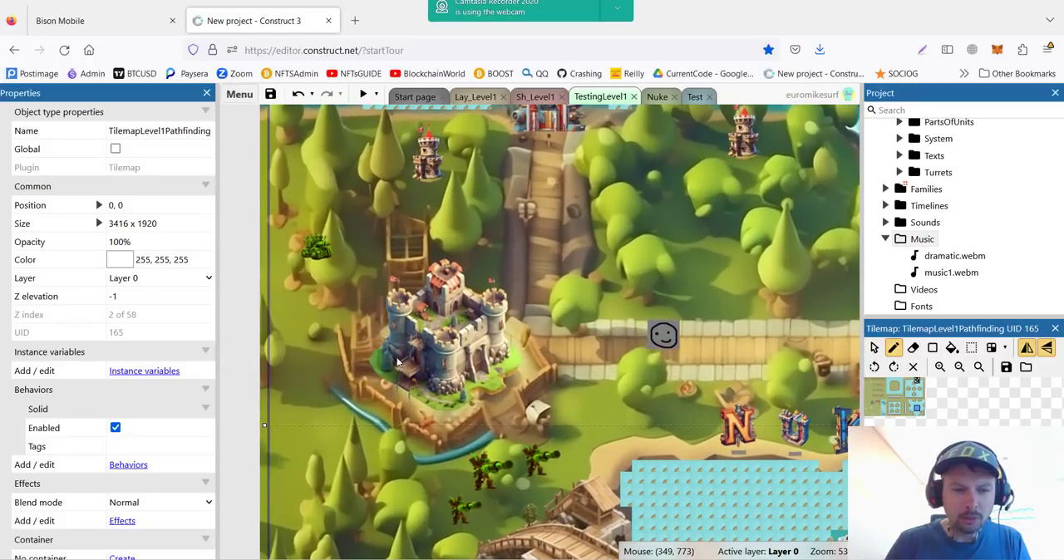
pyautogui.moveTo(447, 336)
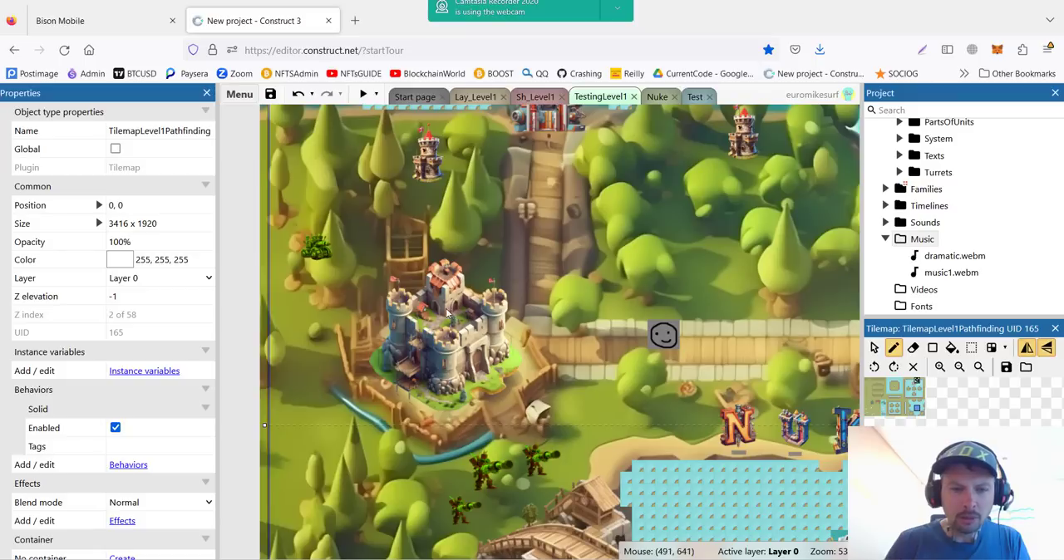
pyautogui.moveTo(457, 324)
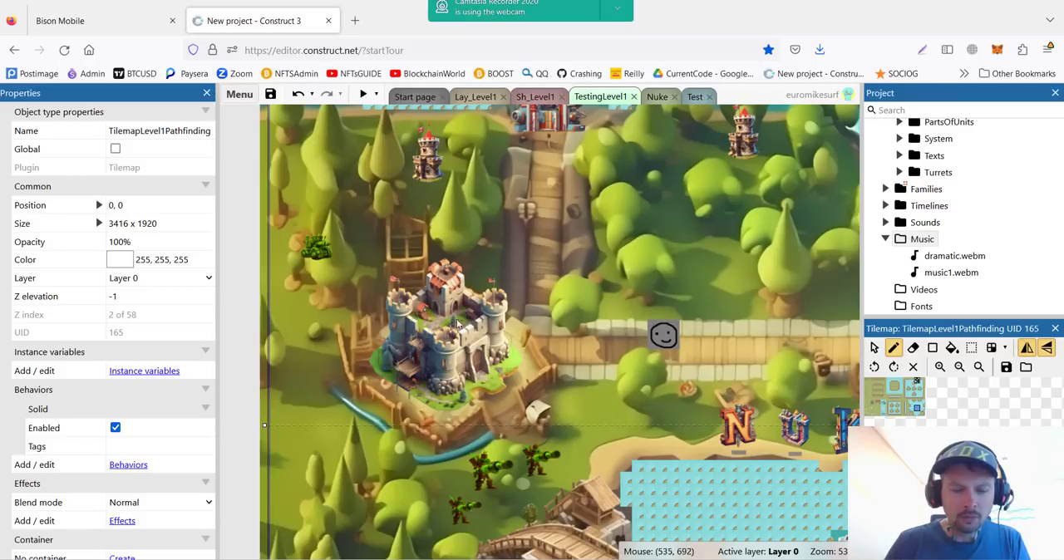
pyautogui.moveTo(478, 340)
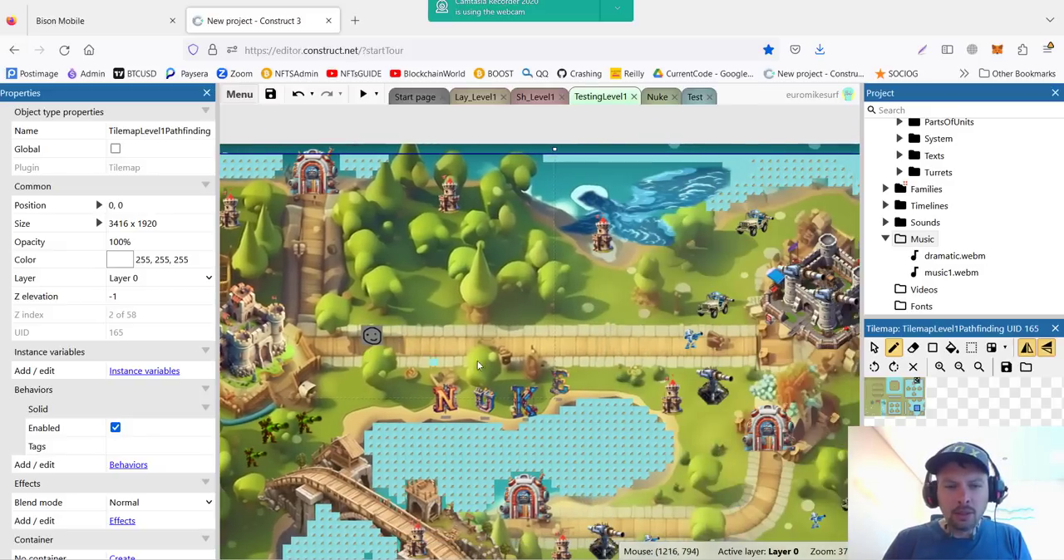
pyautogui.moveTo(635, 347)
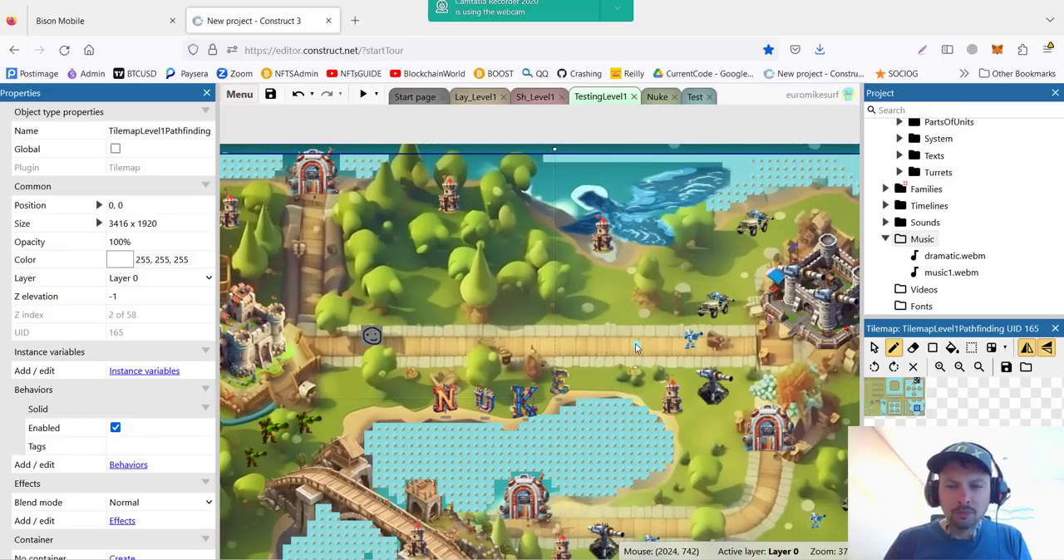
pyautogui.scroll(-3)
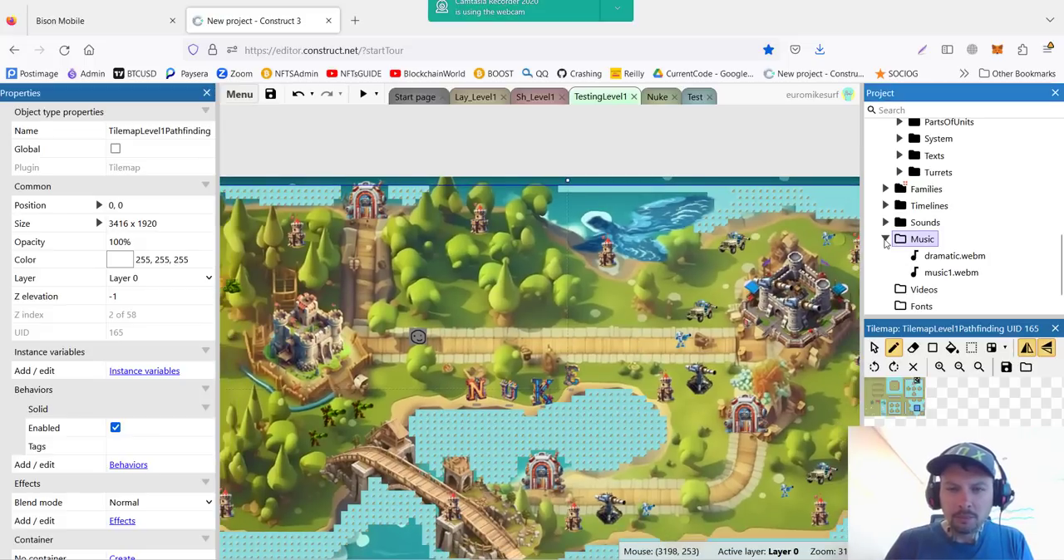
pyautogui.click(884, 239)
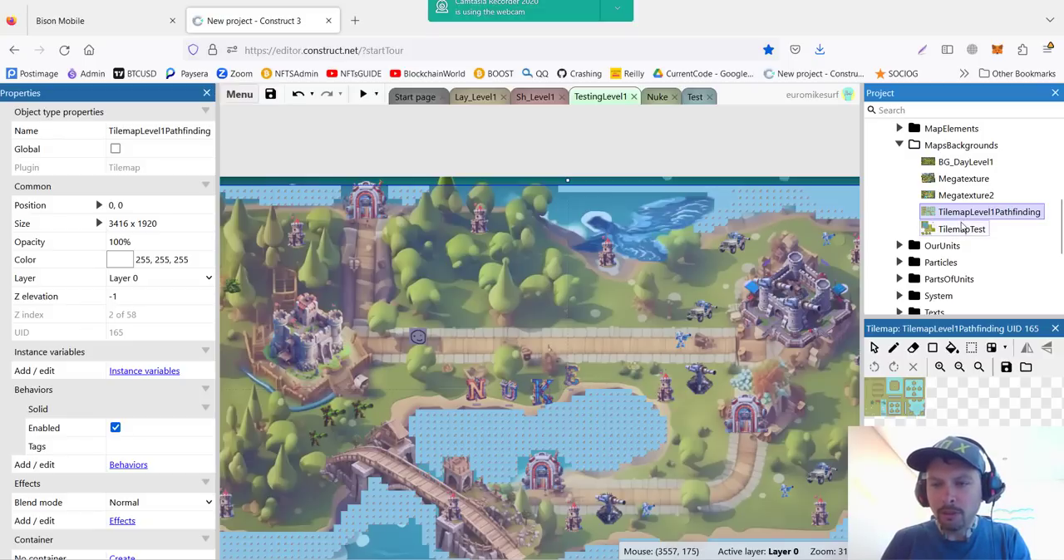
pyautogui.rightClick(987, 211)
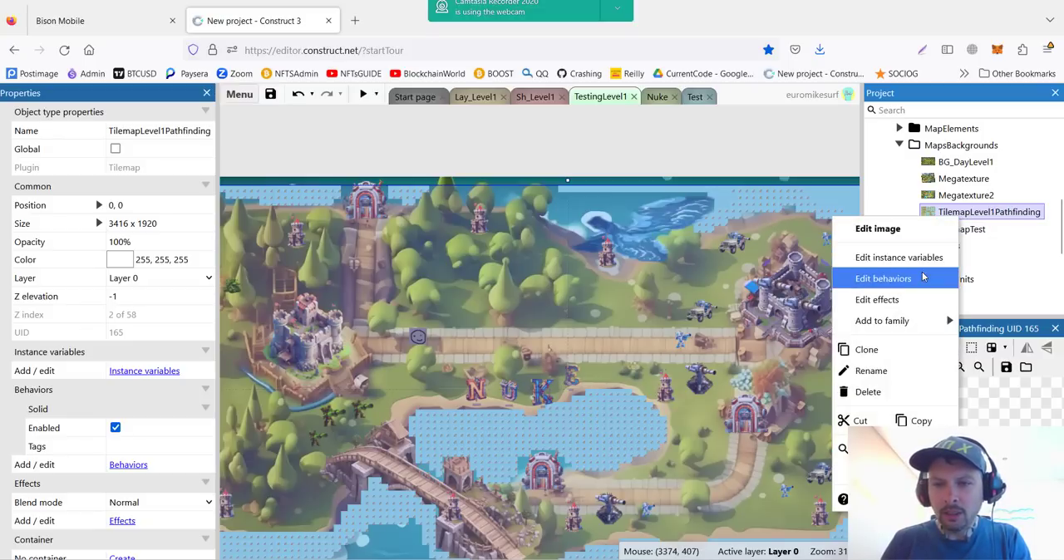
pyautogui.click(883, 278)
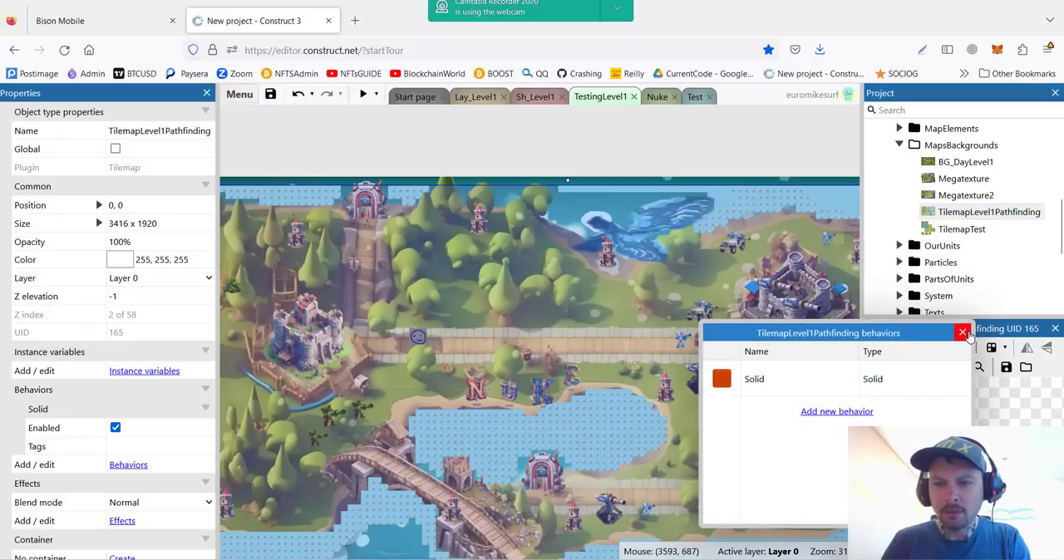
pyautogui.click(962, 332)
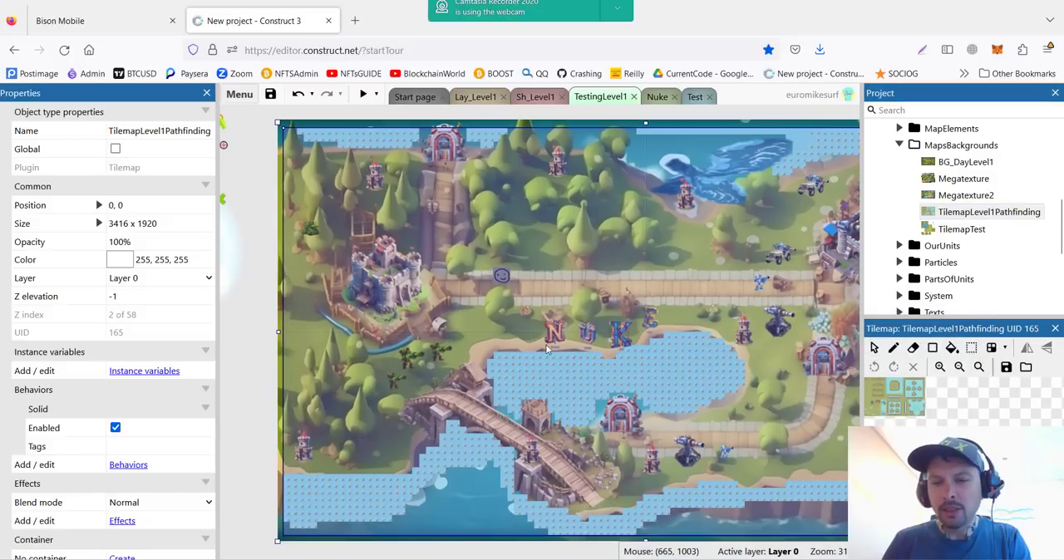
pyautogui.moveTo(455, 244)
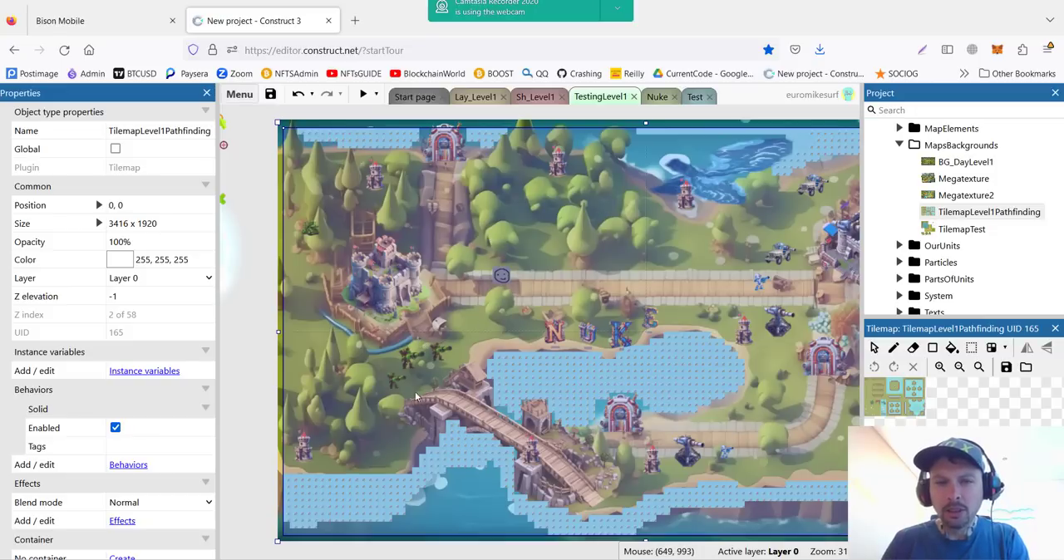
pyautogui.moveTo(339, 498)
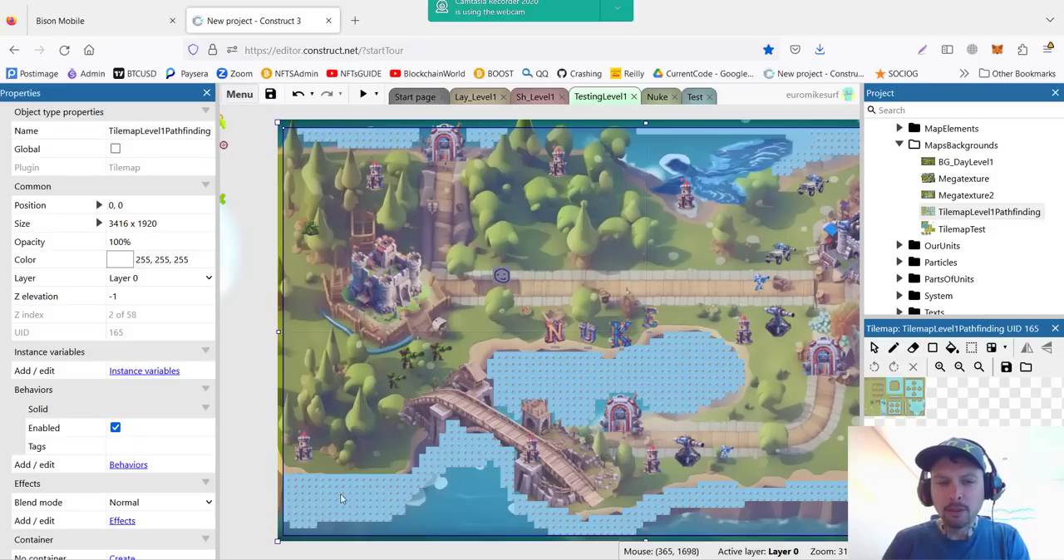
pyautogui.moveTo(446, 448)
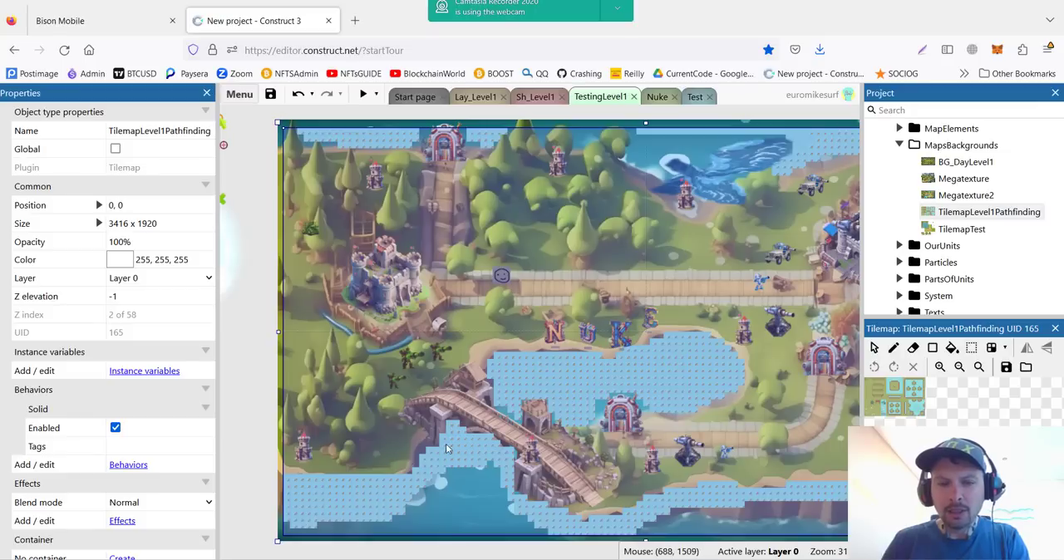
pyautogui.moveTo(648, 413)
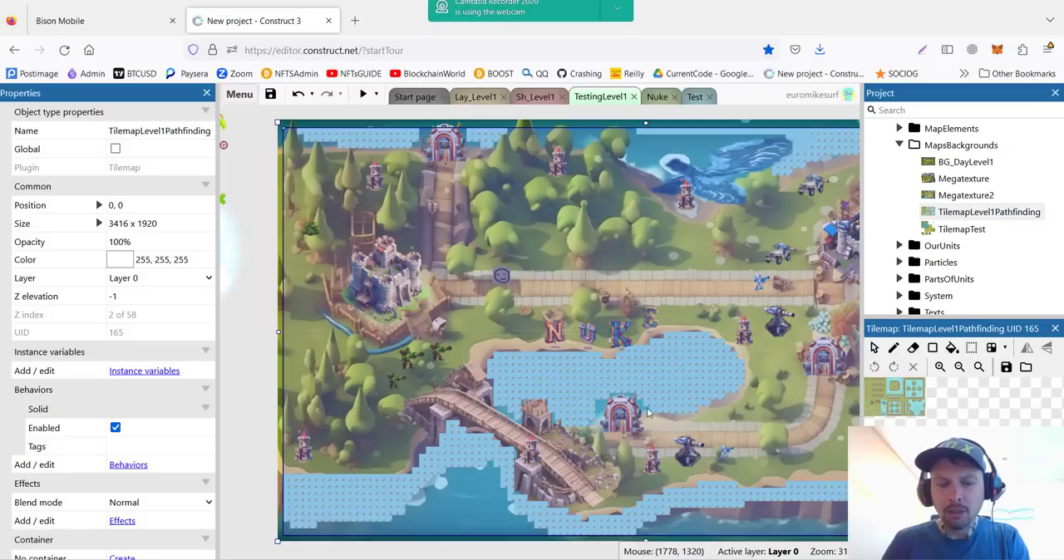
pyautogui.moveTo(593, 408)
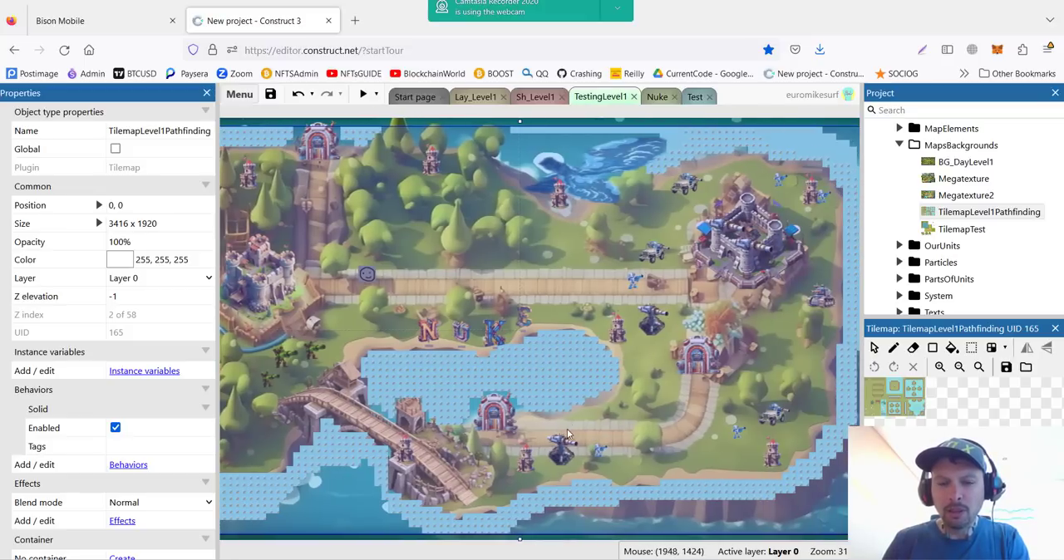
pyautogui.moveTo(578, 487)
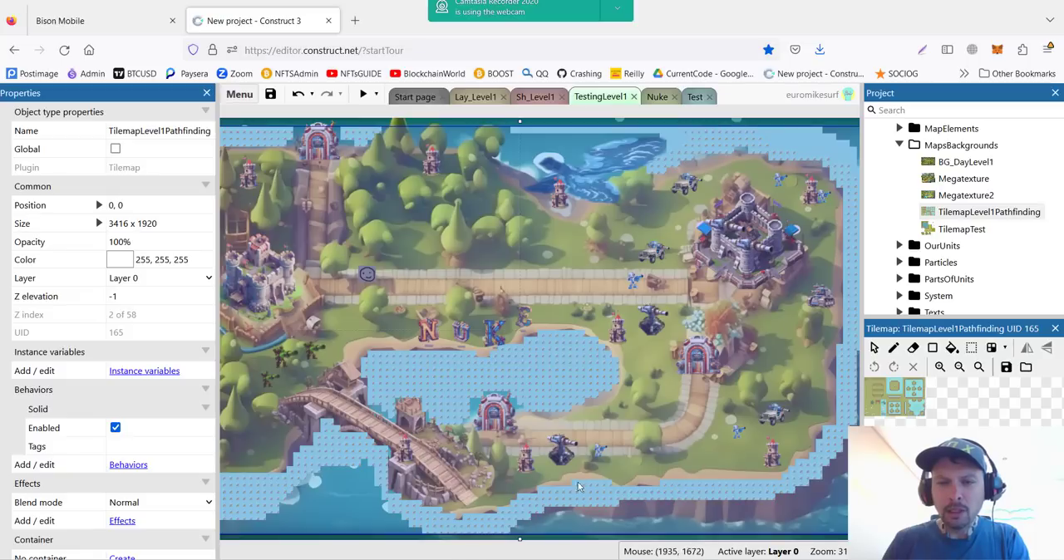
pyautogui.moveTo(563, 436)
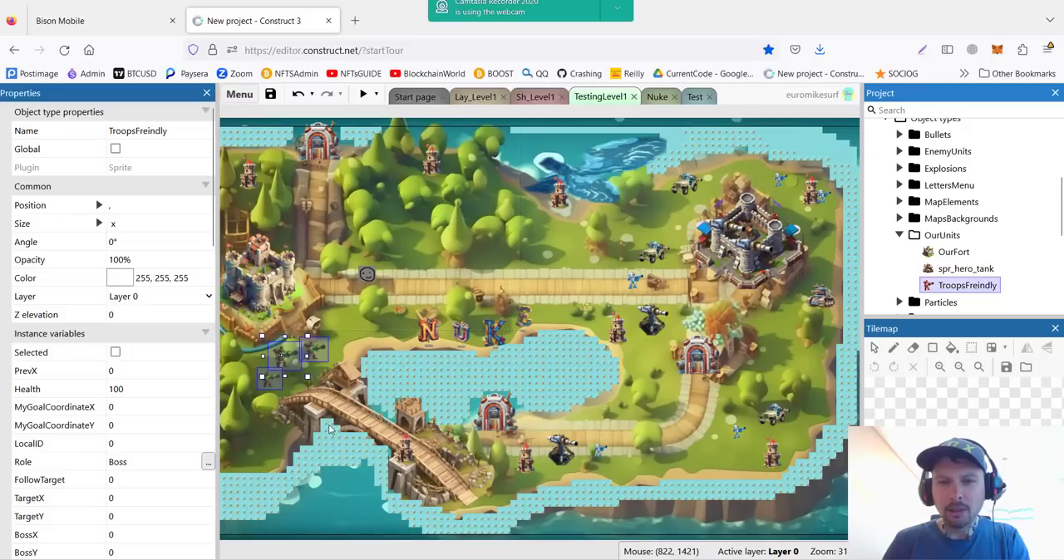
pyautogui.moveTo(310, 350)
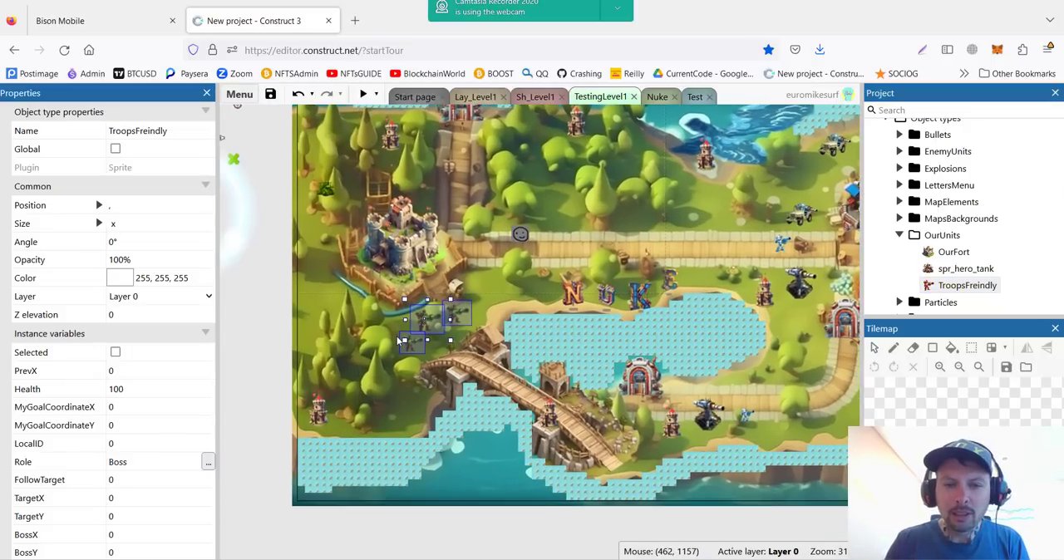
# Step: Select a TroopsFreindly unit and review its Pathfinding settings, including rotate speed 15000
pyautogui.scroll(3)
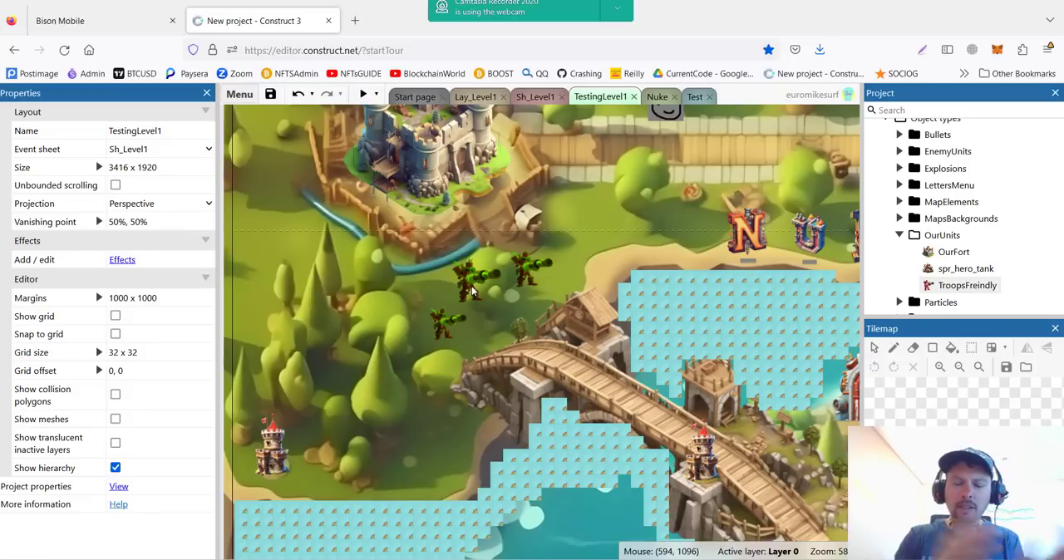
pyautogui.click(475, 280)
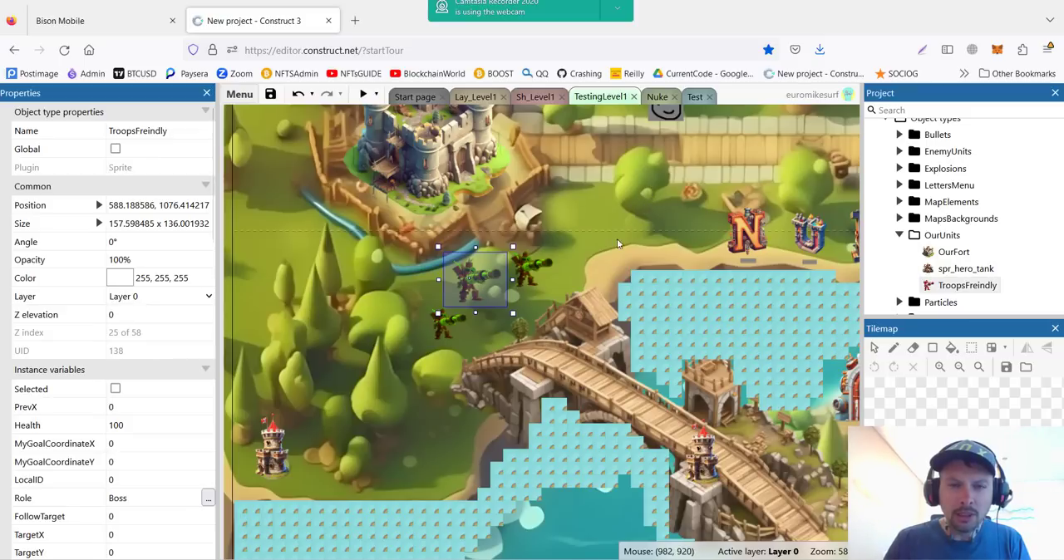
pyautogui.moveTo(572, 225)
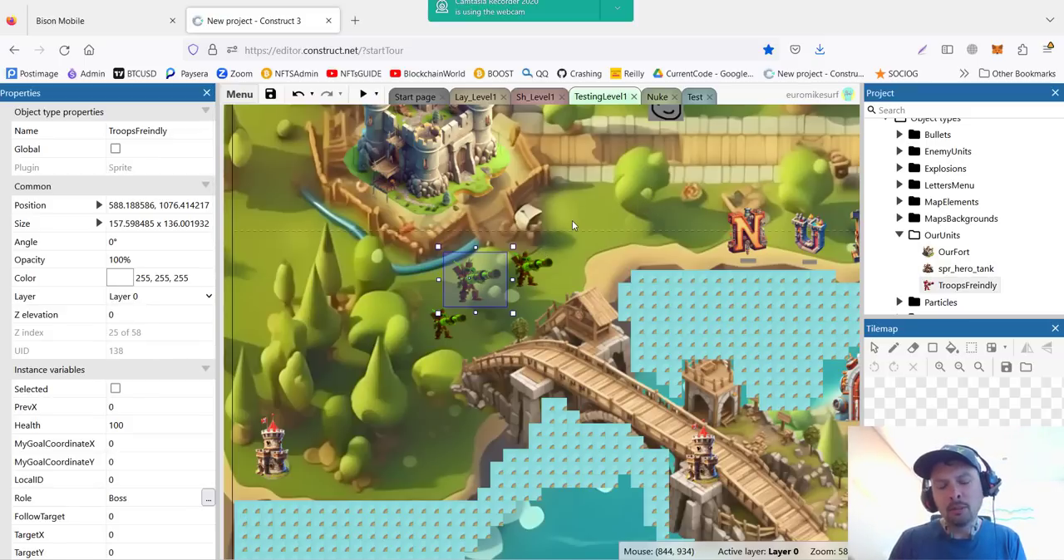
pyautogui.moveTo(572, 225)
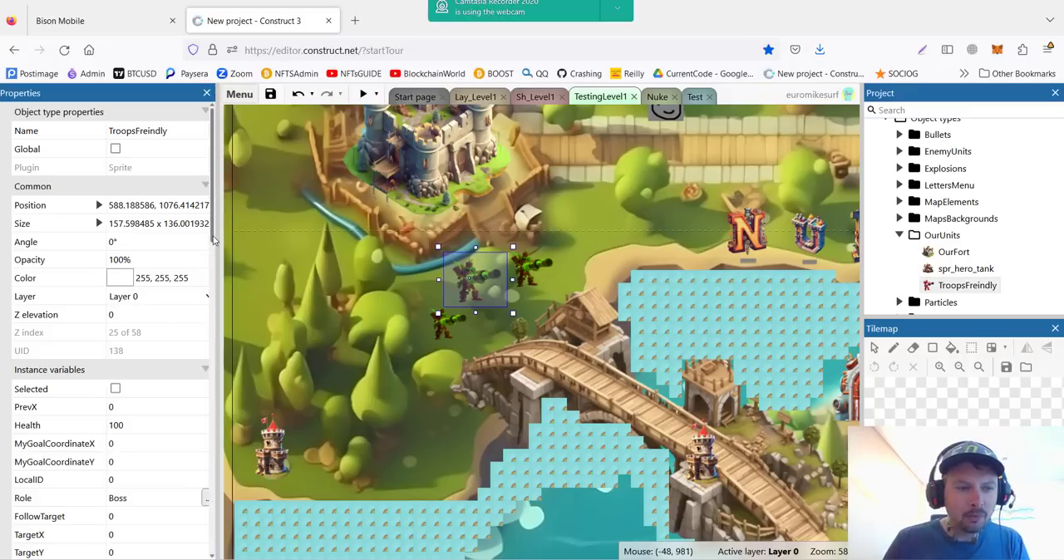
pyautogui.scroll(-3)
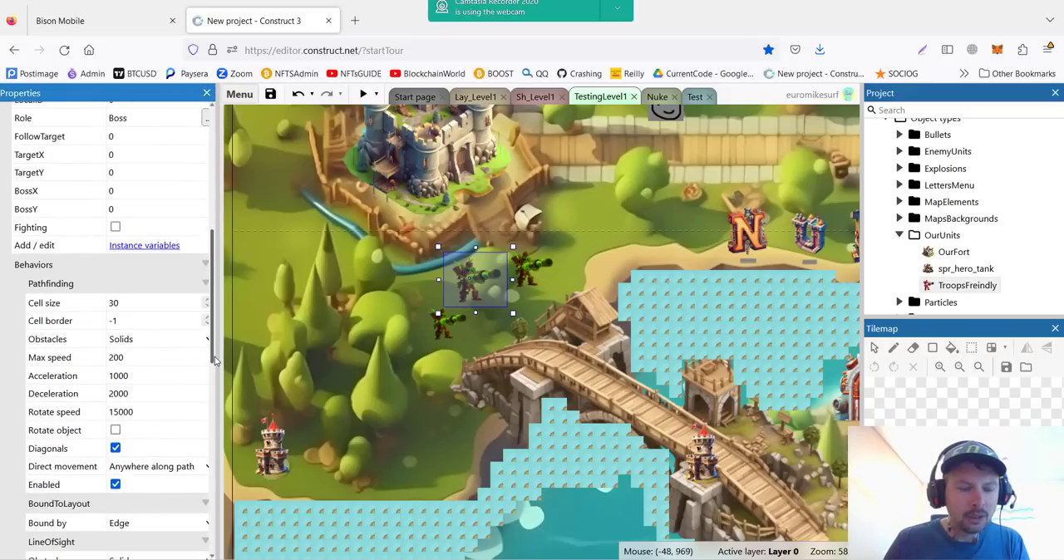
pyautogui.scroll(-3)
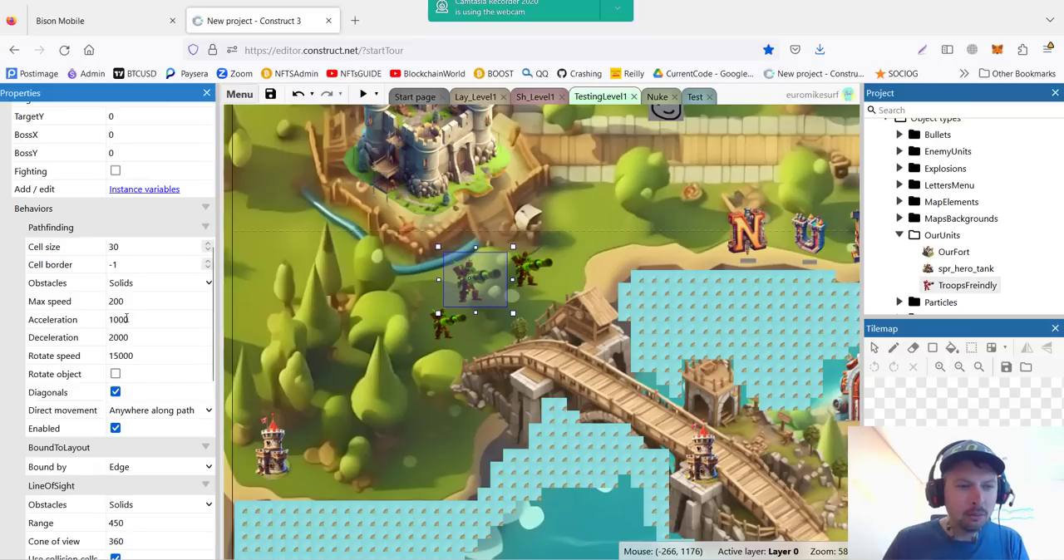
pyautogui.moveTo(46, 366)
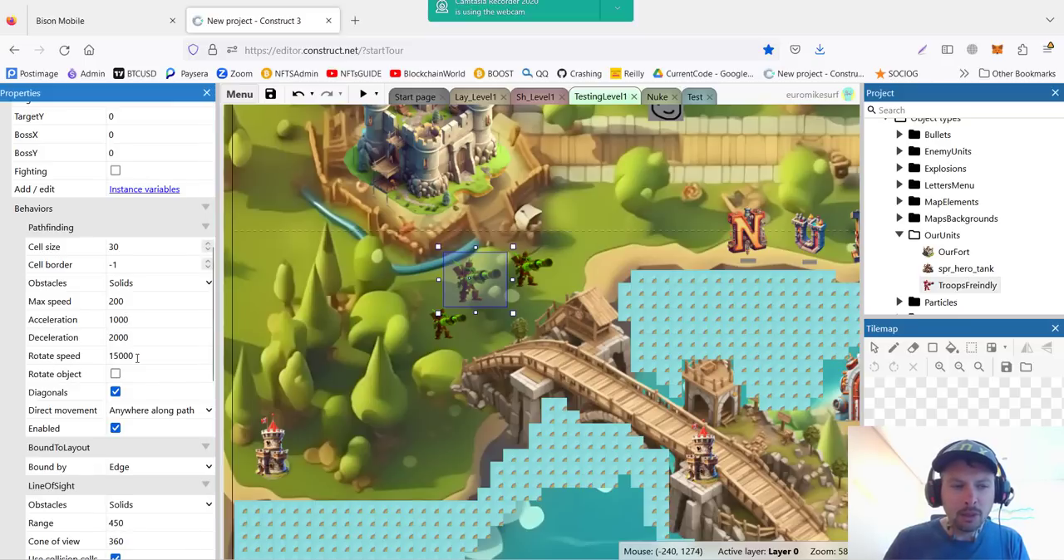
pyautogui.moveTo(465, 280)
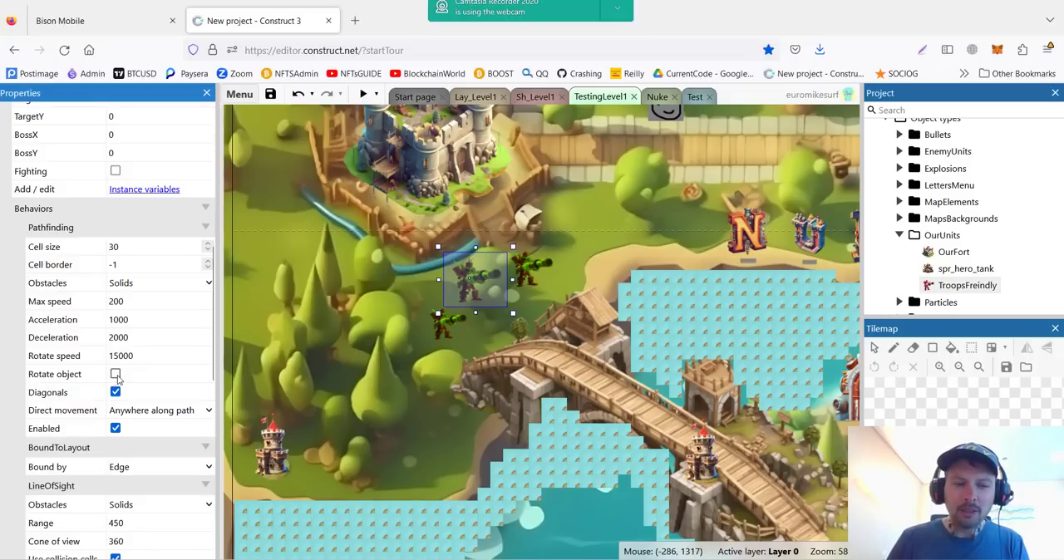
pyautogui.click(115, 374)
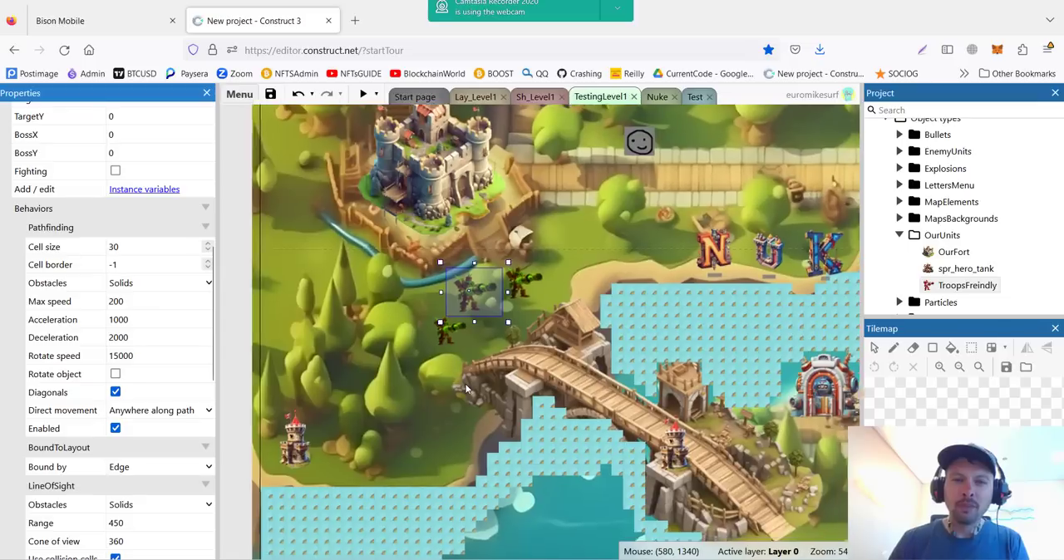
pyautogui.scroll(-3)
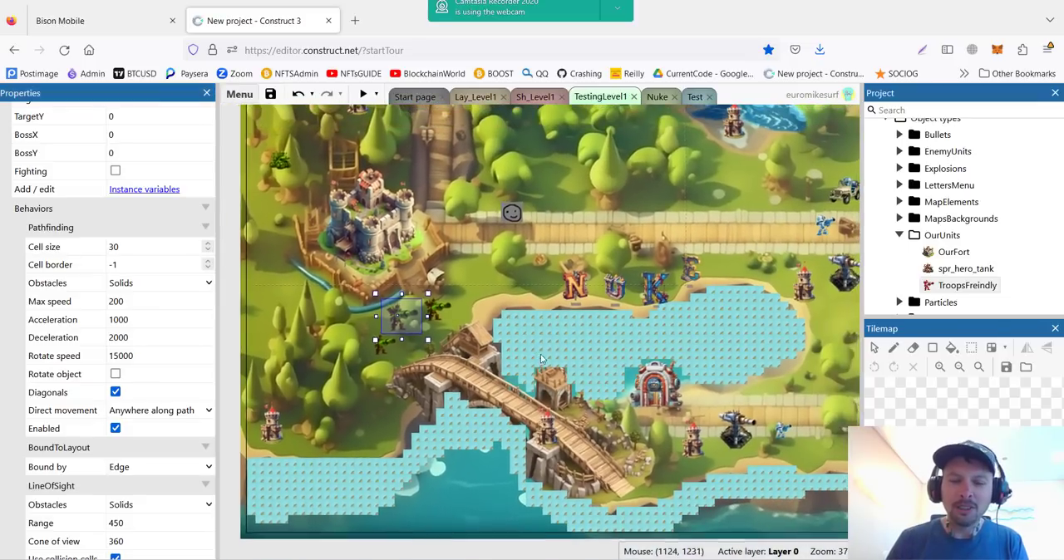
pyautogui.scroll(-3)
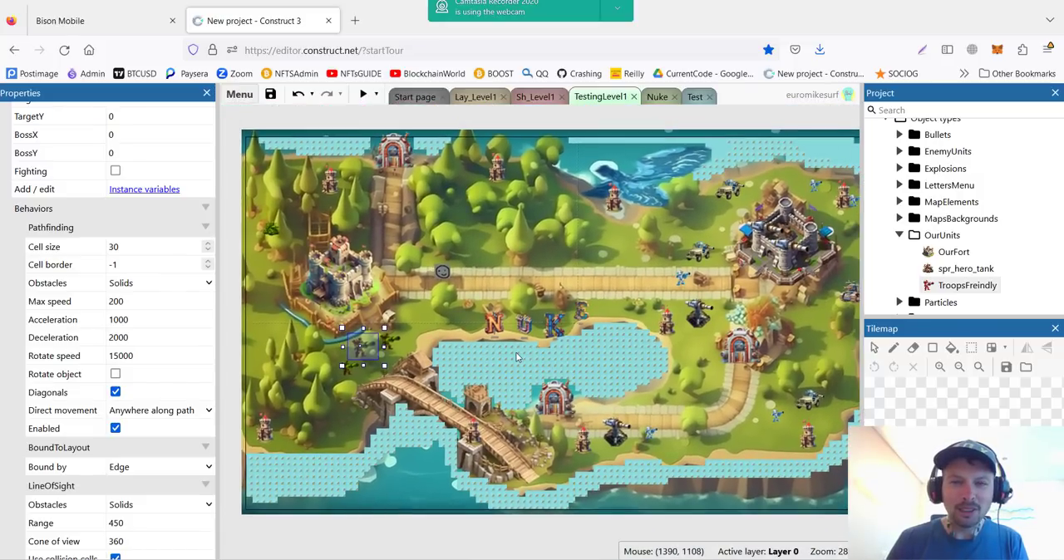
pyautogui.moveTo(523, 385)
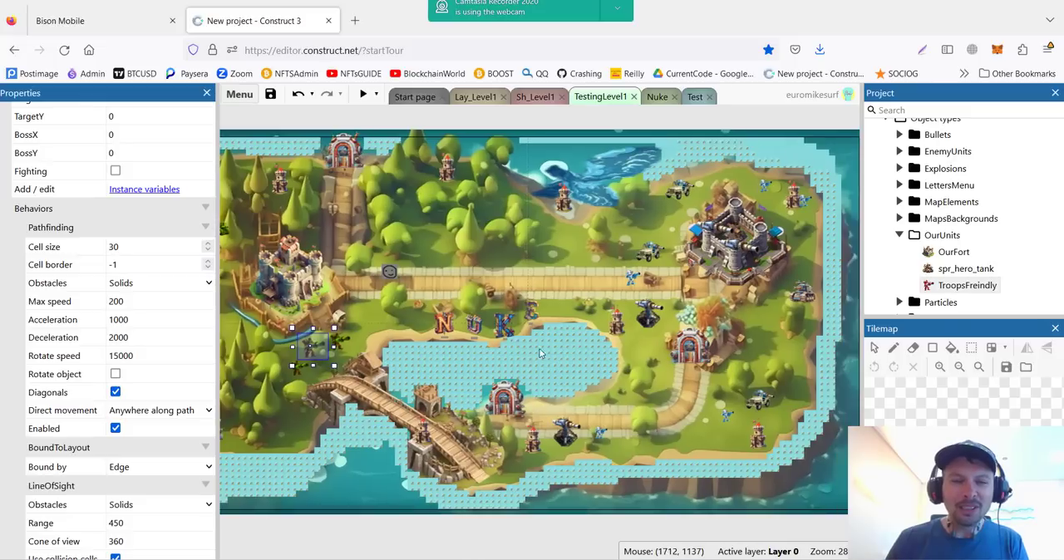
pyautogui.moveTo(701, 106)
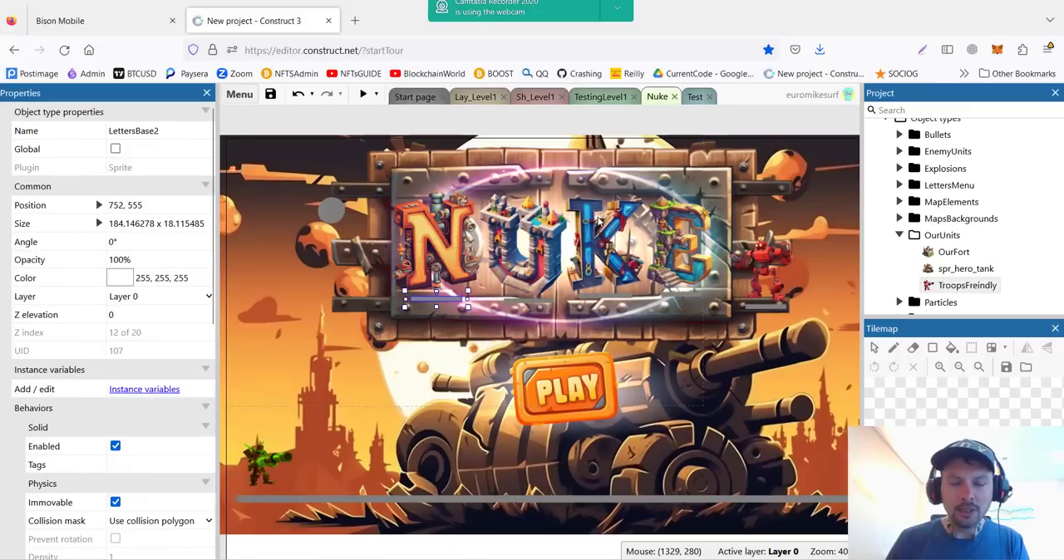
# Step: Launch the project preview, opening the Nuke title screen with its Play button
pyautogui.click(363, 93)
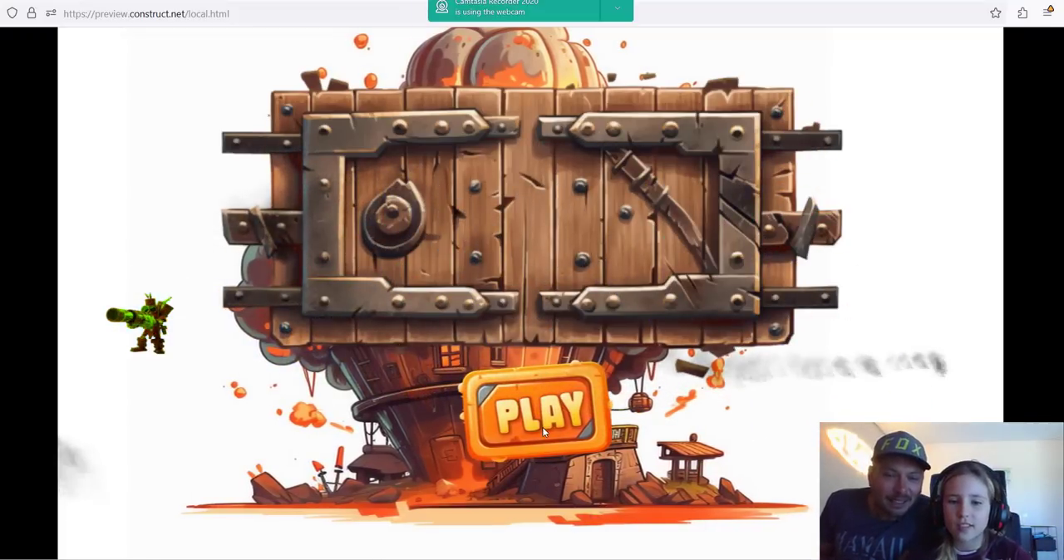
# Step: Start the level, send troops toward a map spot, and trigger a blast near the enemy gate
pyautogui.click(536, 411)
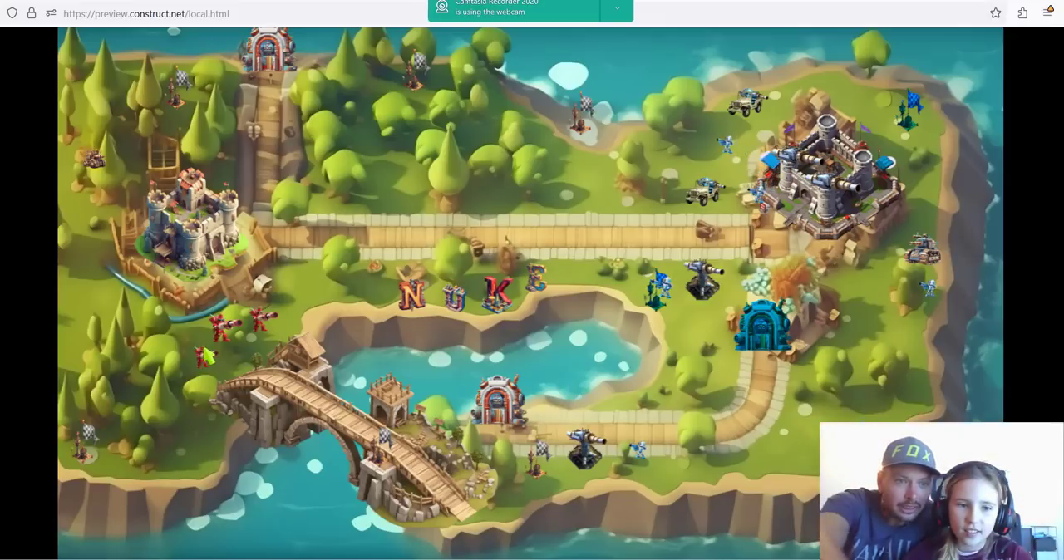
pyautogui.click(195, 345)
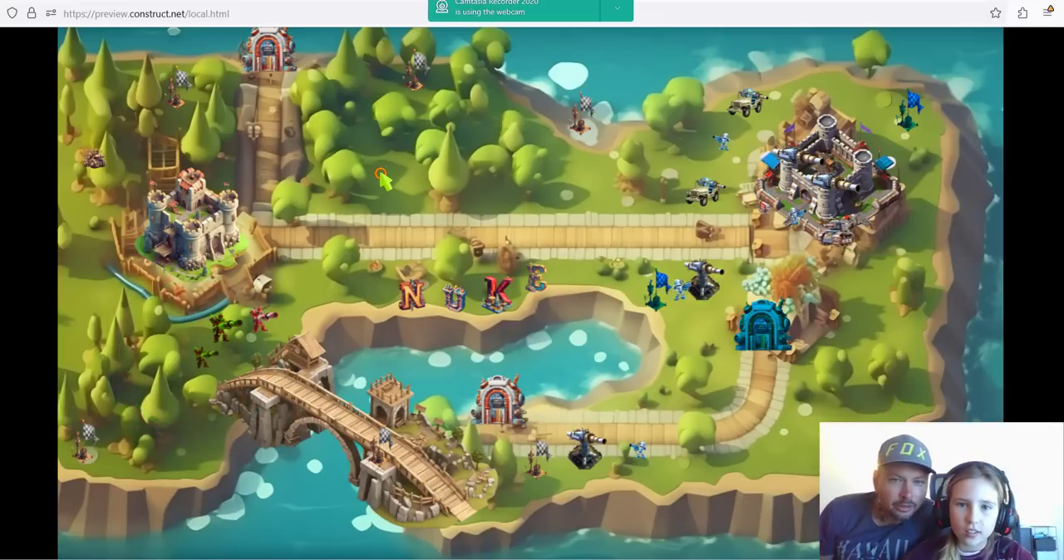
pyautogui.moveTo(171, 103)
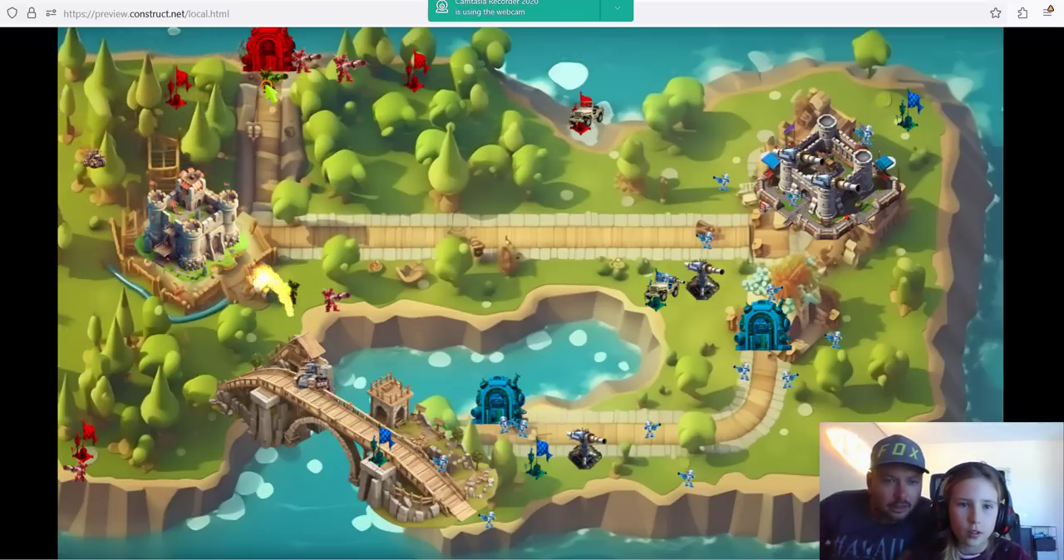
pyautogui.click(266, 83)
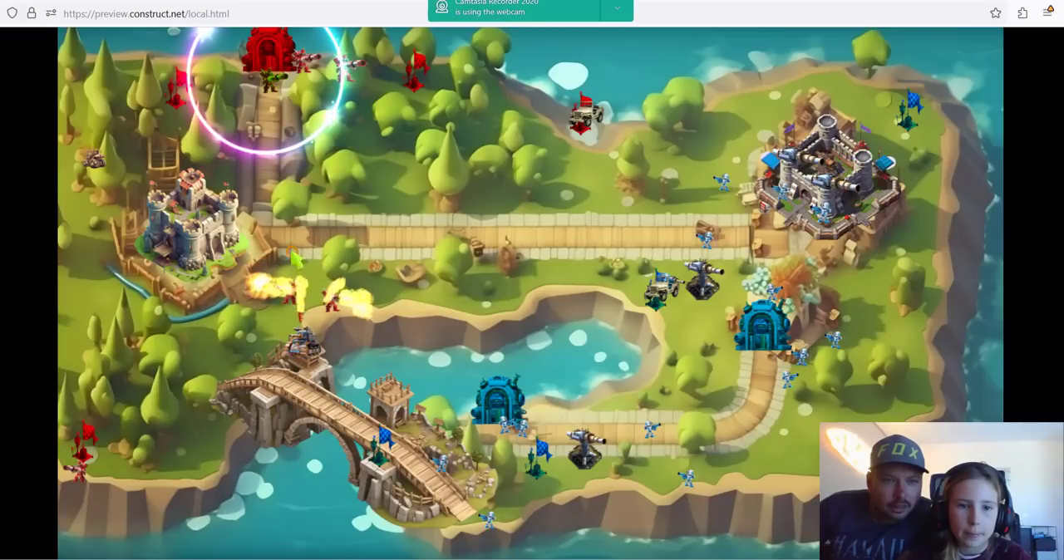